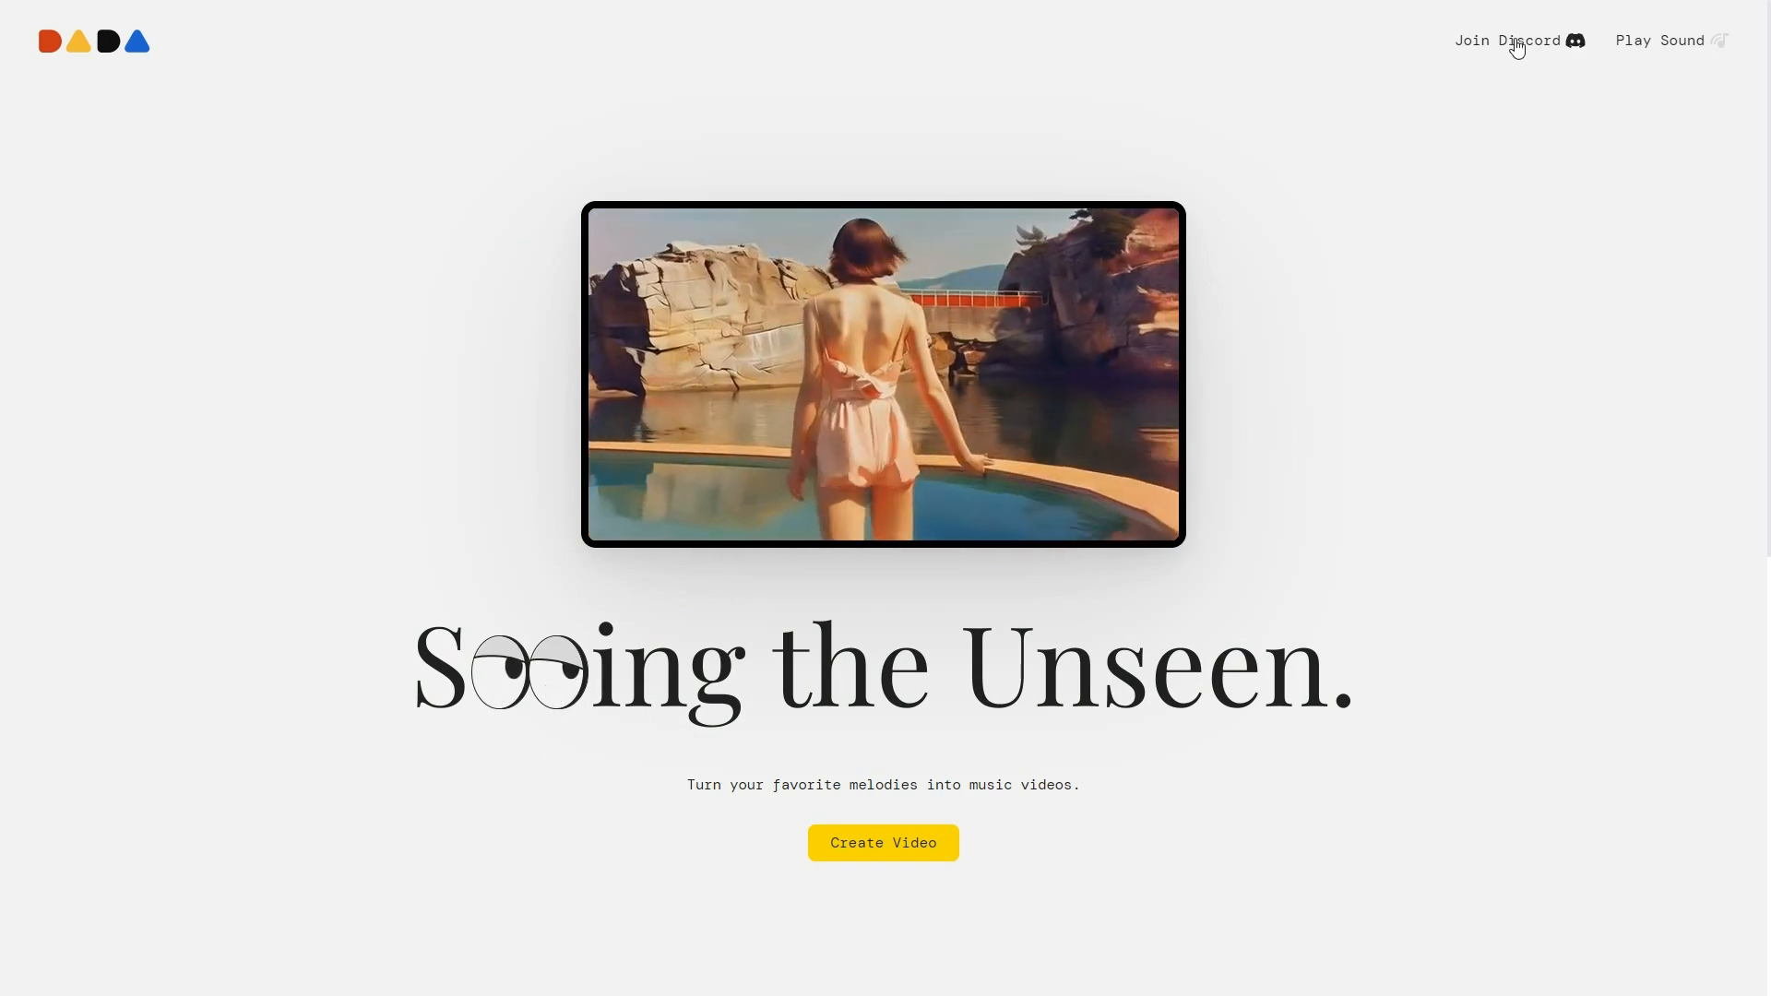
# Join Discord from the Noisee site and accept the Noisee server invite
pyautogui.click(1517, 40)
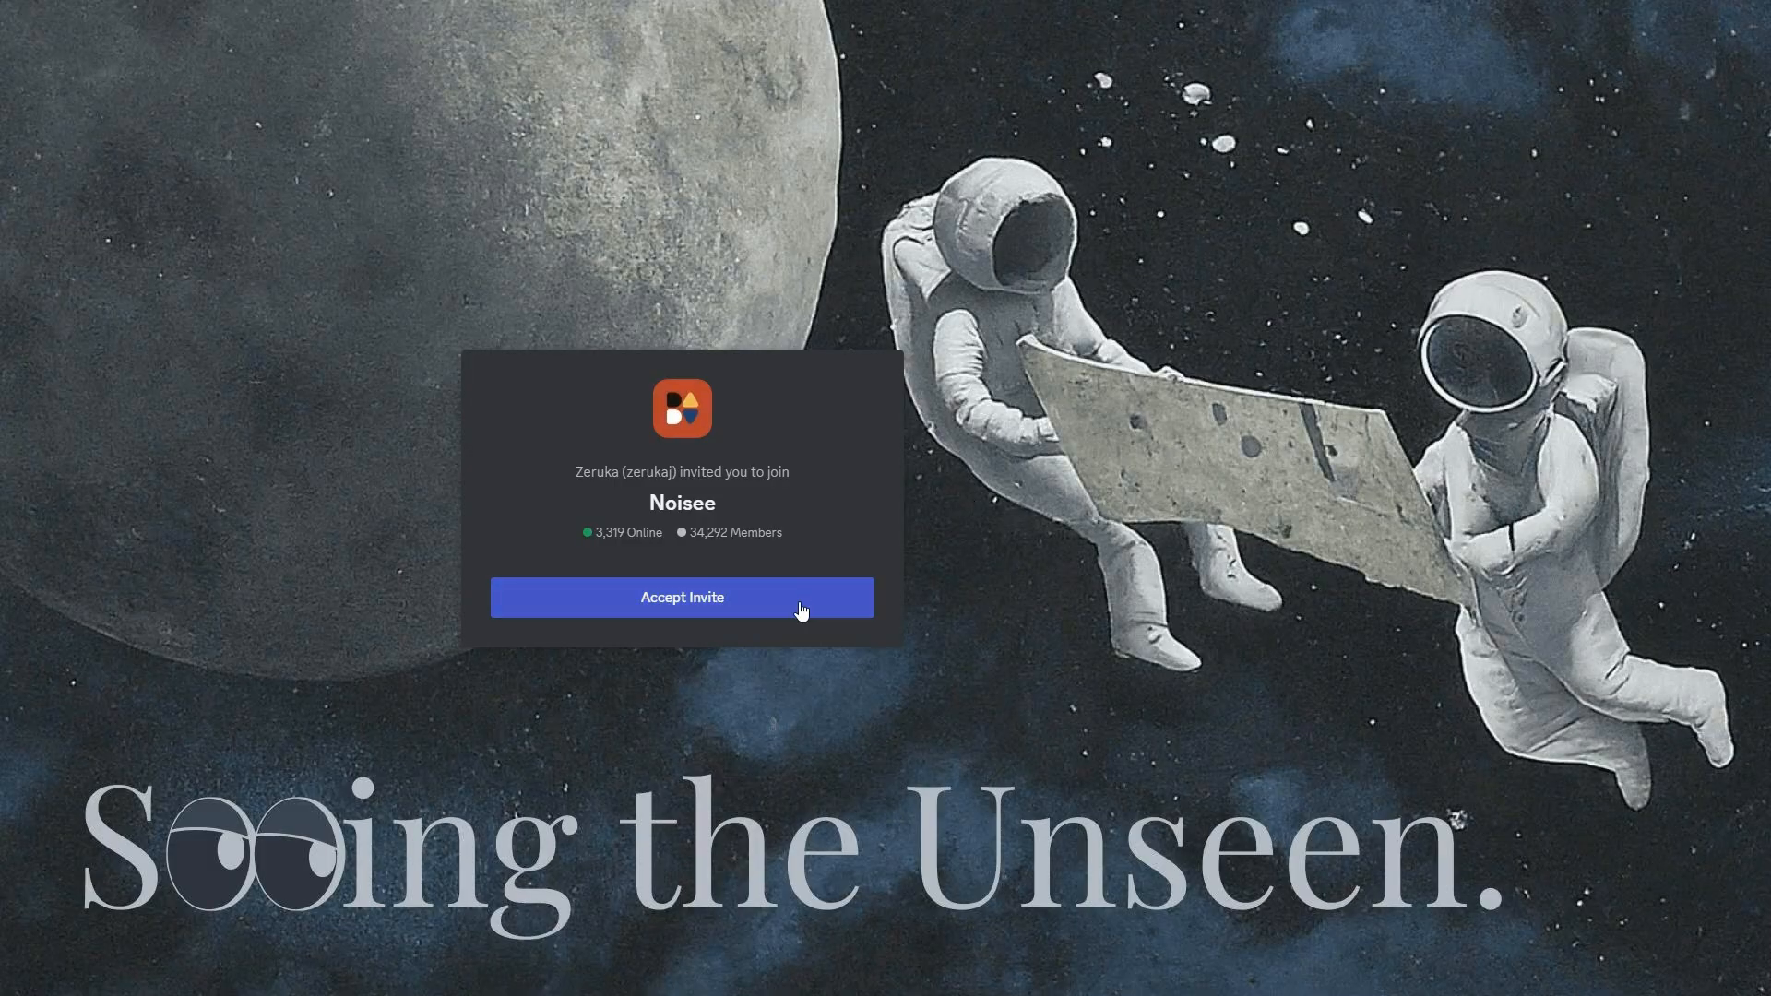
pyautogui.click(683, 598)
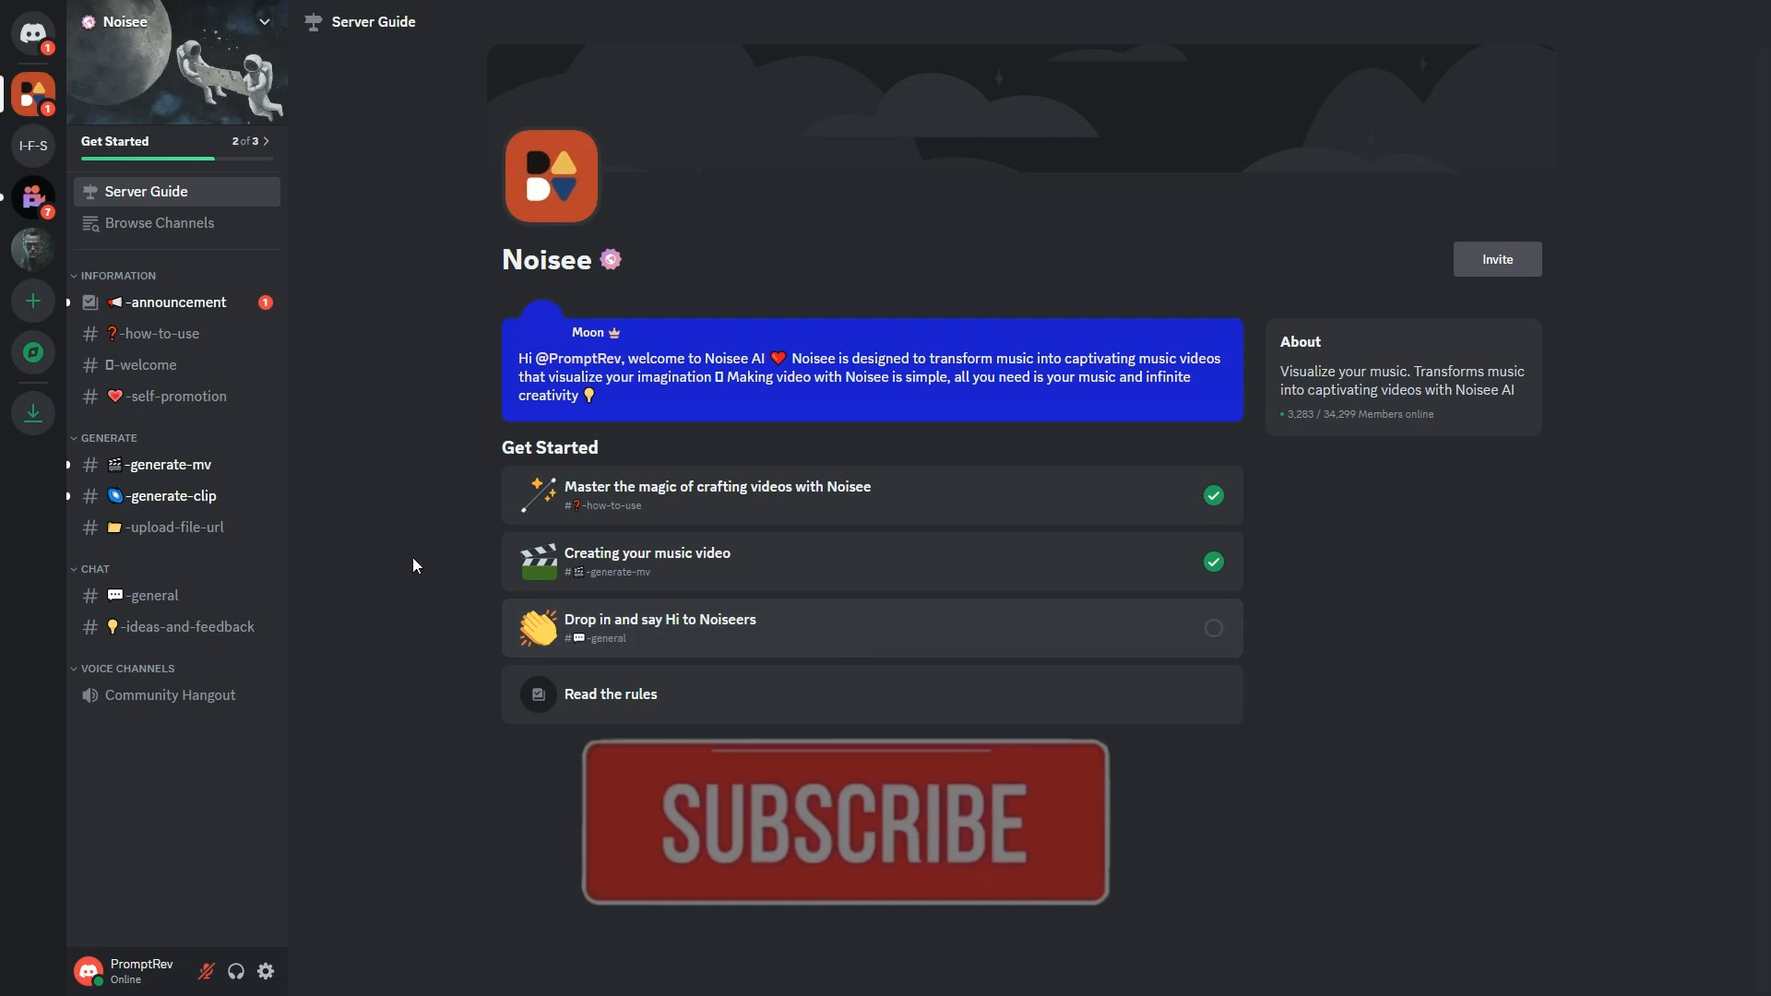
# Start the /imagine video-from-URL command in the generate-mv channel
pyautogui.click(166, 465)
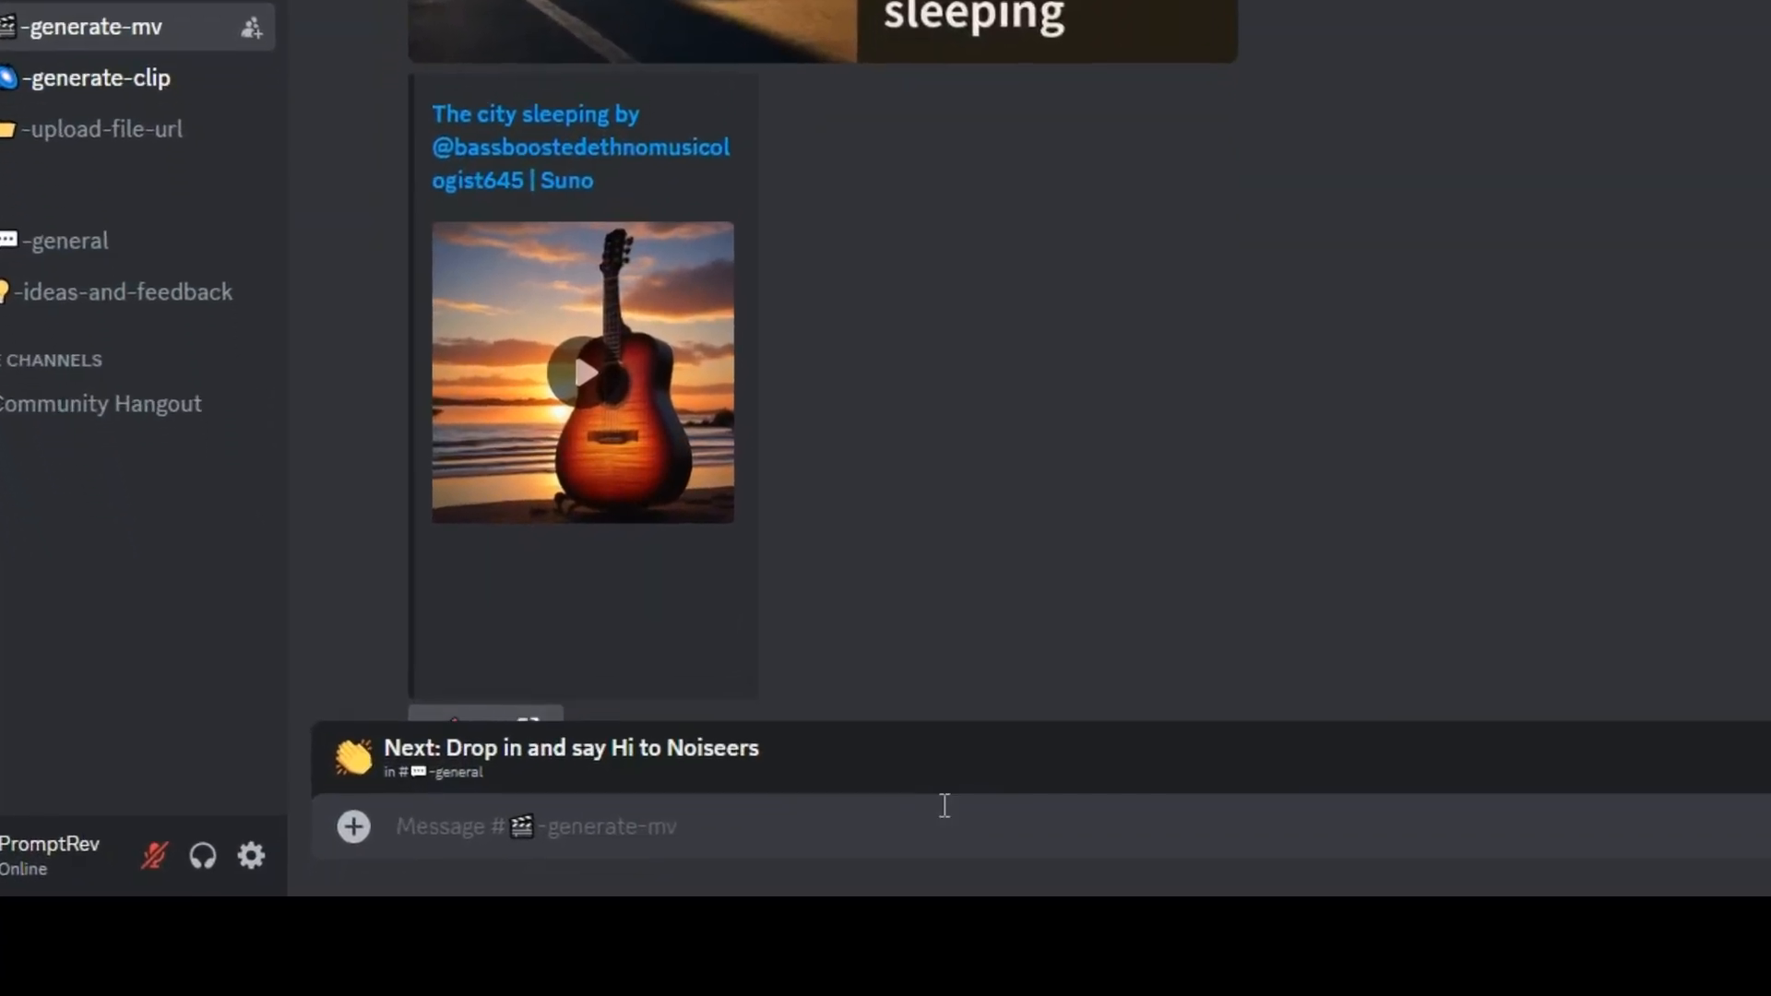
pyautogui.write('/imagi')
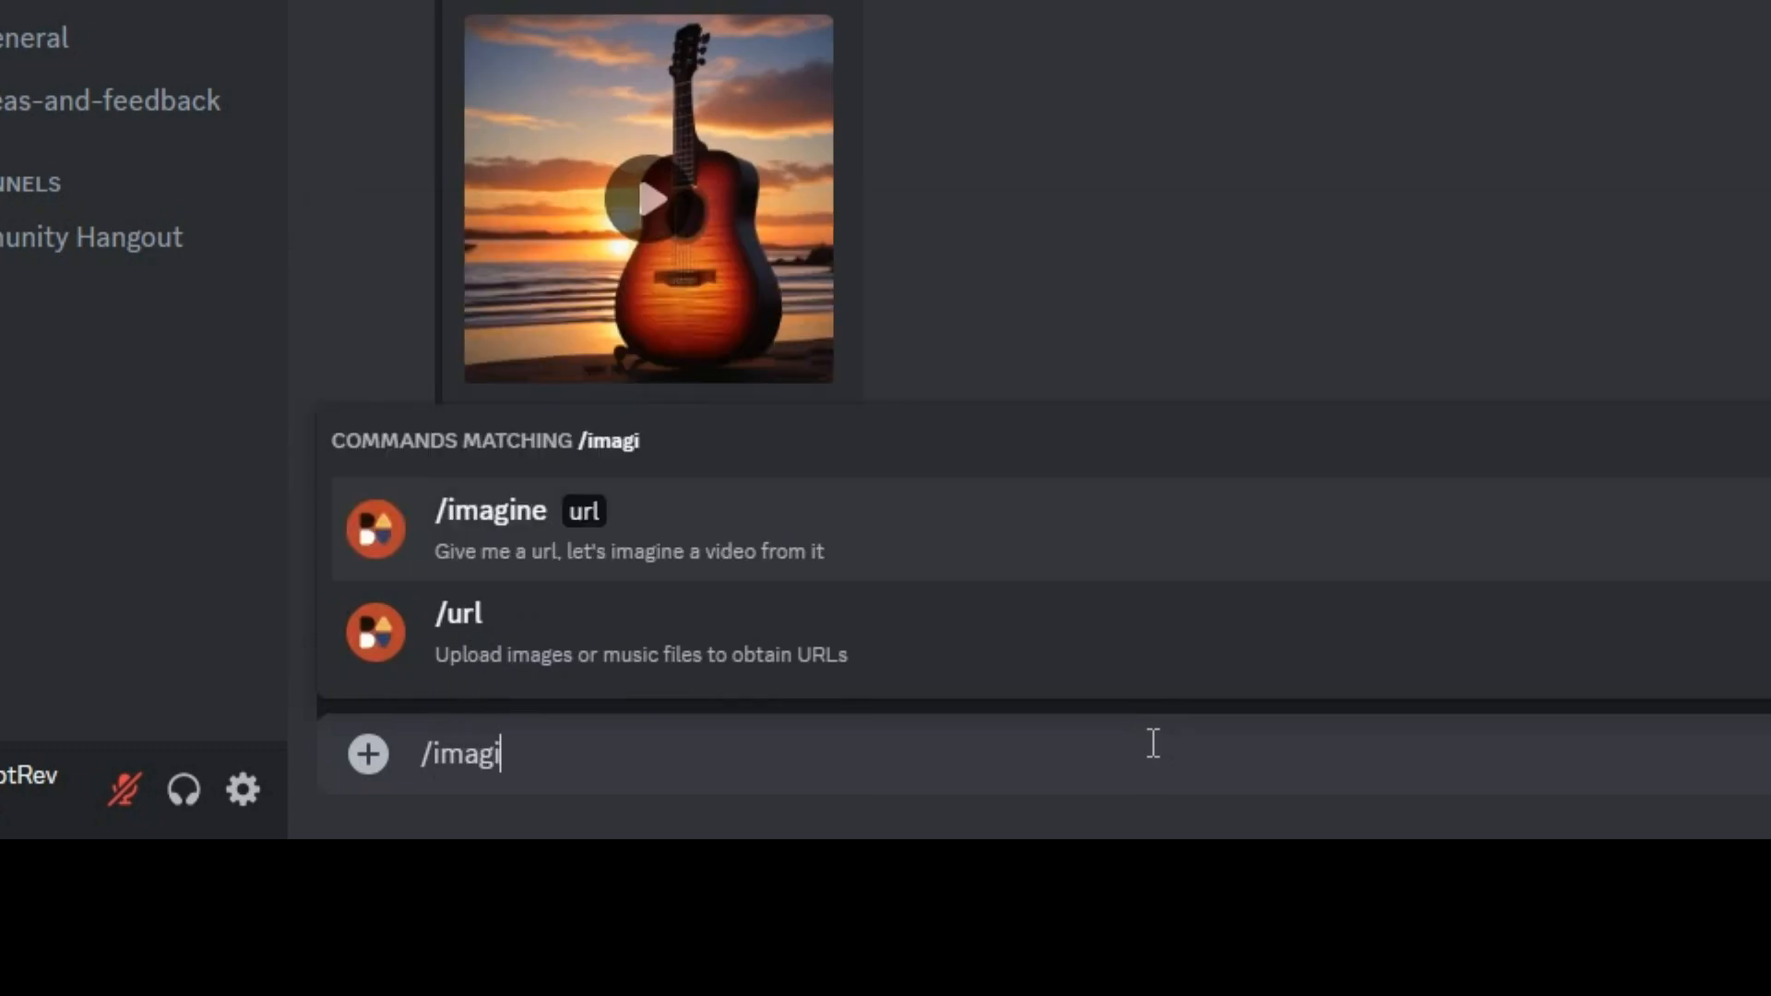
pyautogui.click(489, 510)
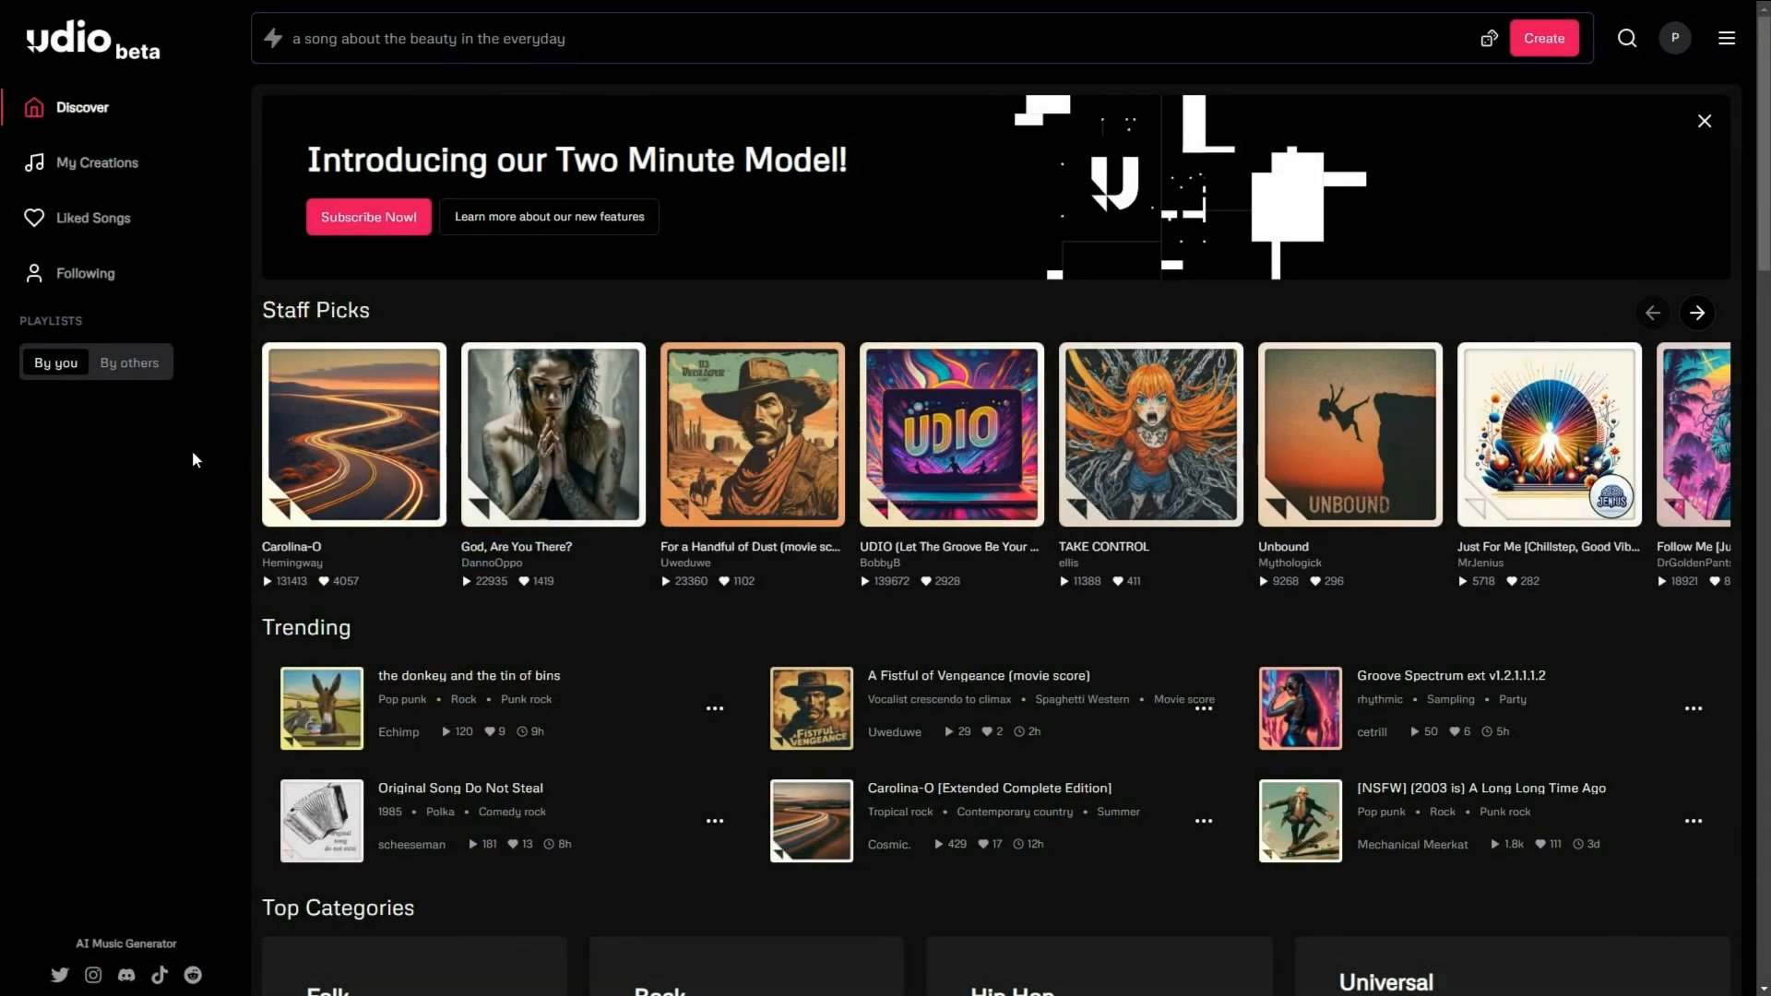
# Submit the Udio prompt 'Generate a soothing acoustic song with gentle guitar strumming and soft vocals.'
pyautogui.click(593, 39)
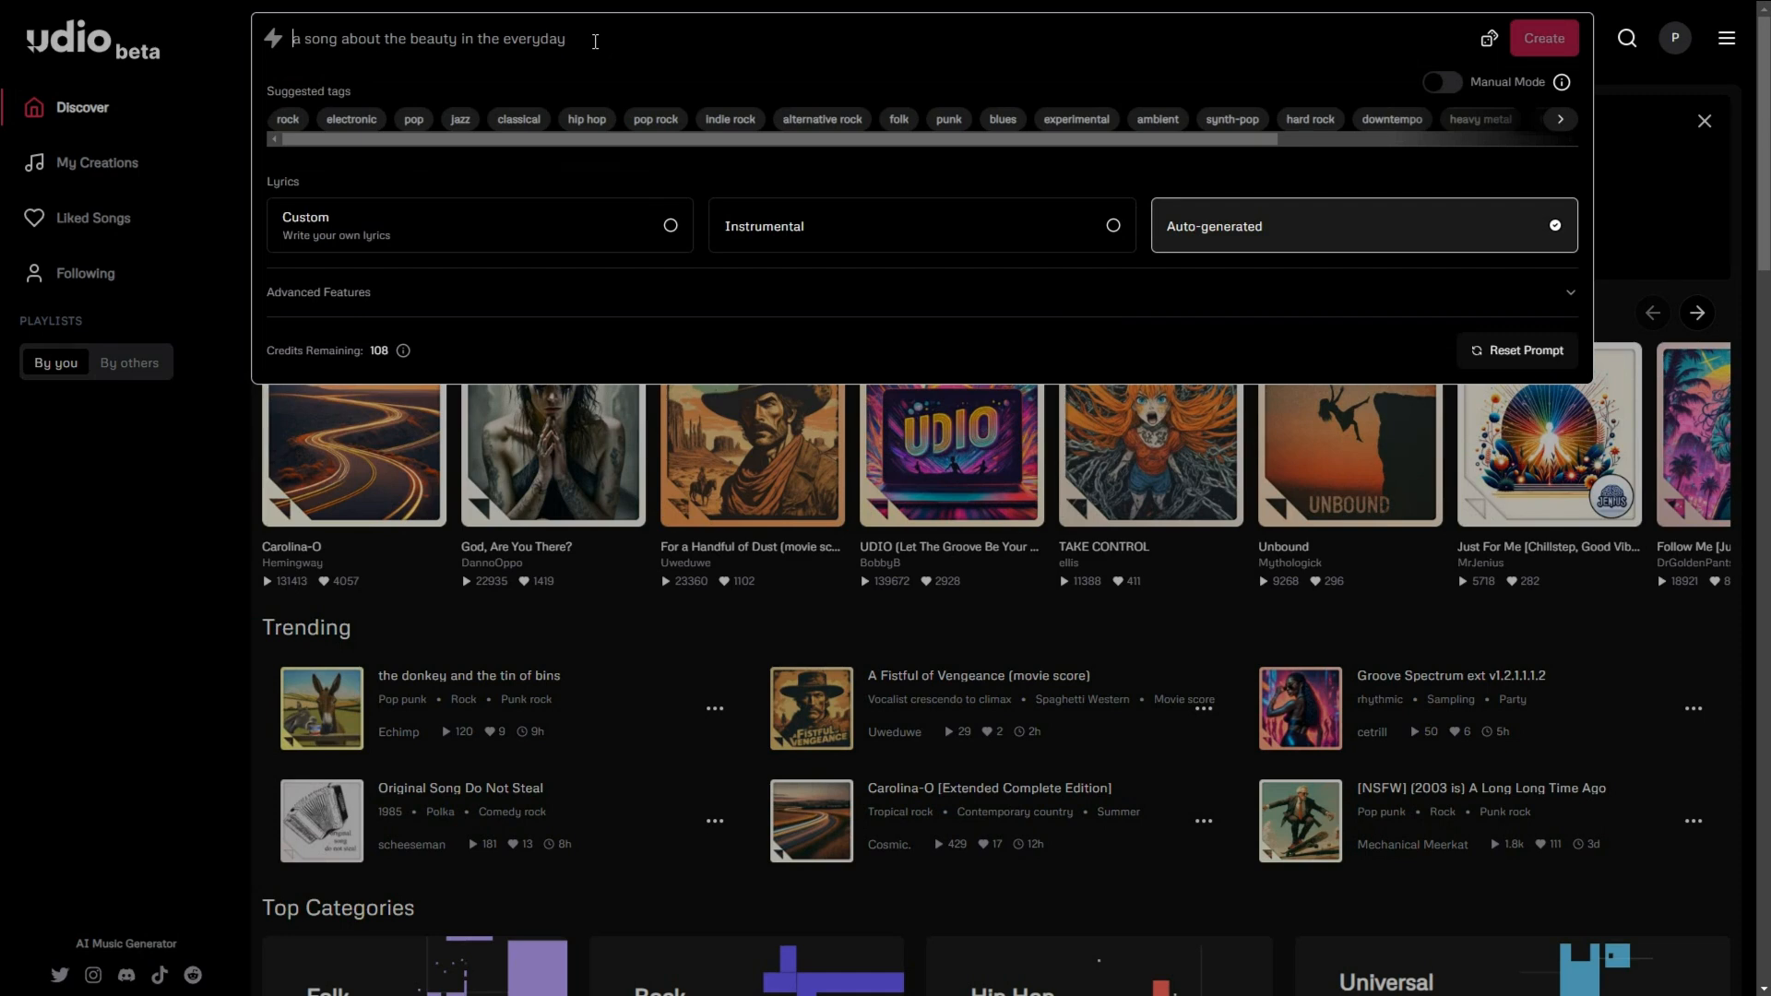
pyautogui.write('Generate a soothing acoustic song with gentle guitar strumming and soft vocals.')
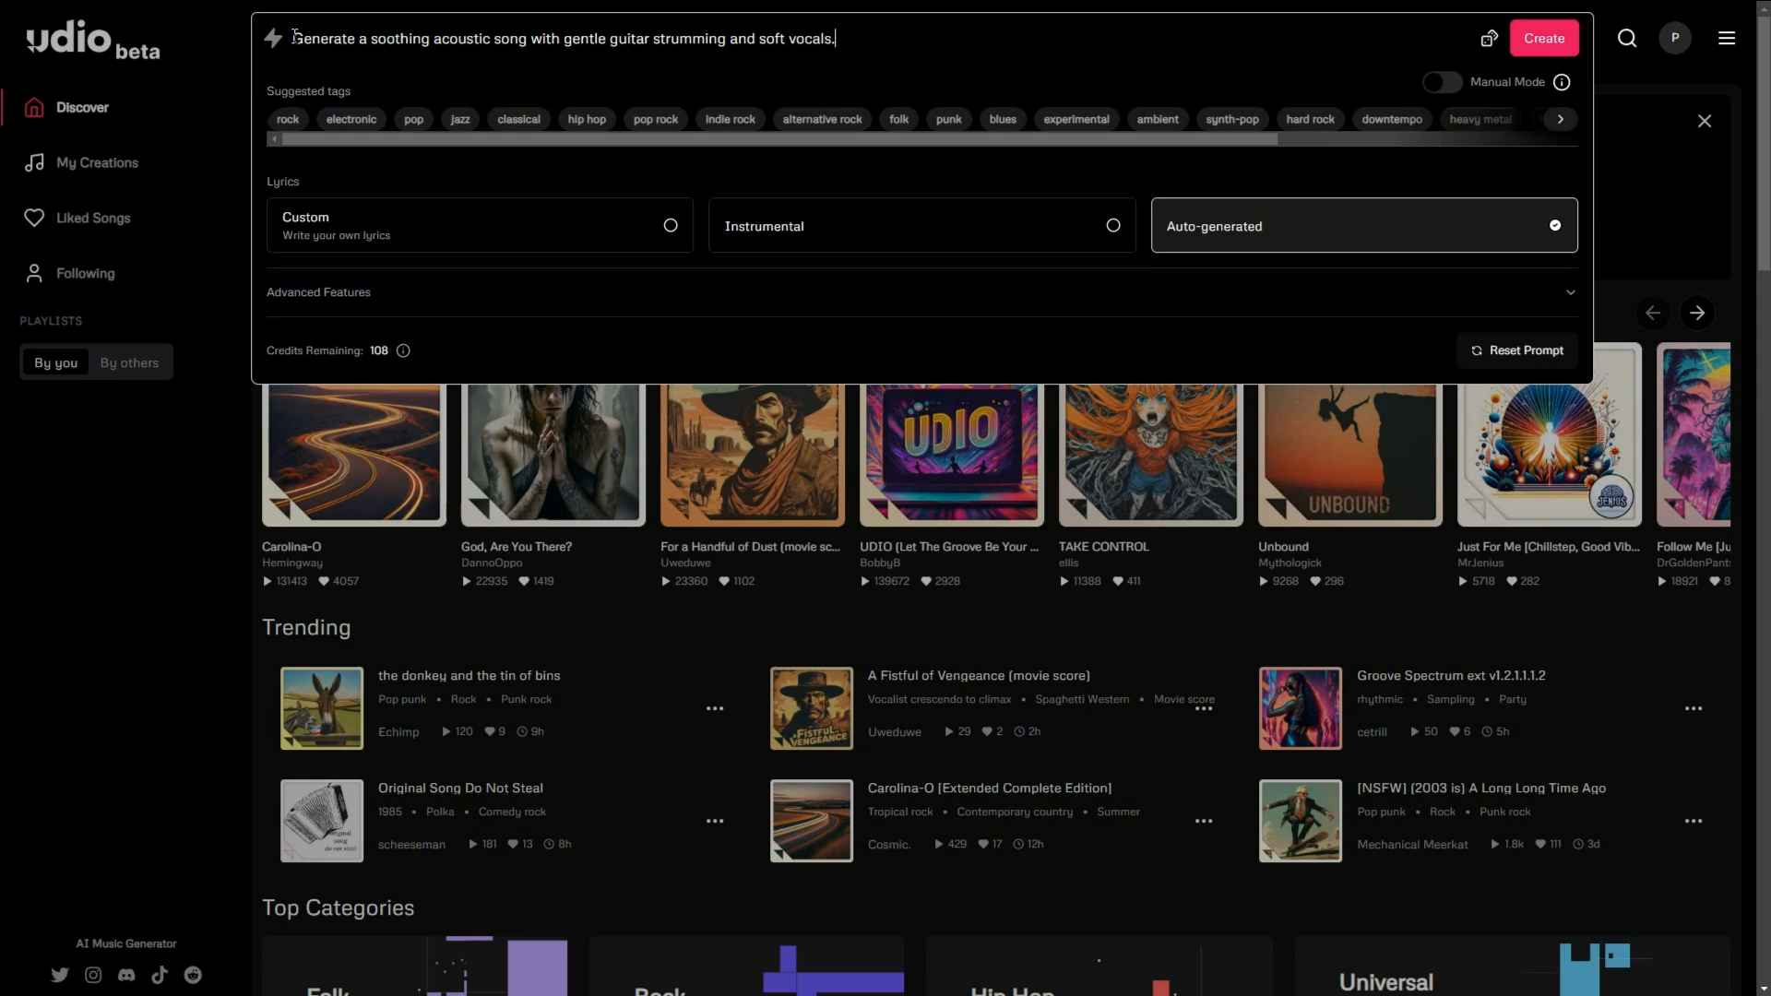
pyautogui.moveTo(291, 36); pyautogui.dragTo(450, 36)
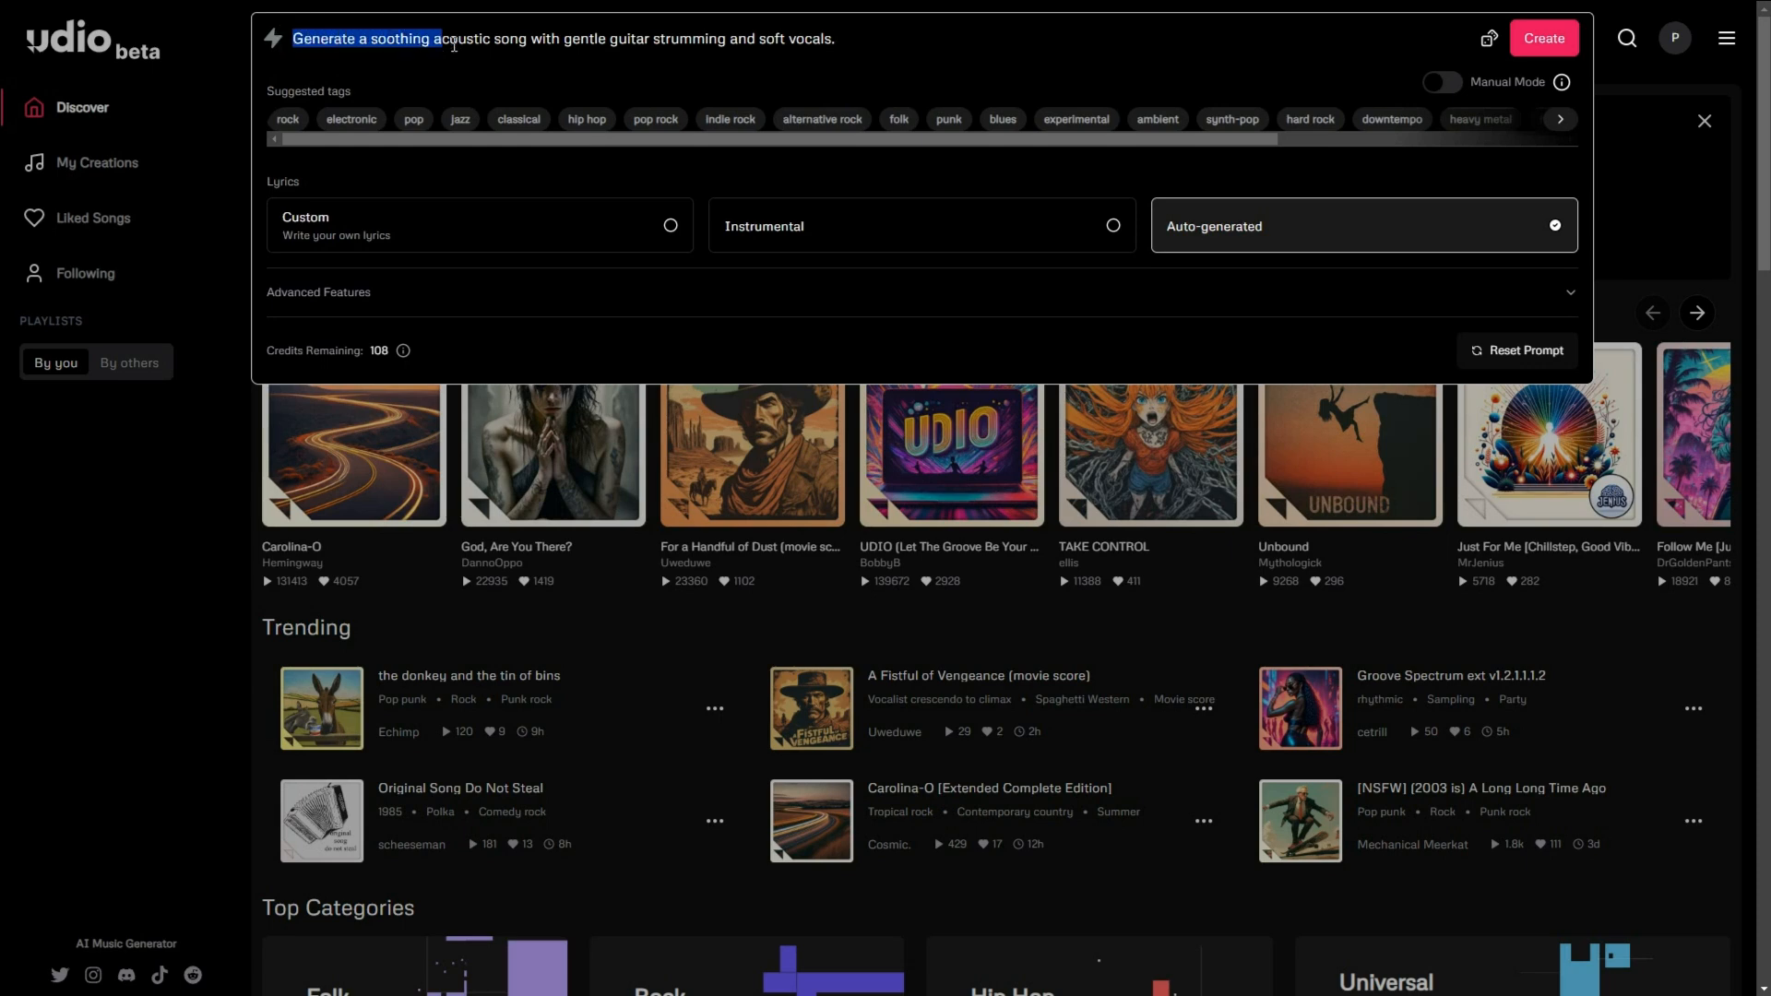
pyautogui.moveTo(432, 39); pyautogui.dragTo(703, 38)
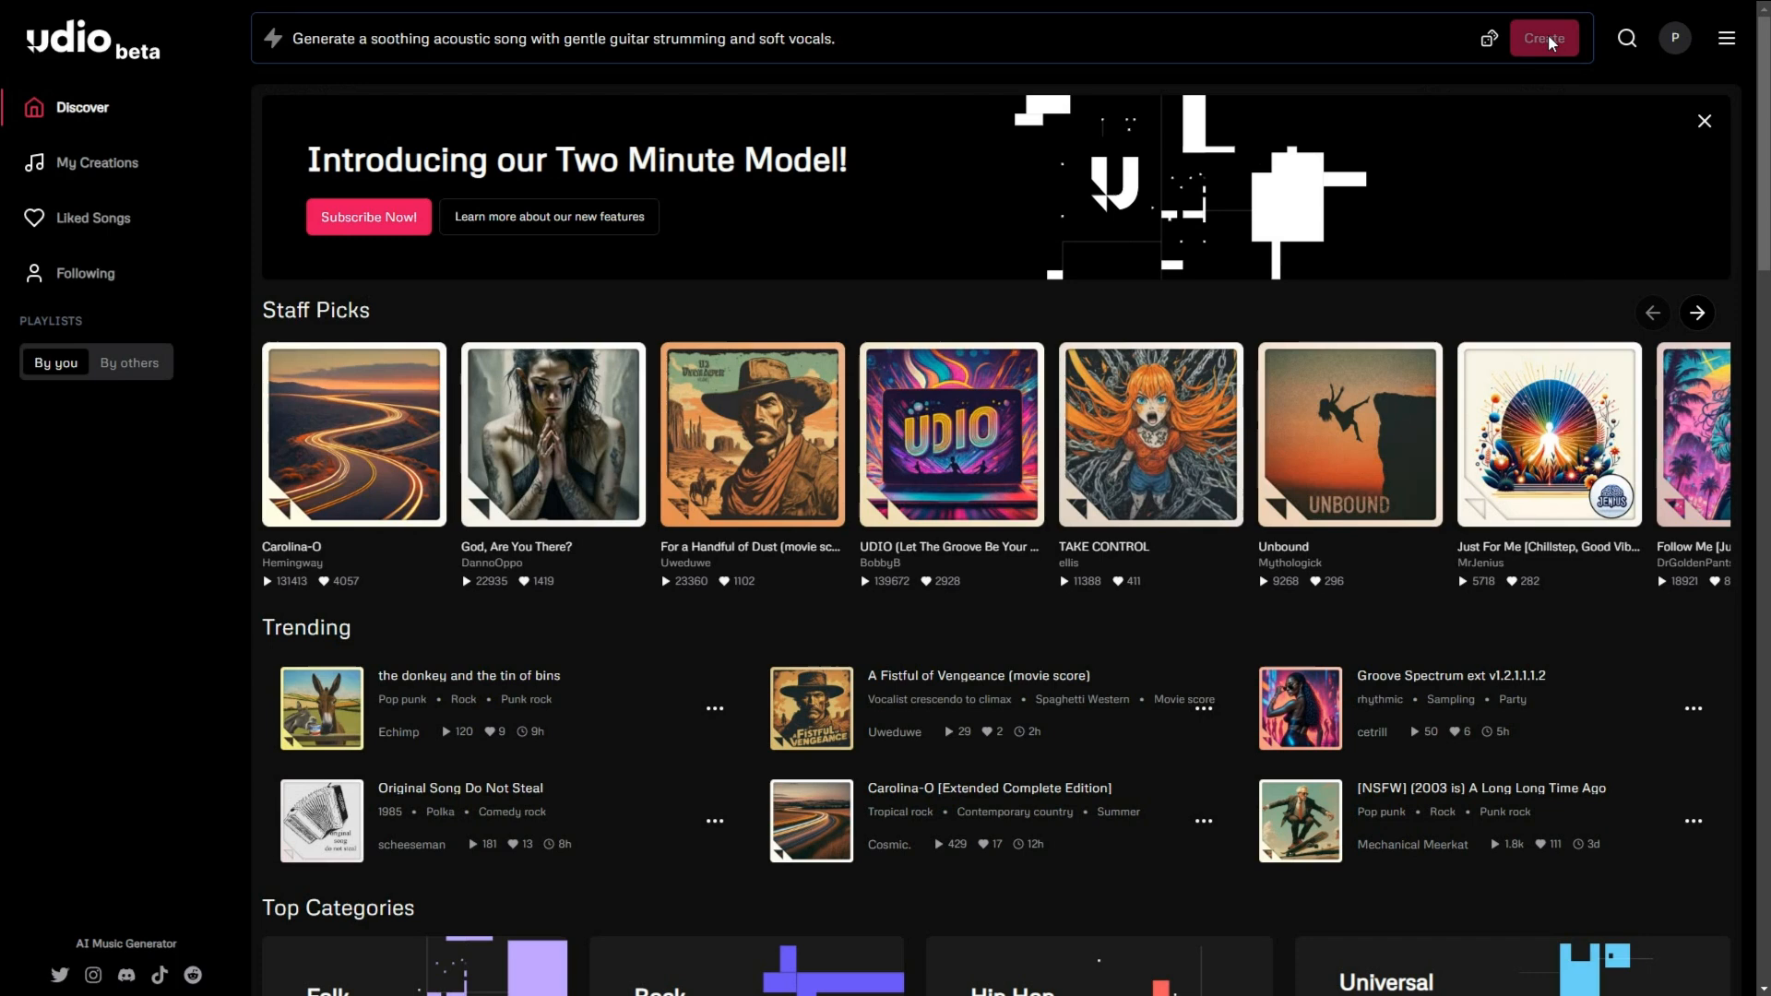
pyautogui.click(1544, 38)
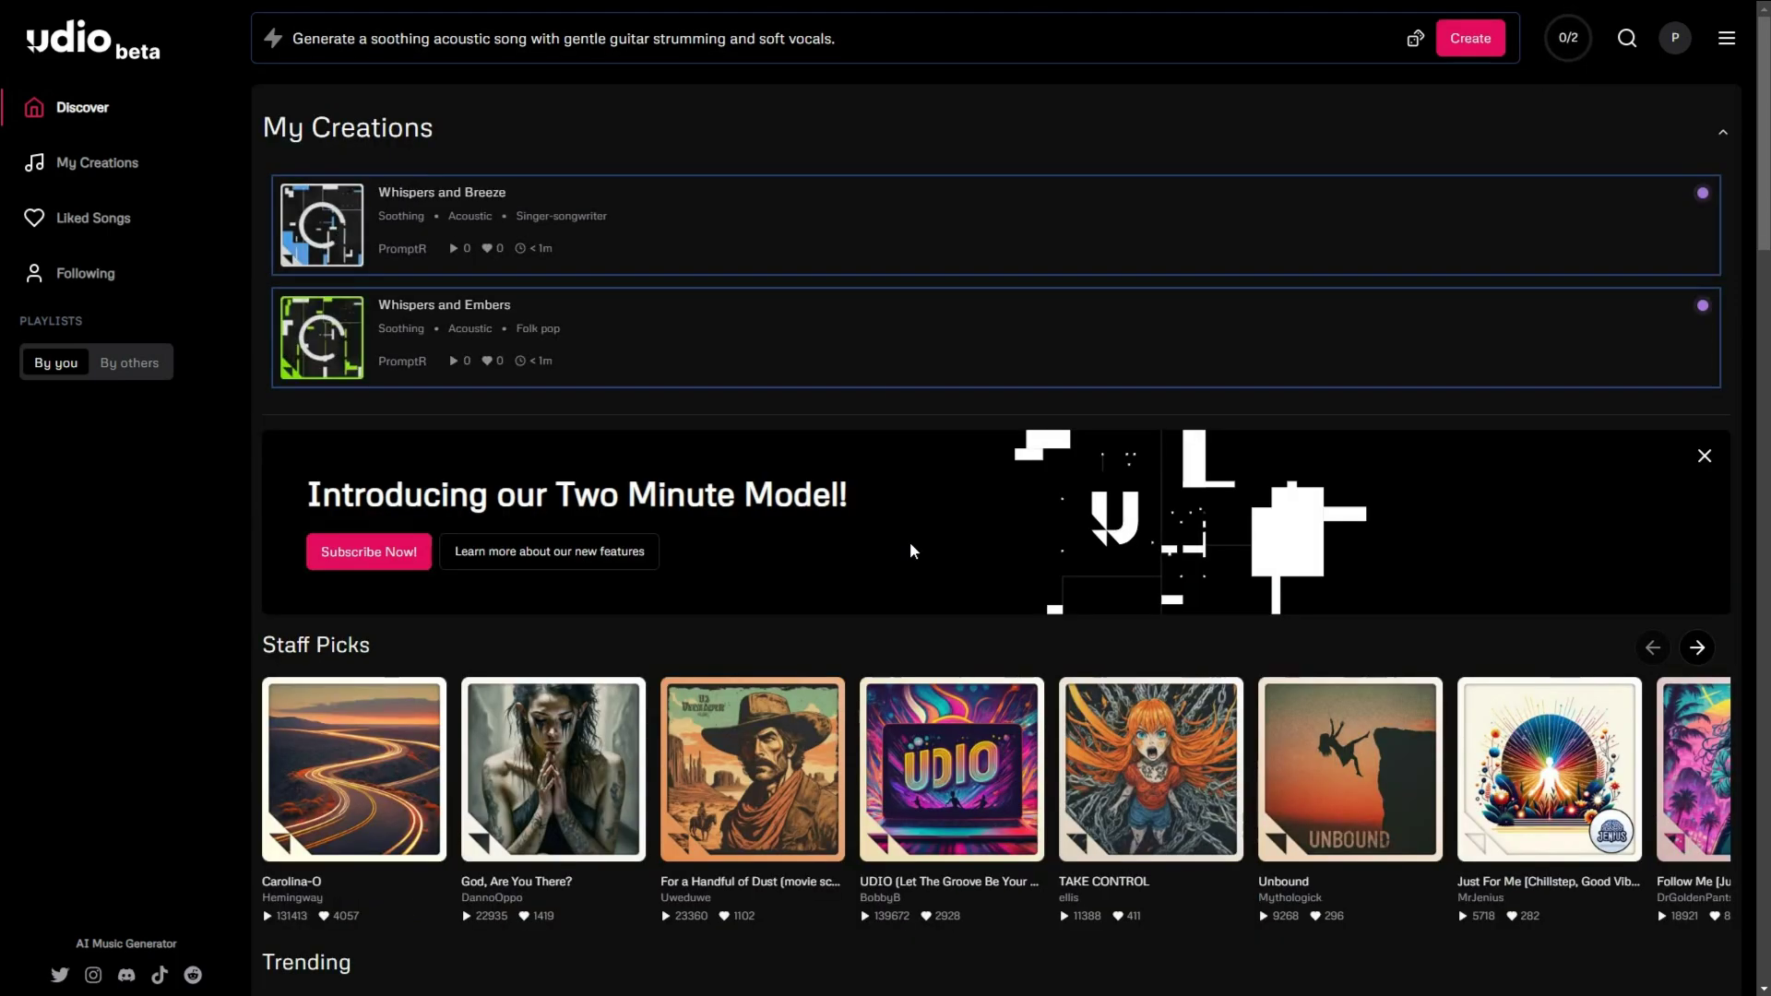
# Play Whispers and Breeze and copy its share link from the Share options
pyautogui.click(322, 226)
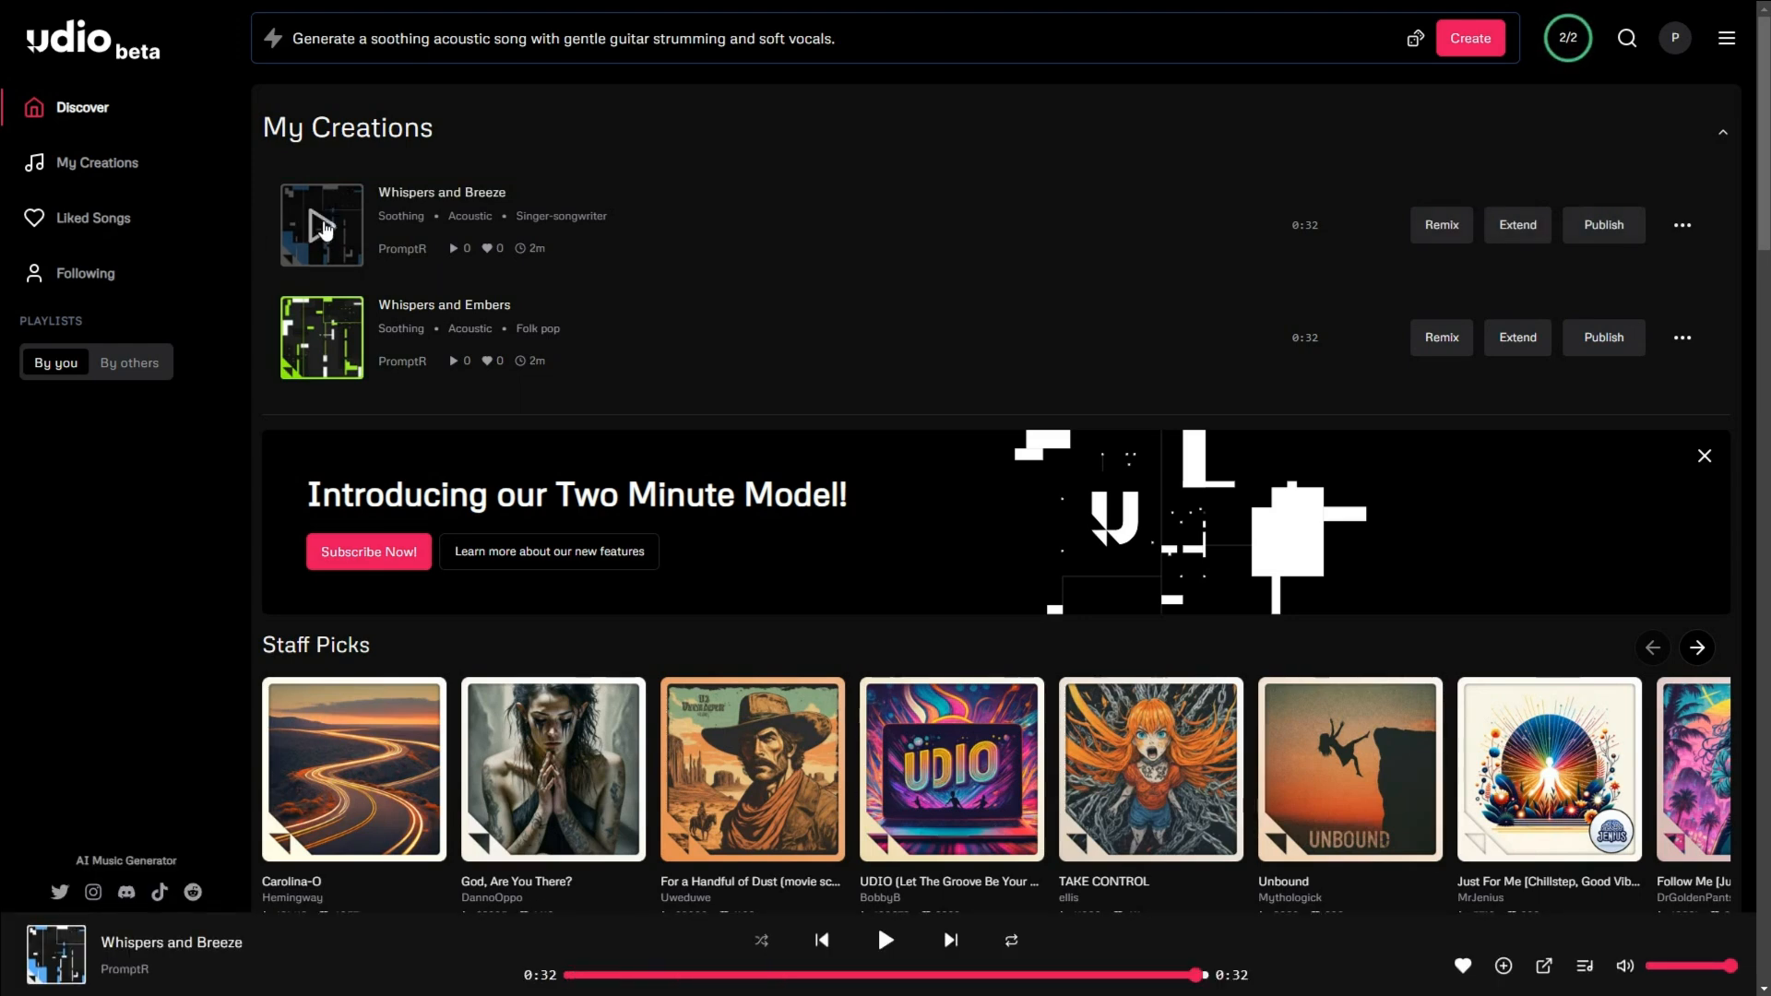
pyautogui.click(1682, 225)
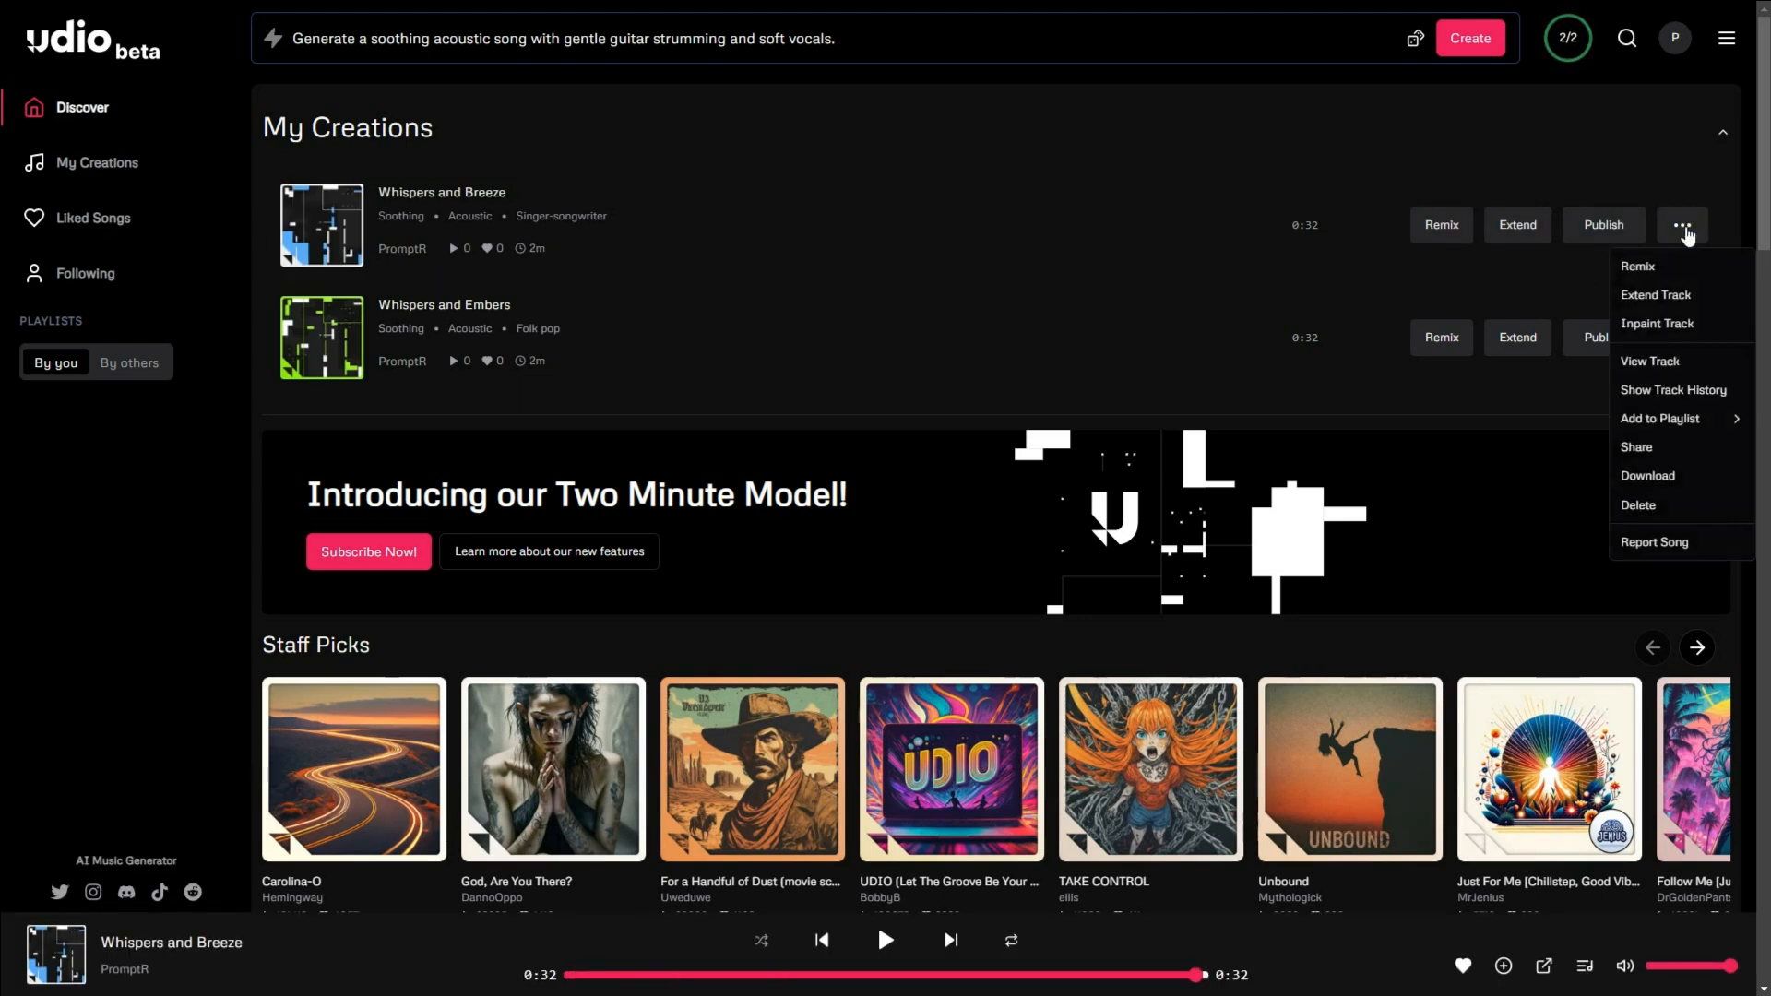
pyautogui.click(1635, 447)
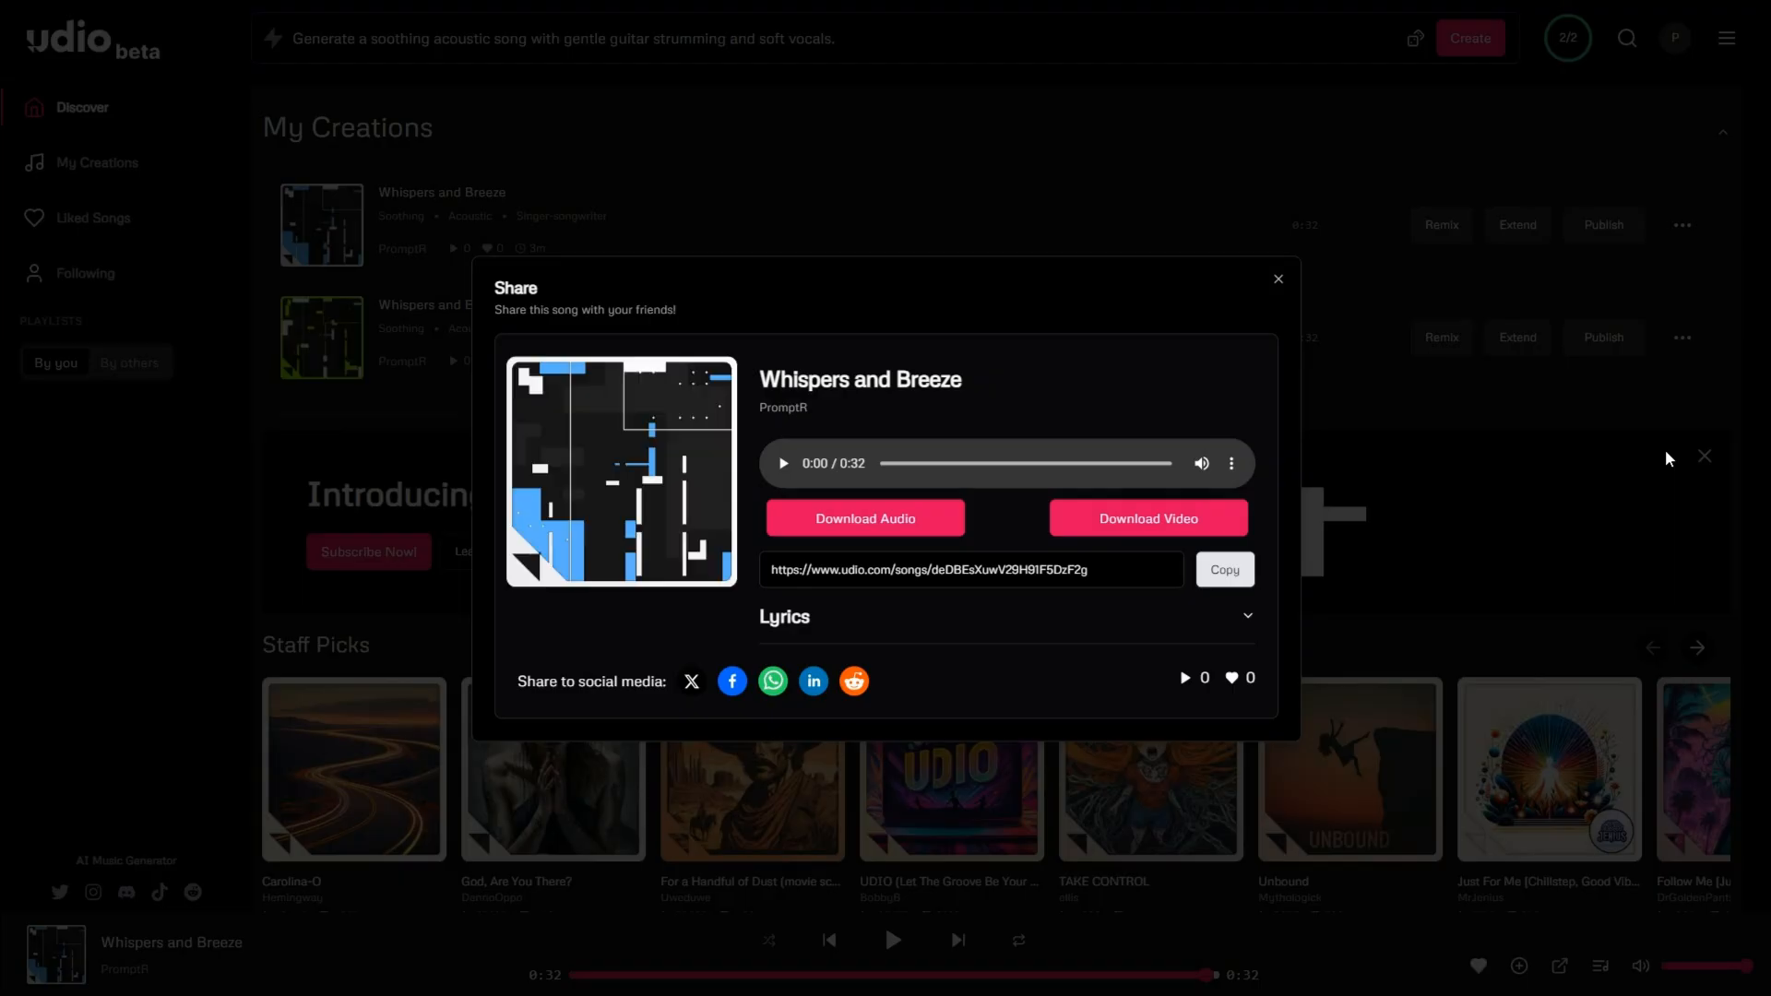
pyautogui.click(972, 571)
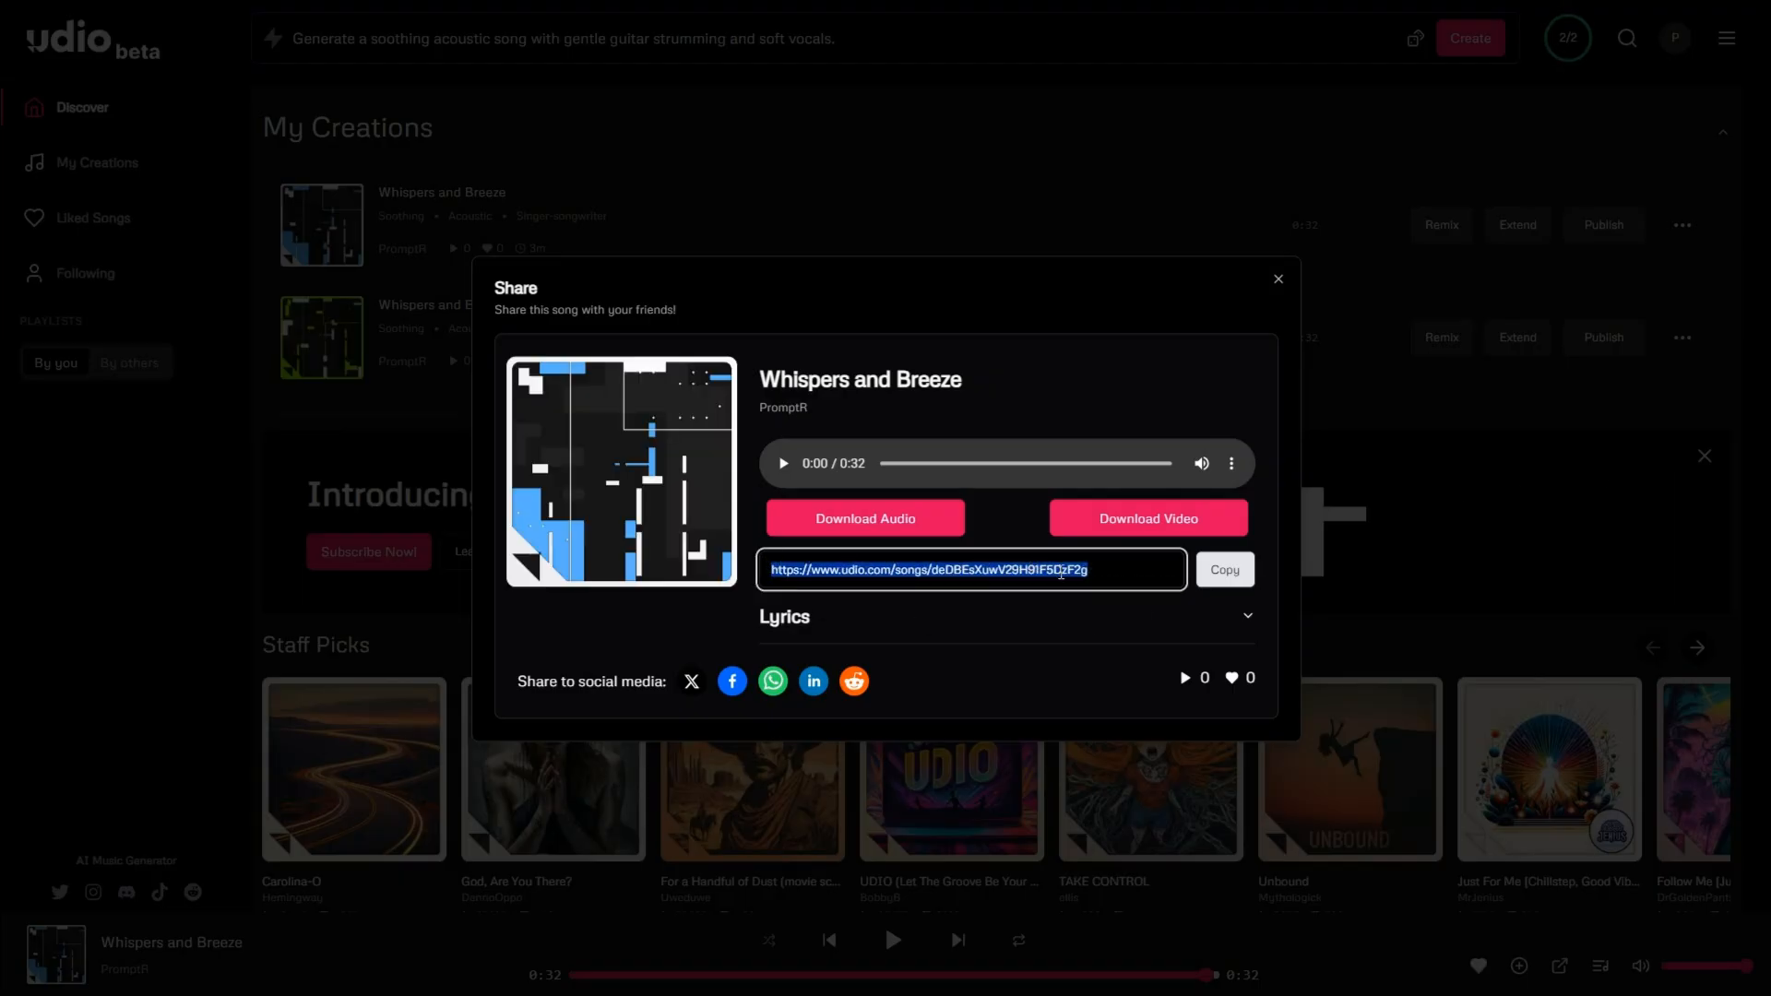
pyautogui.click(1225, 569)
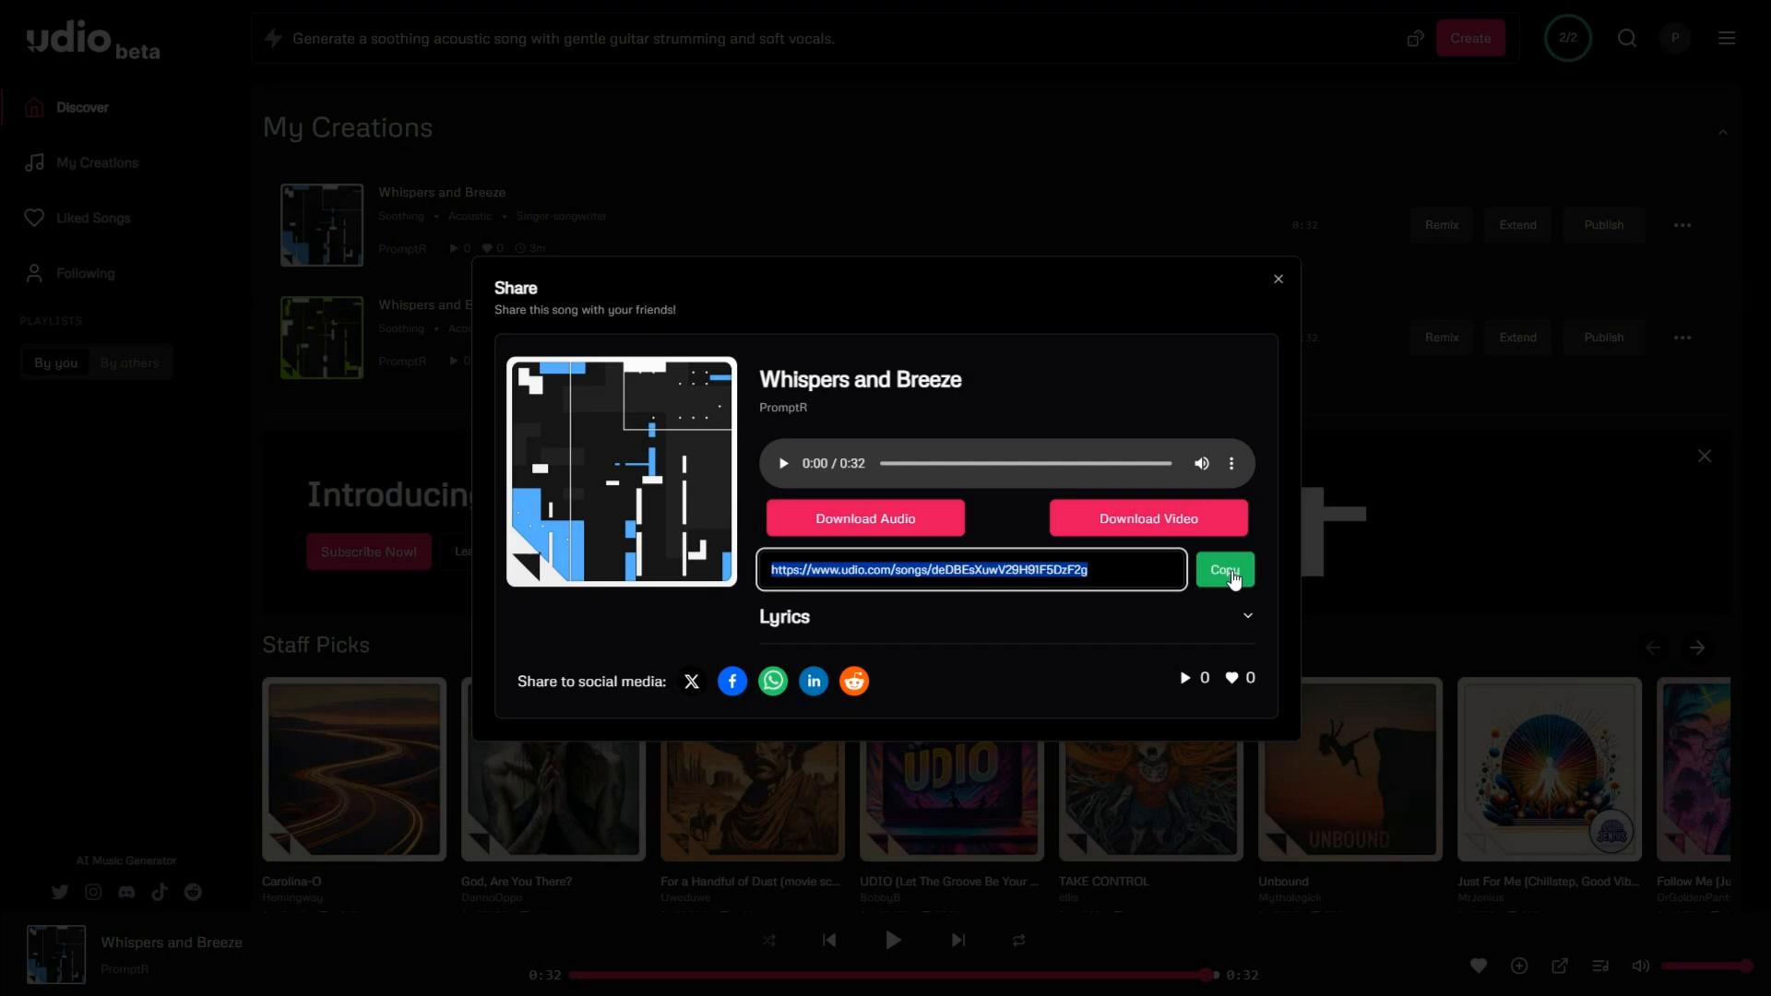
pyautogui.click(1224, 569)
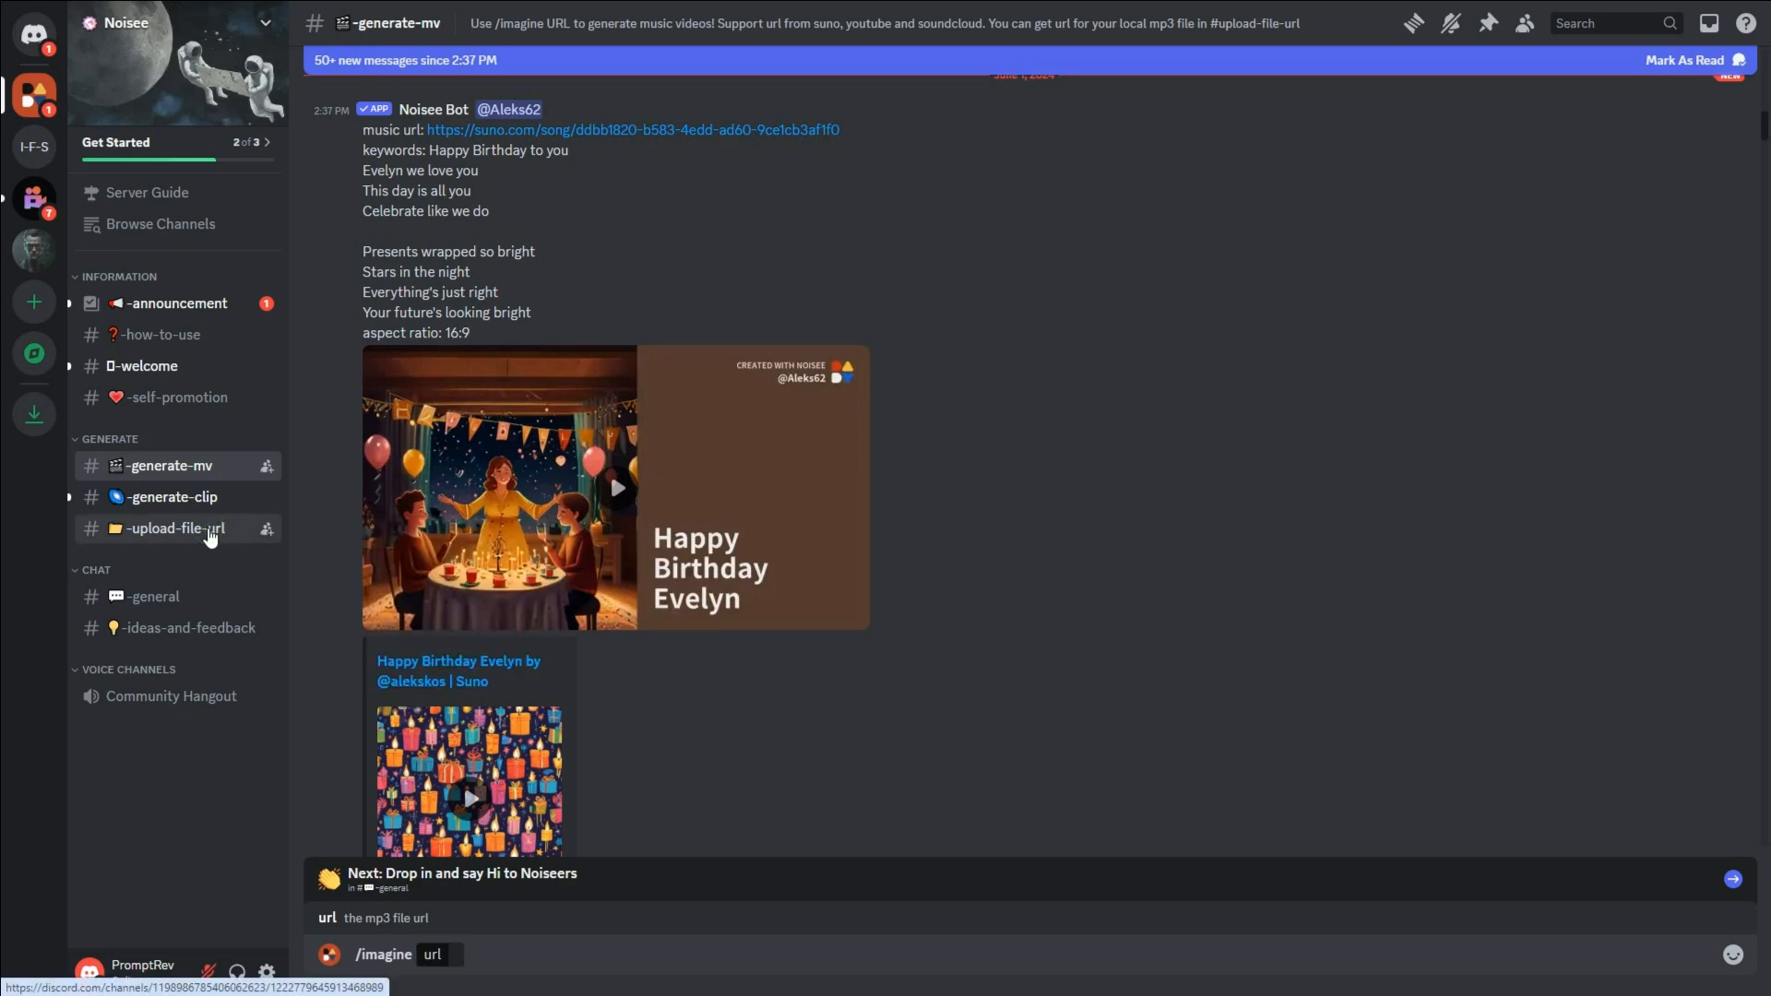
# Upload Song-1.mp3 via /url in the upload-file-url channel to get its URL
pyautogui.click(175, 529)
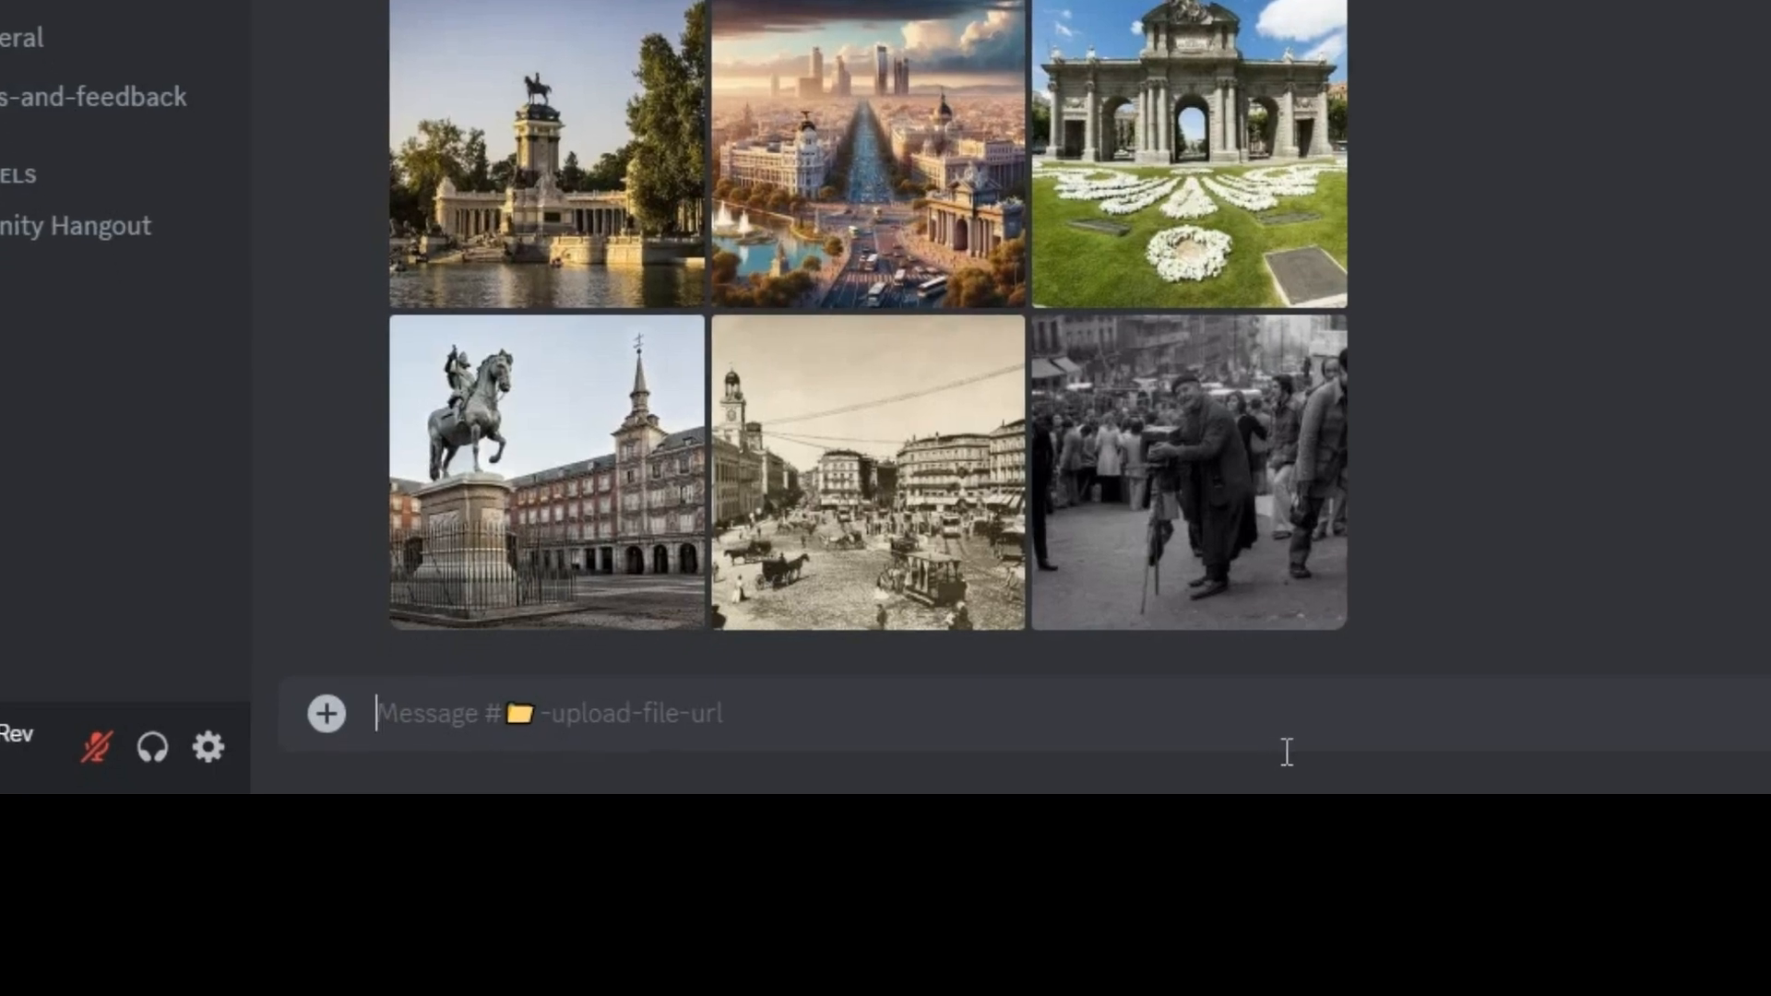
pyautogui.write('/url attachment')
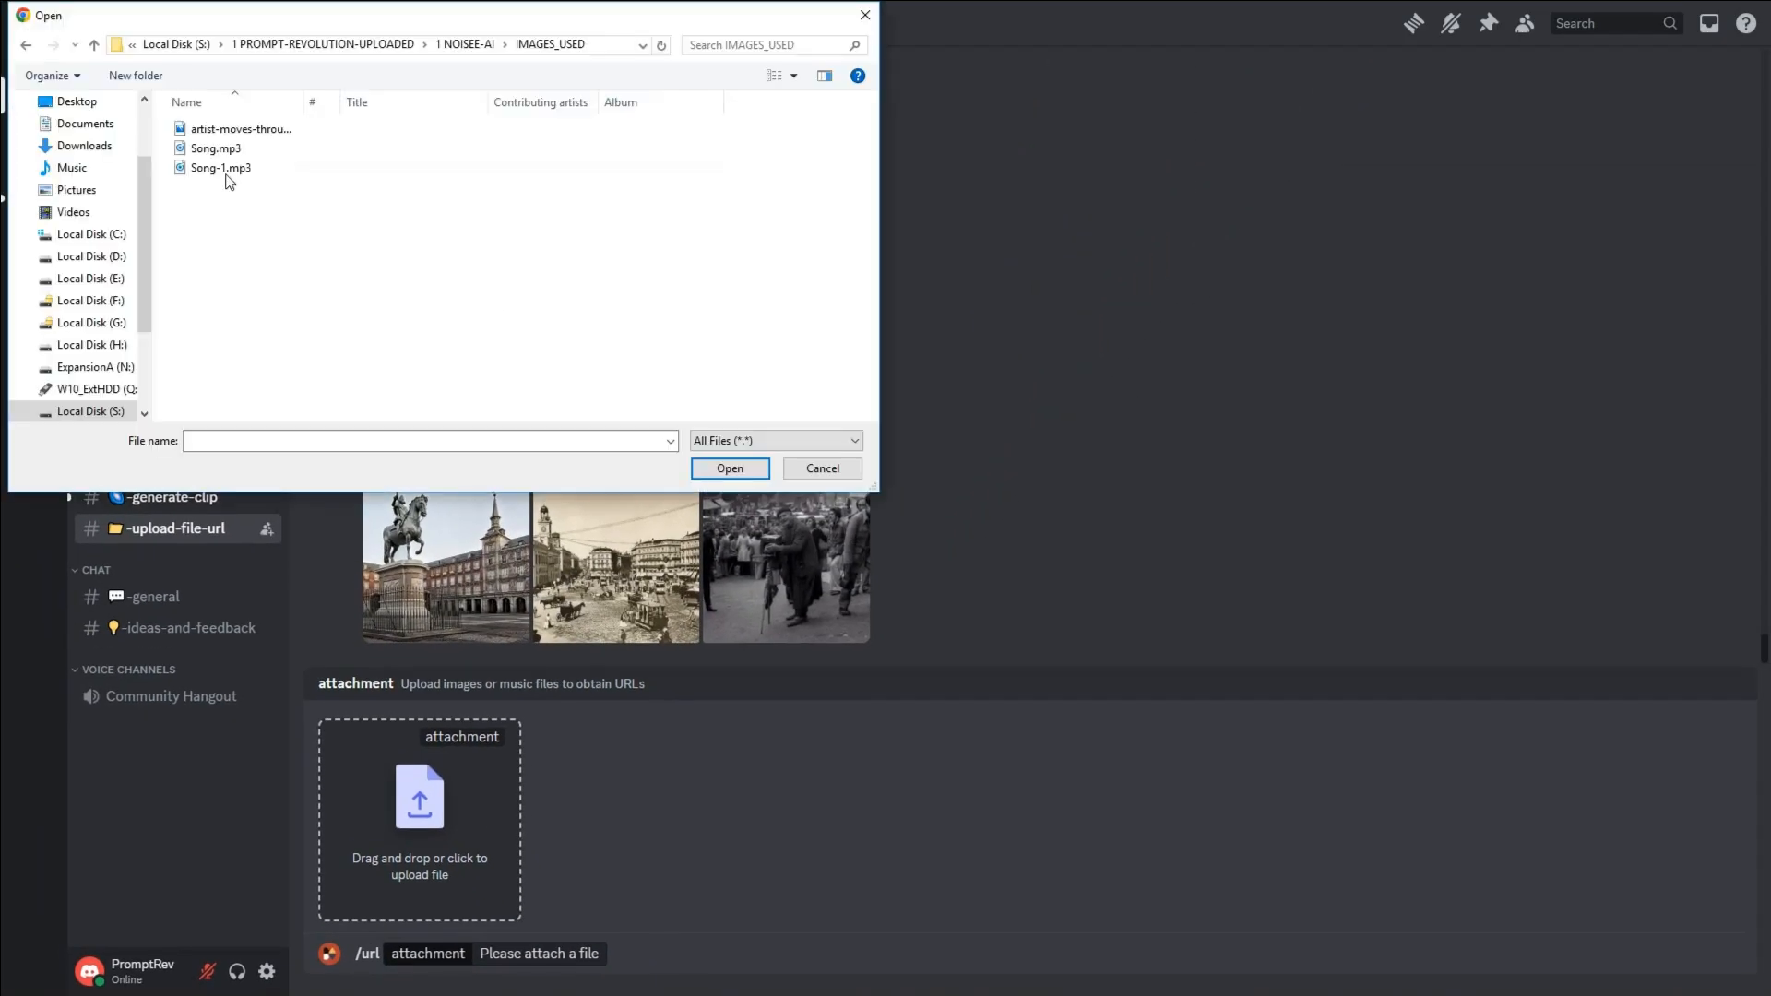
pyautogui.click(822, 468)
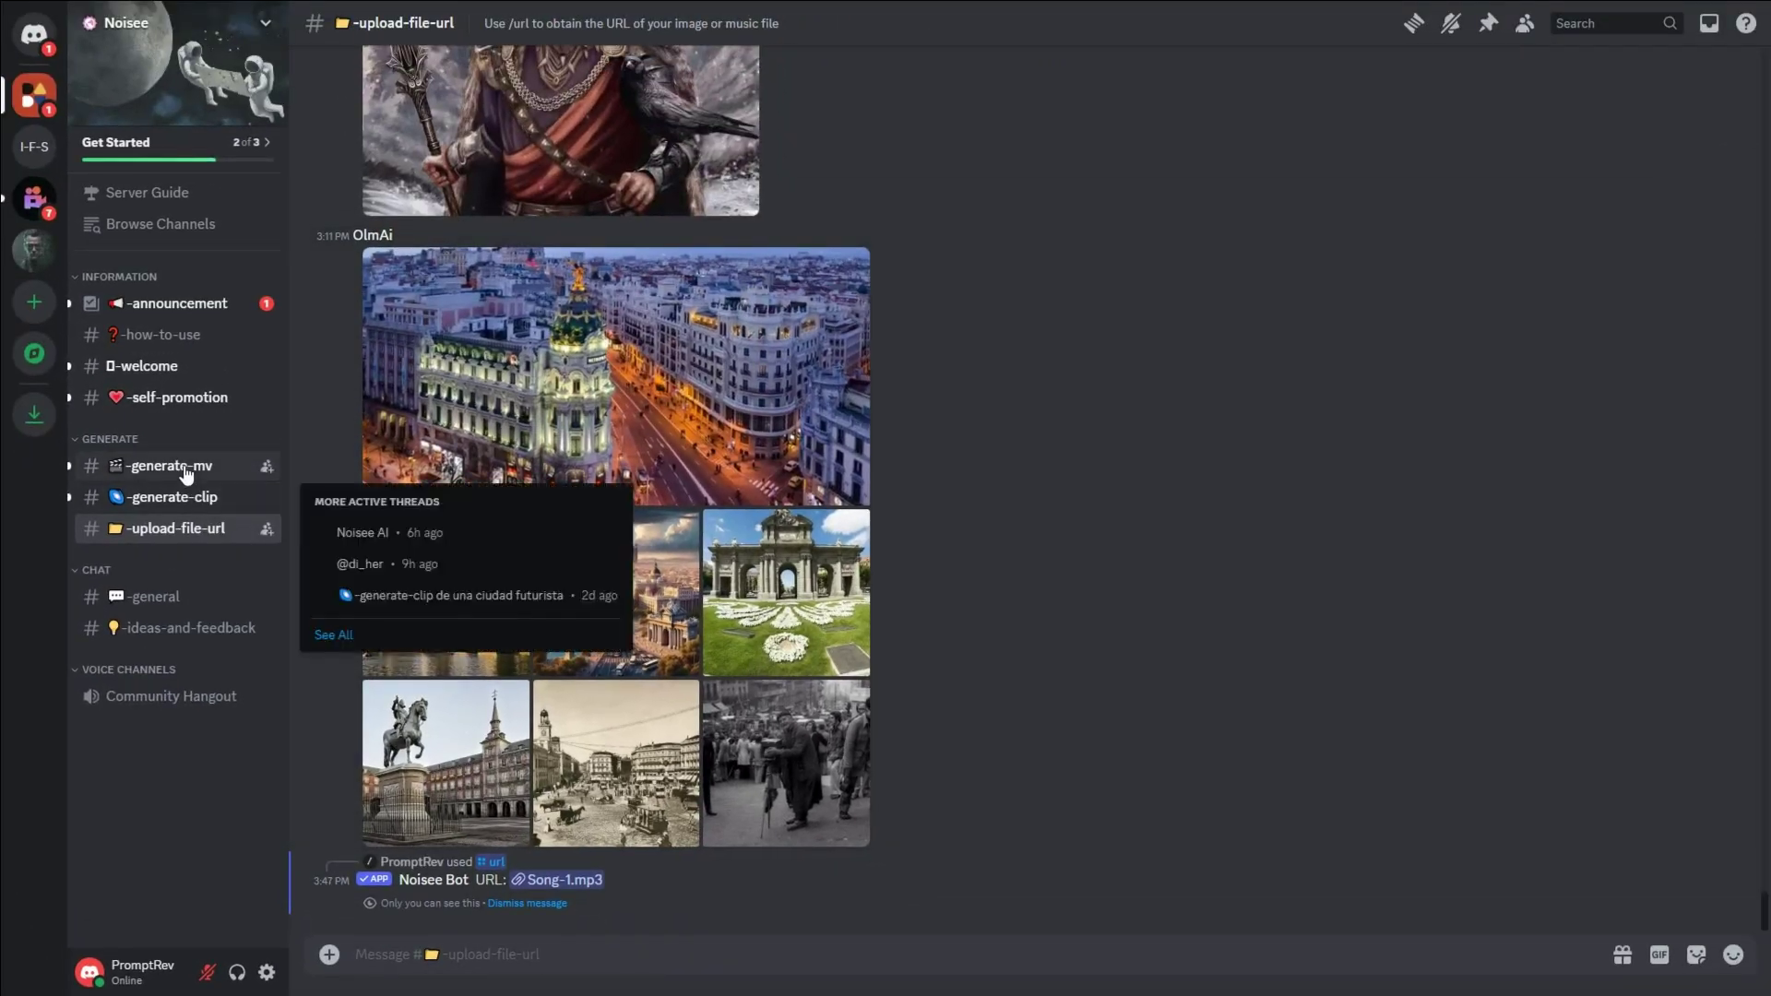
# Run /imagine with the song URL and fill the surreal neon-city visual description
pyautogui.click(167, 466)
pyautogui.write('/imagine')
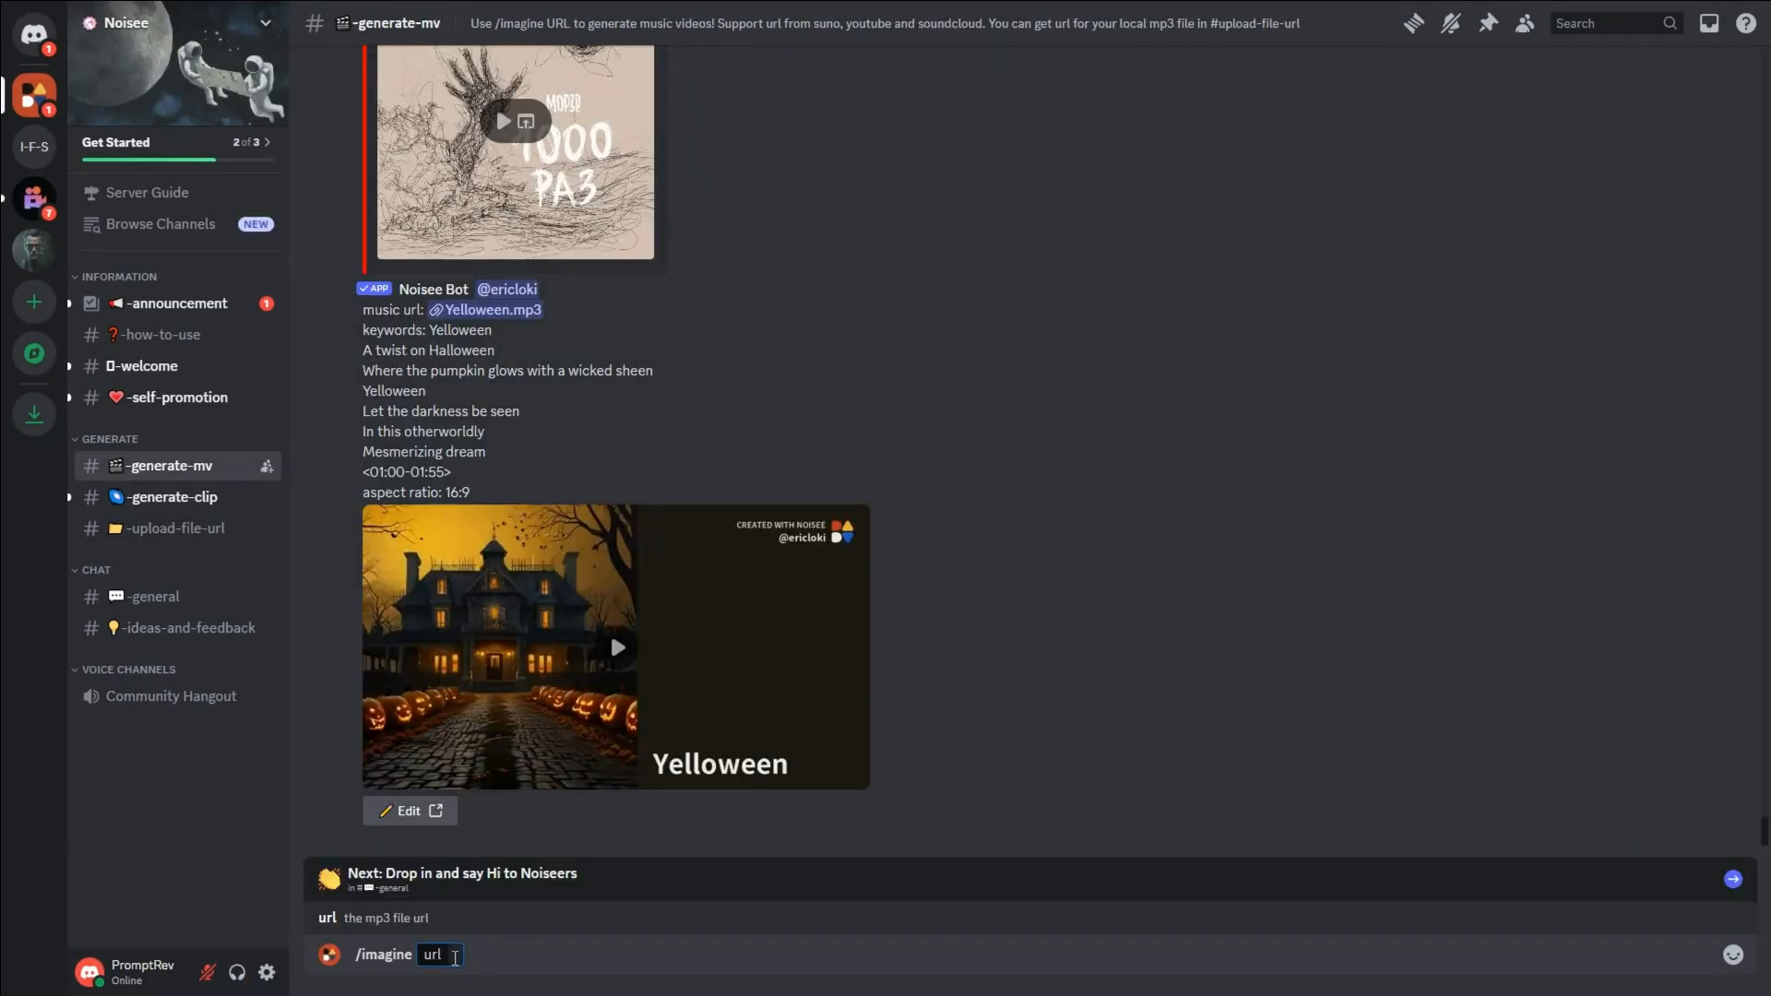
pyautogui.press('Enter')
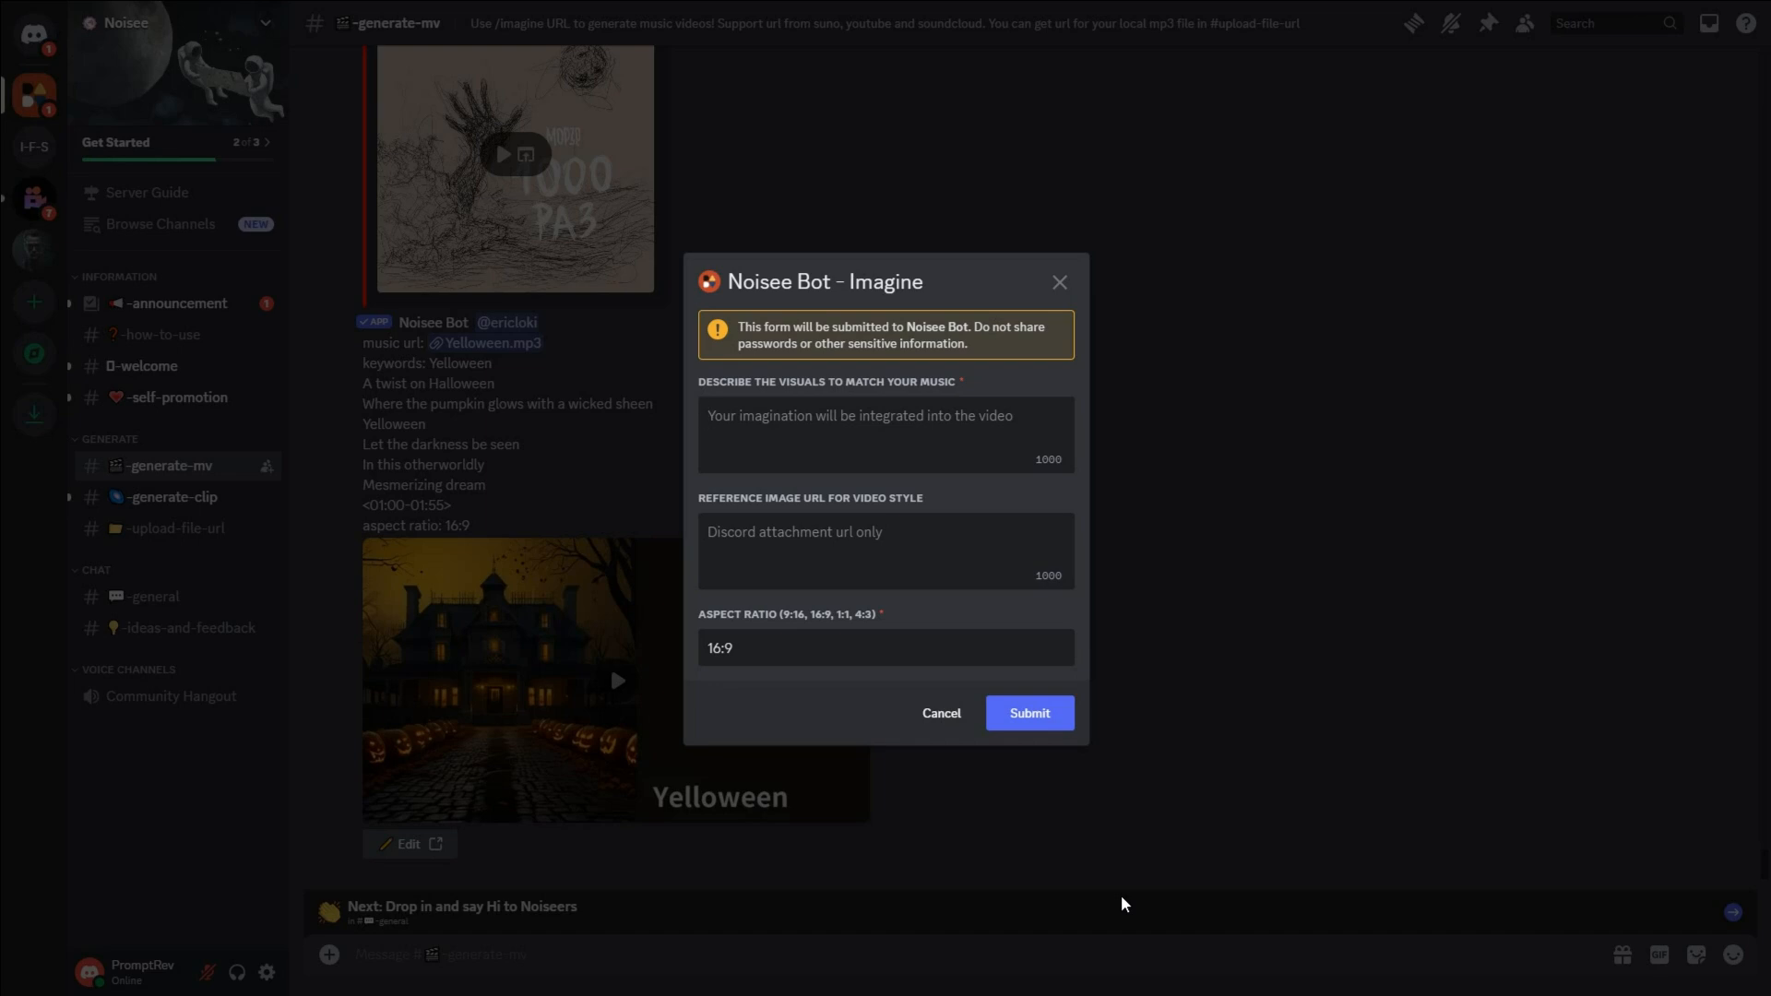
pyautogui.click(810, 444)
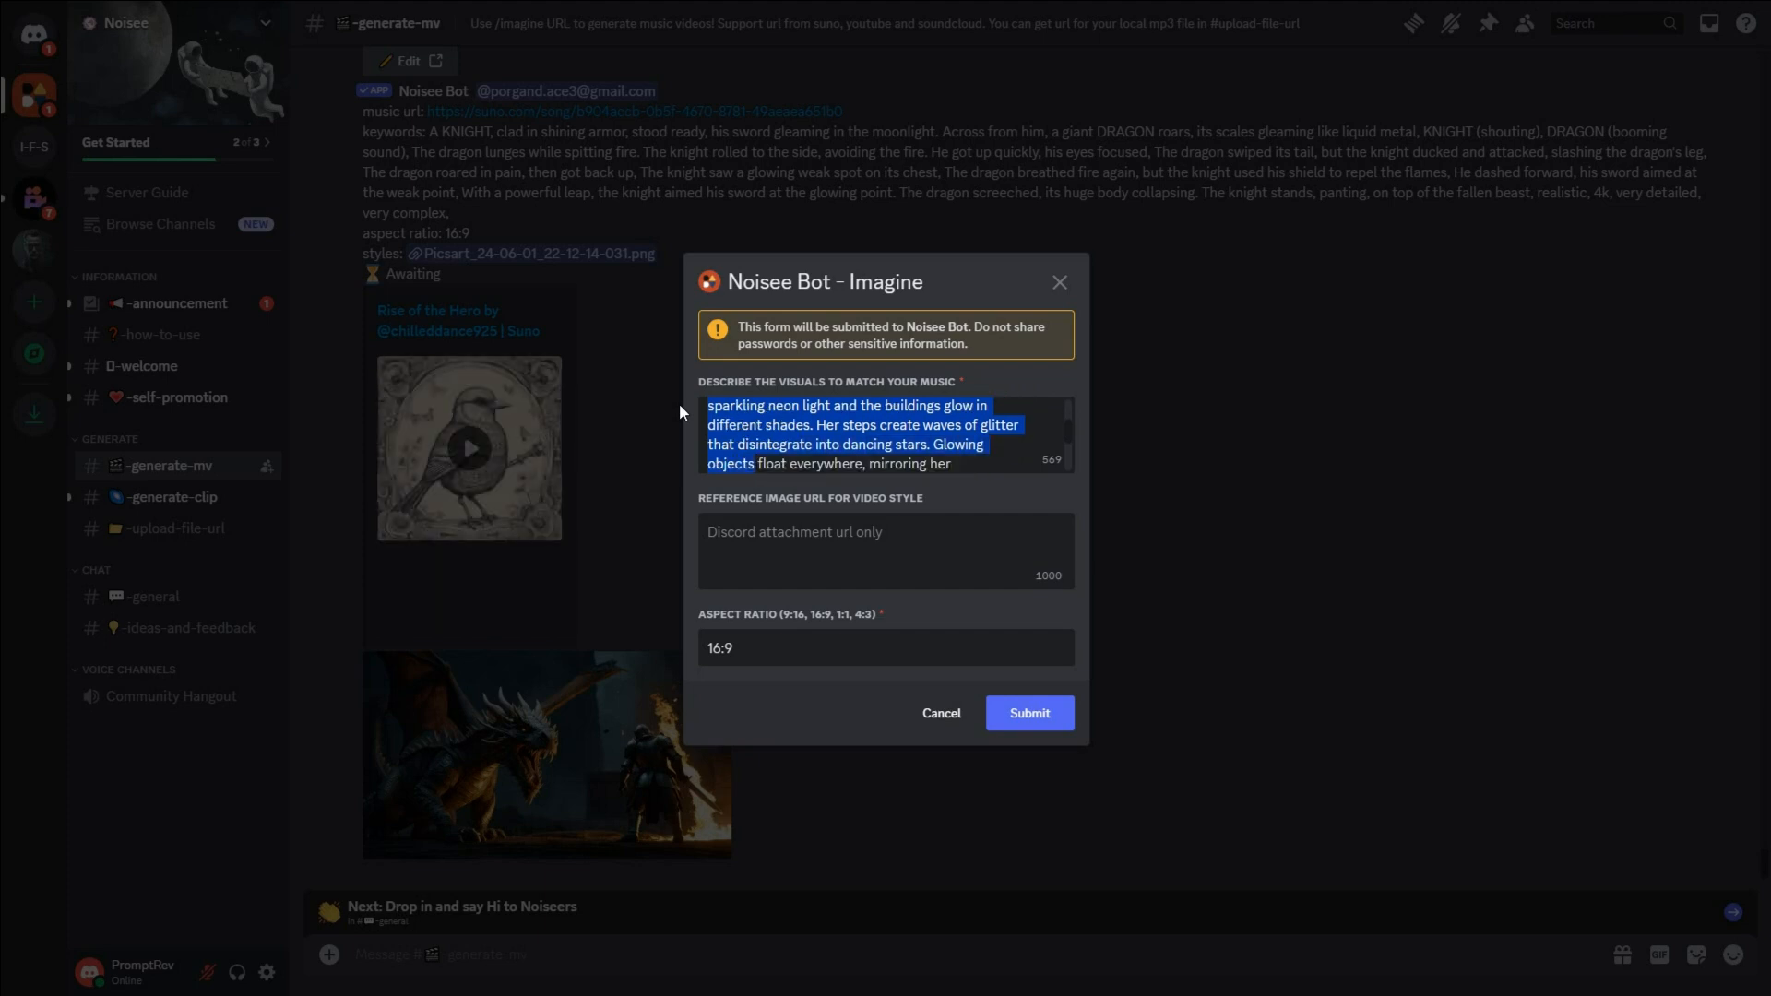
pyautogui.scroll(-3)
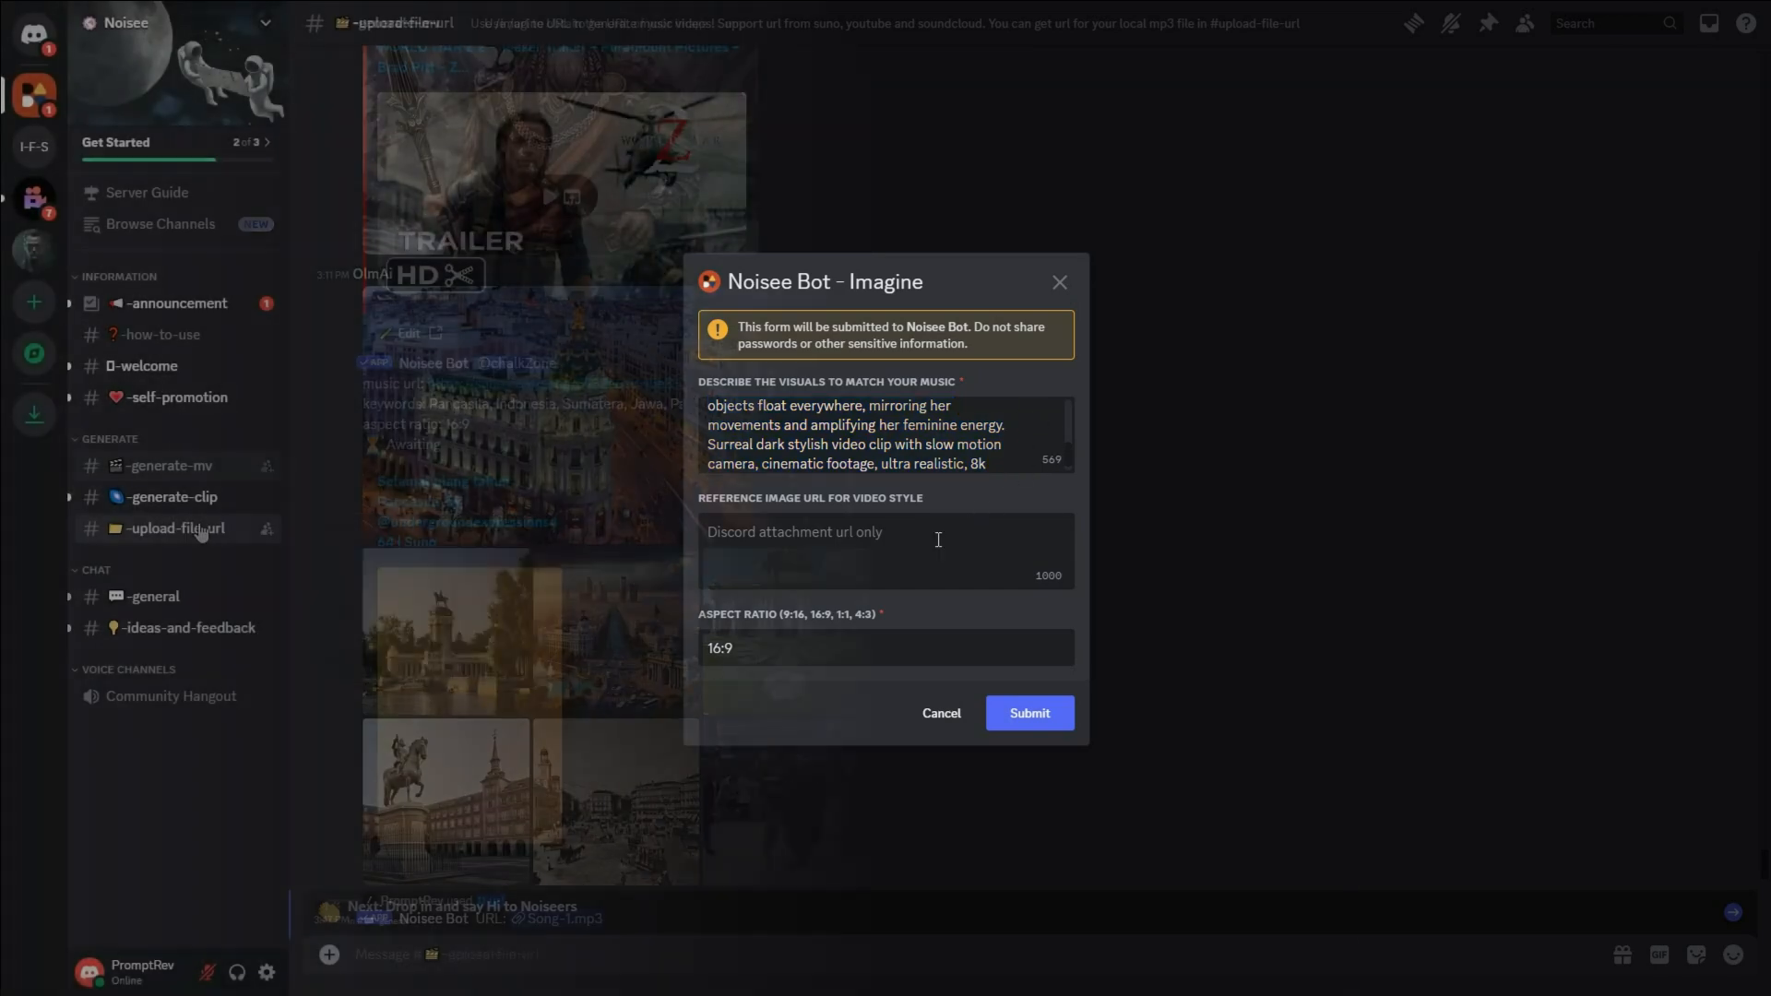
# Upload artist-moves-through.jpg via /url and copy the returned image link
pyautogui.click(1029, 713)
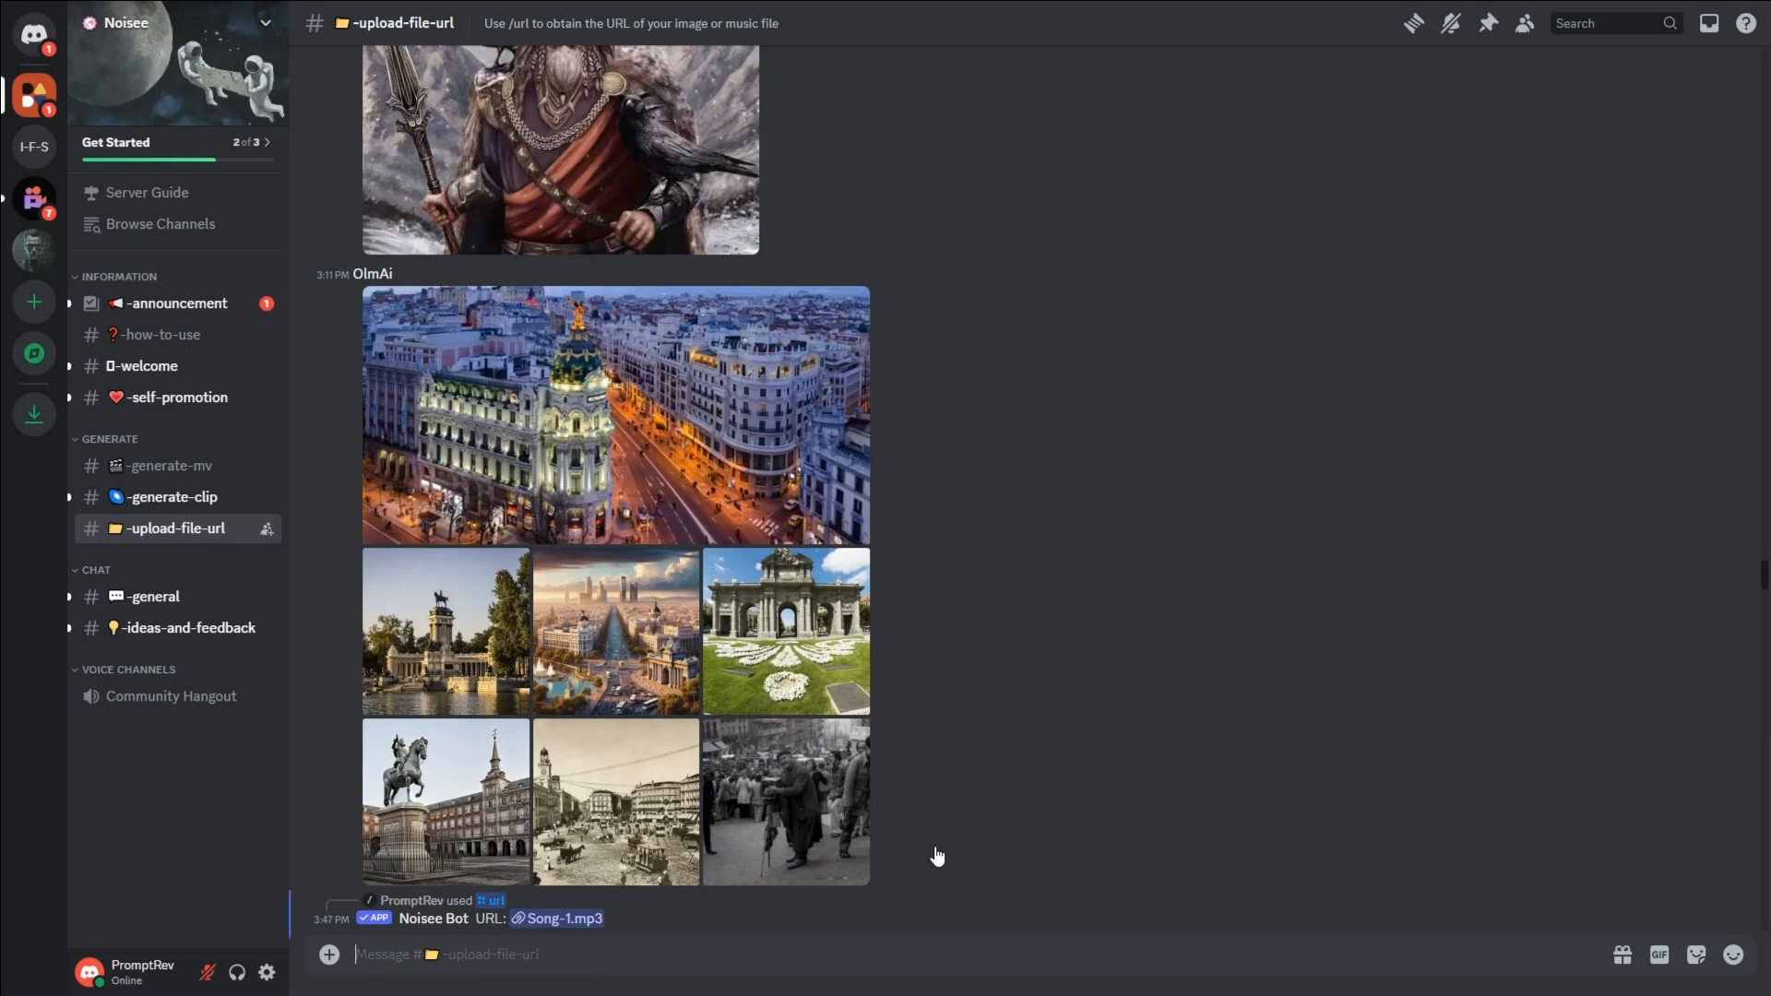
pyautogui.write('/url attachment')
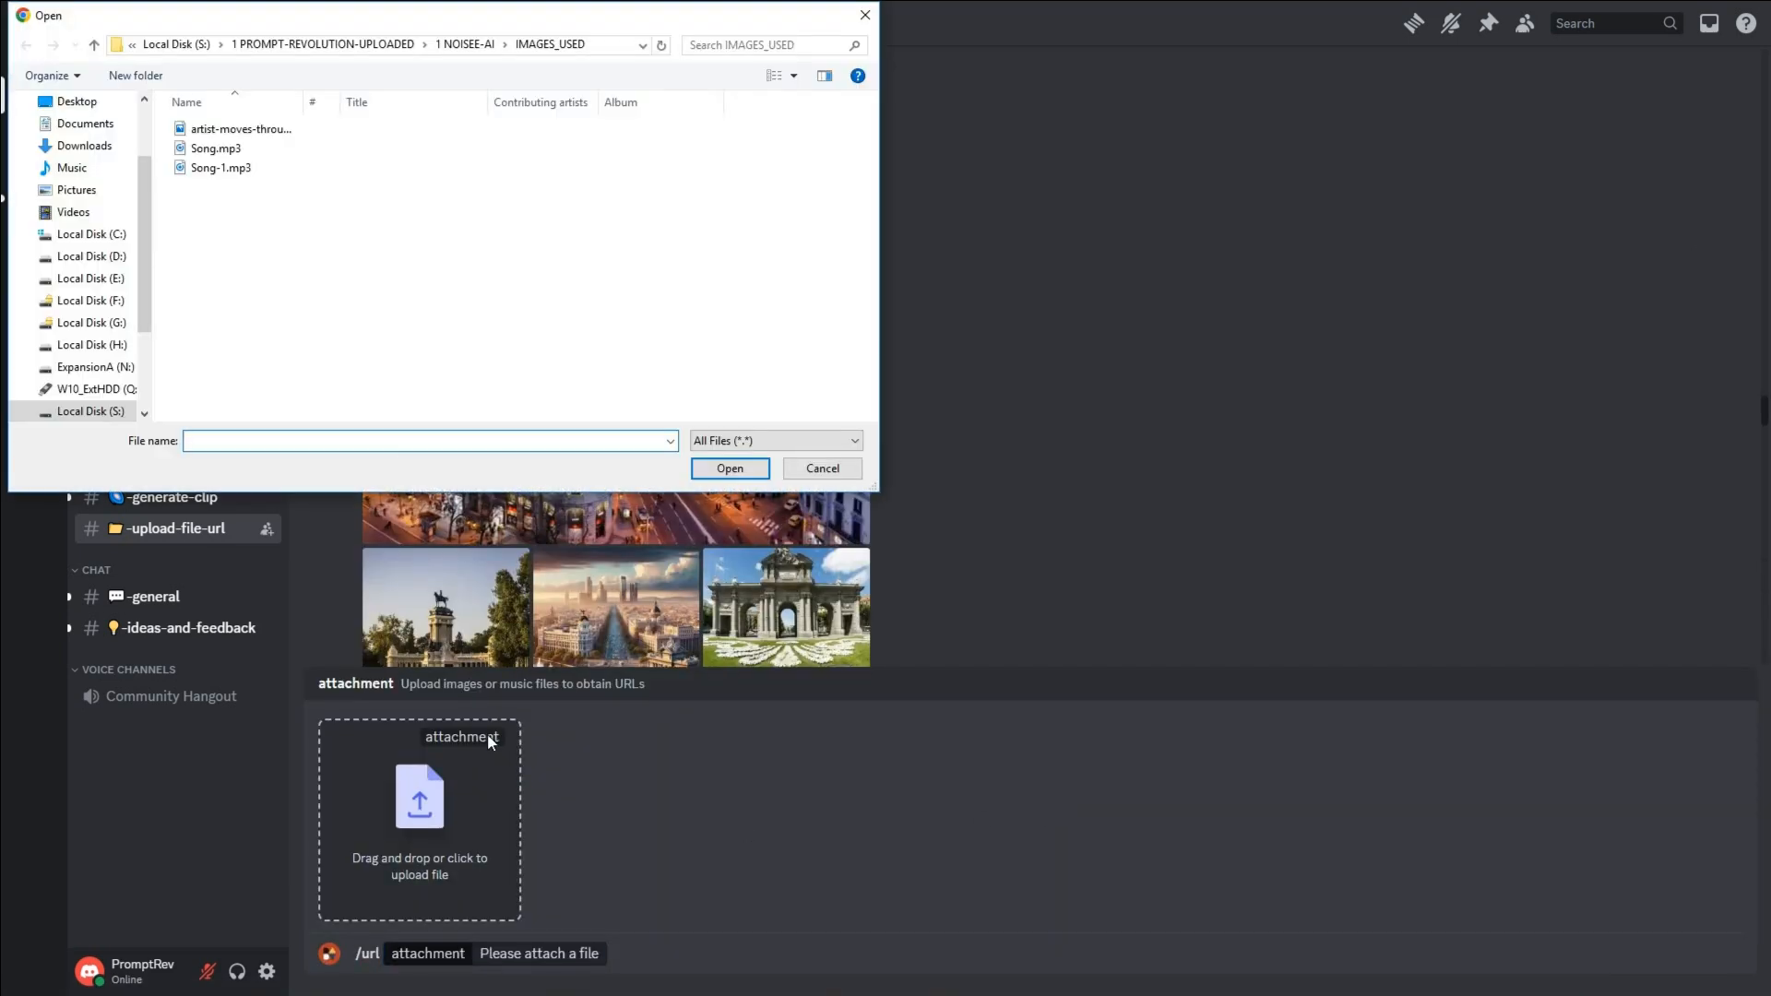
pyautogui.click(822, 469)
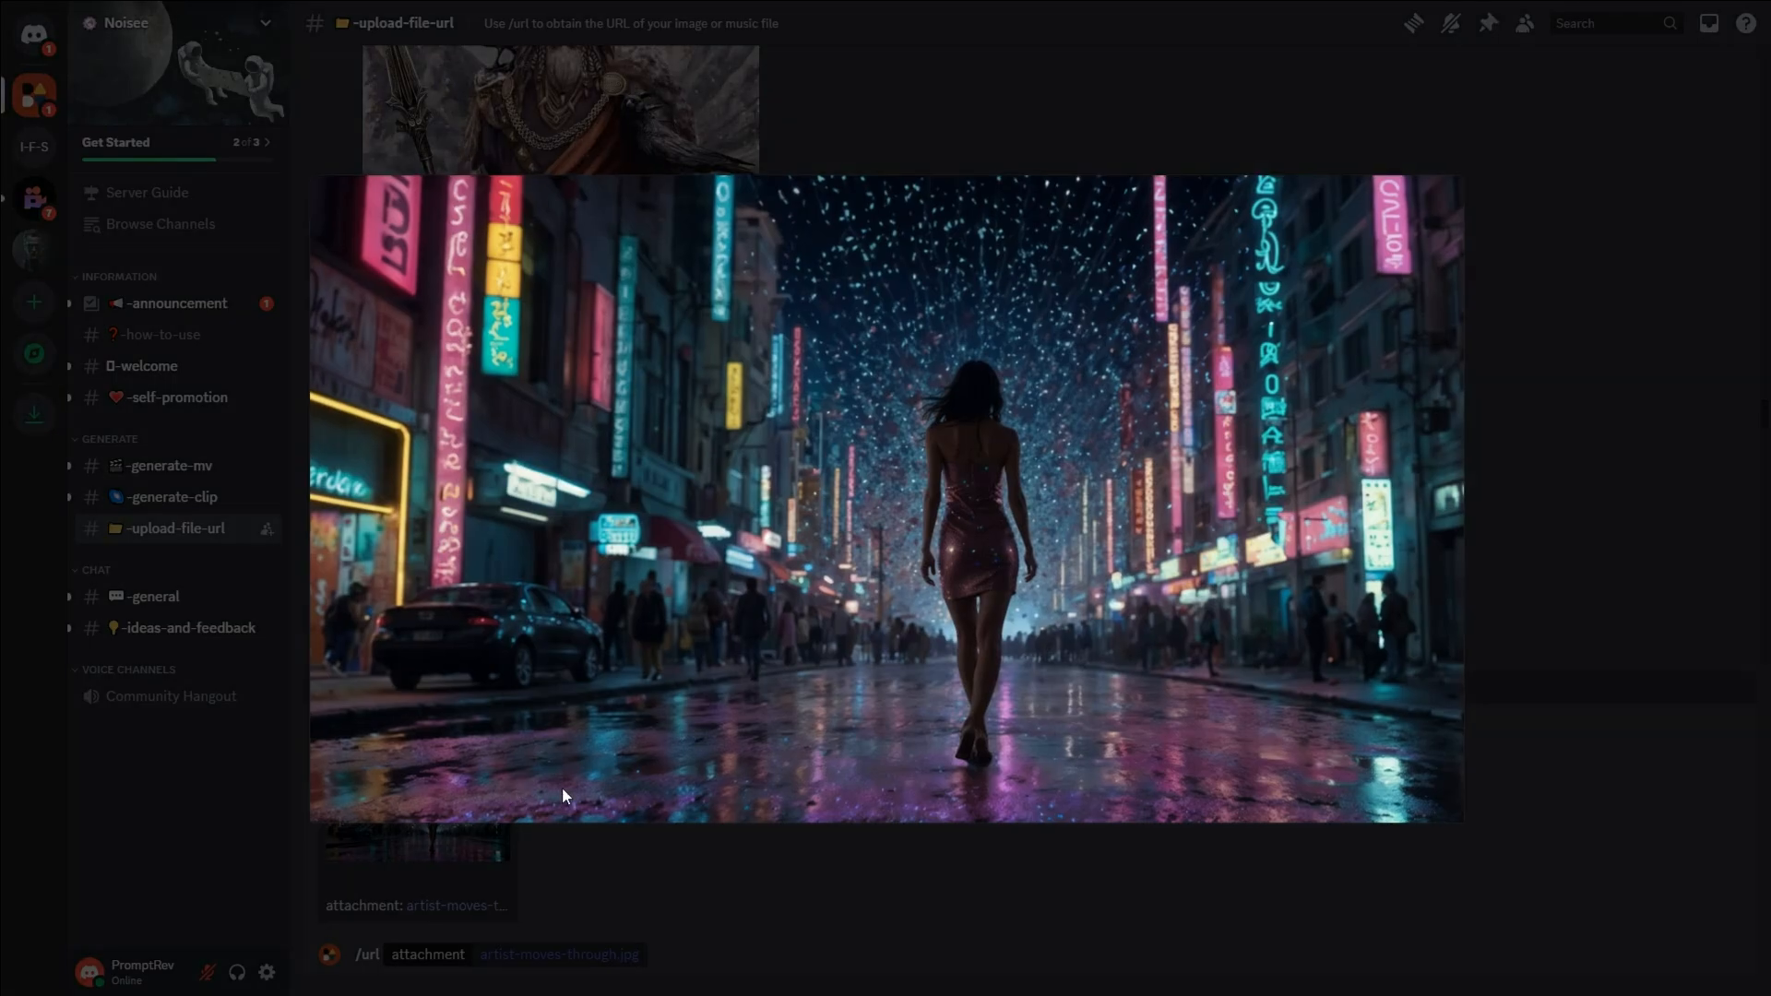
pyautogui.moveTo(855, 880)
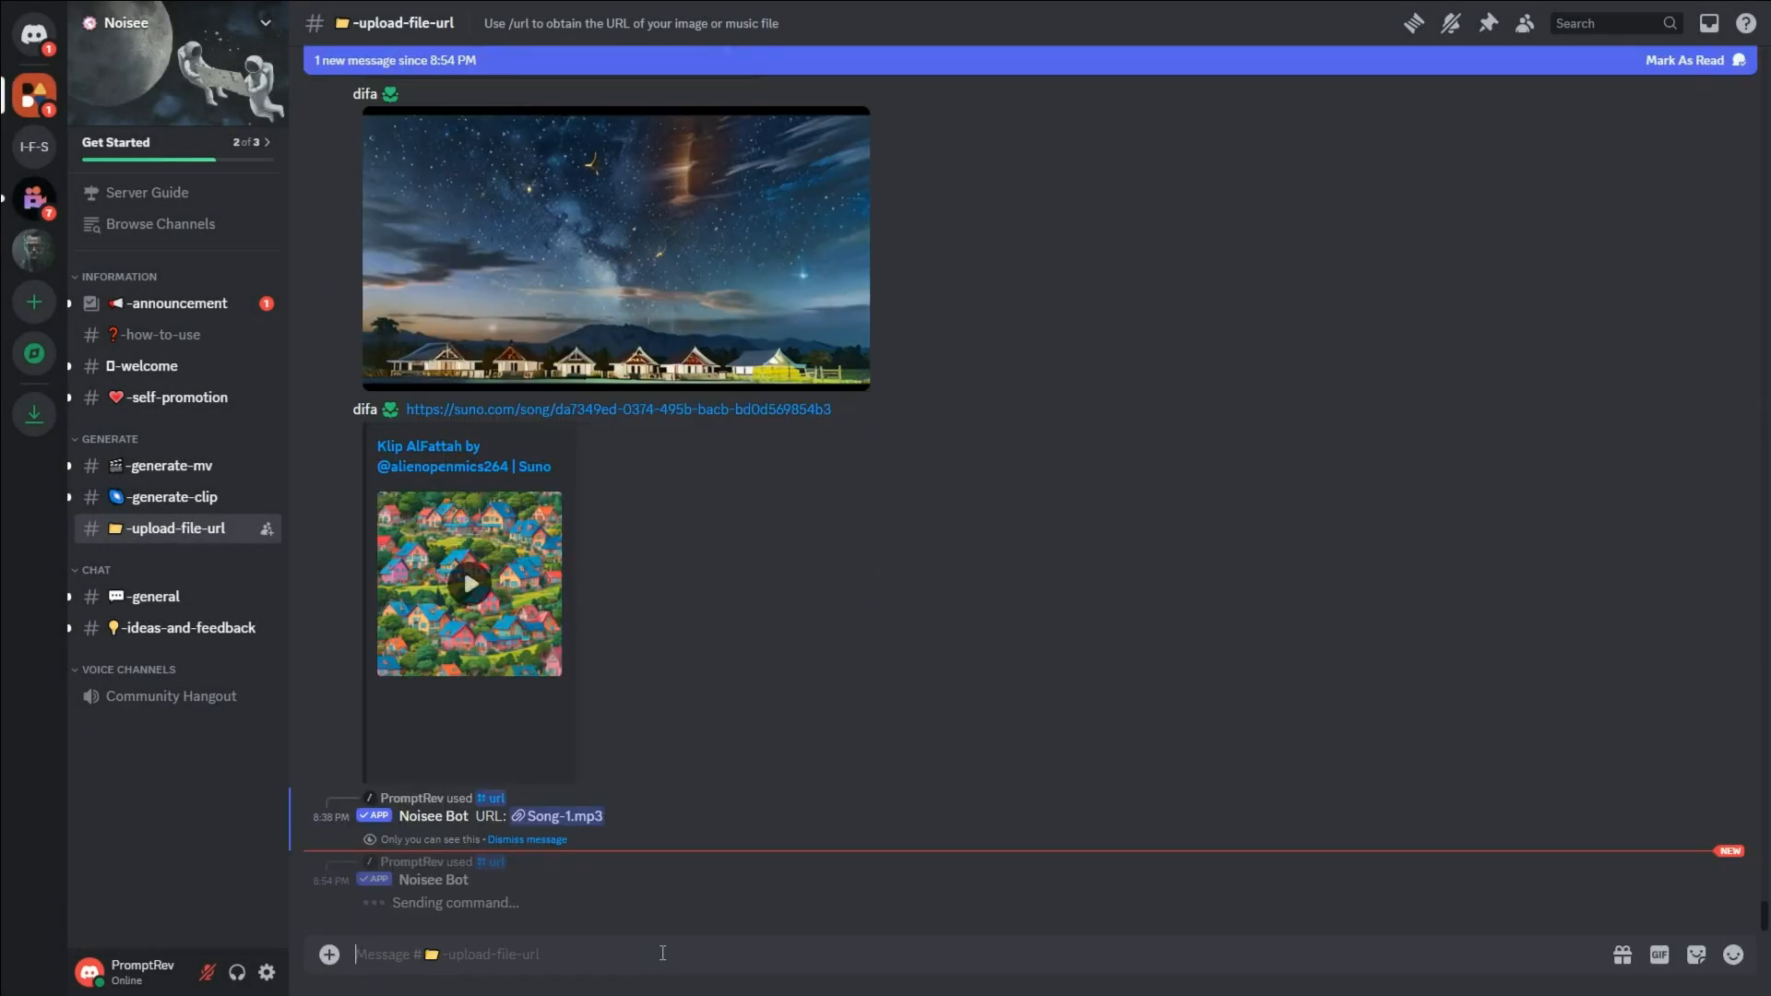
pyautogui.rightClick(597, 669)
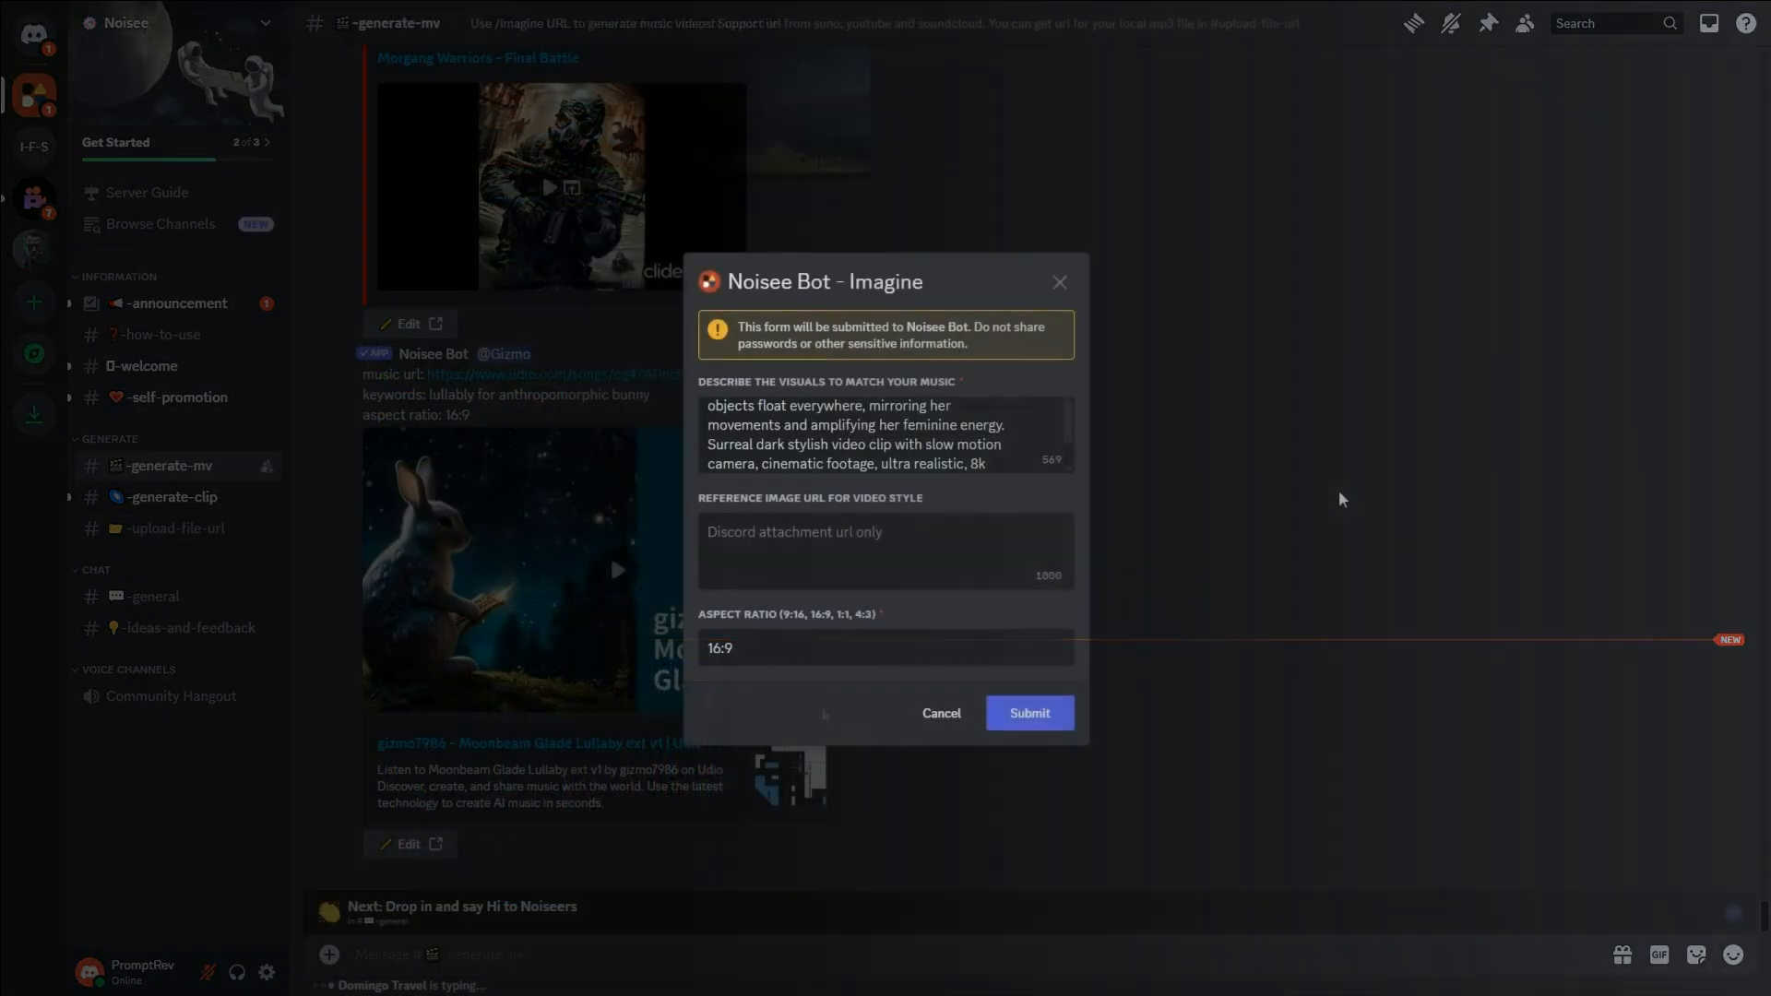
# Add the image URL as reference style and append a time range after 8k in the description
pyautogui.click(885, 551)
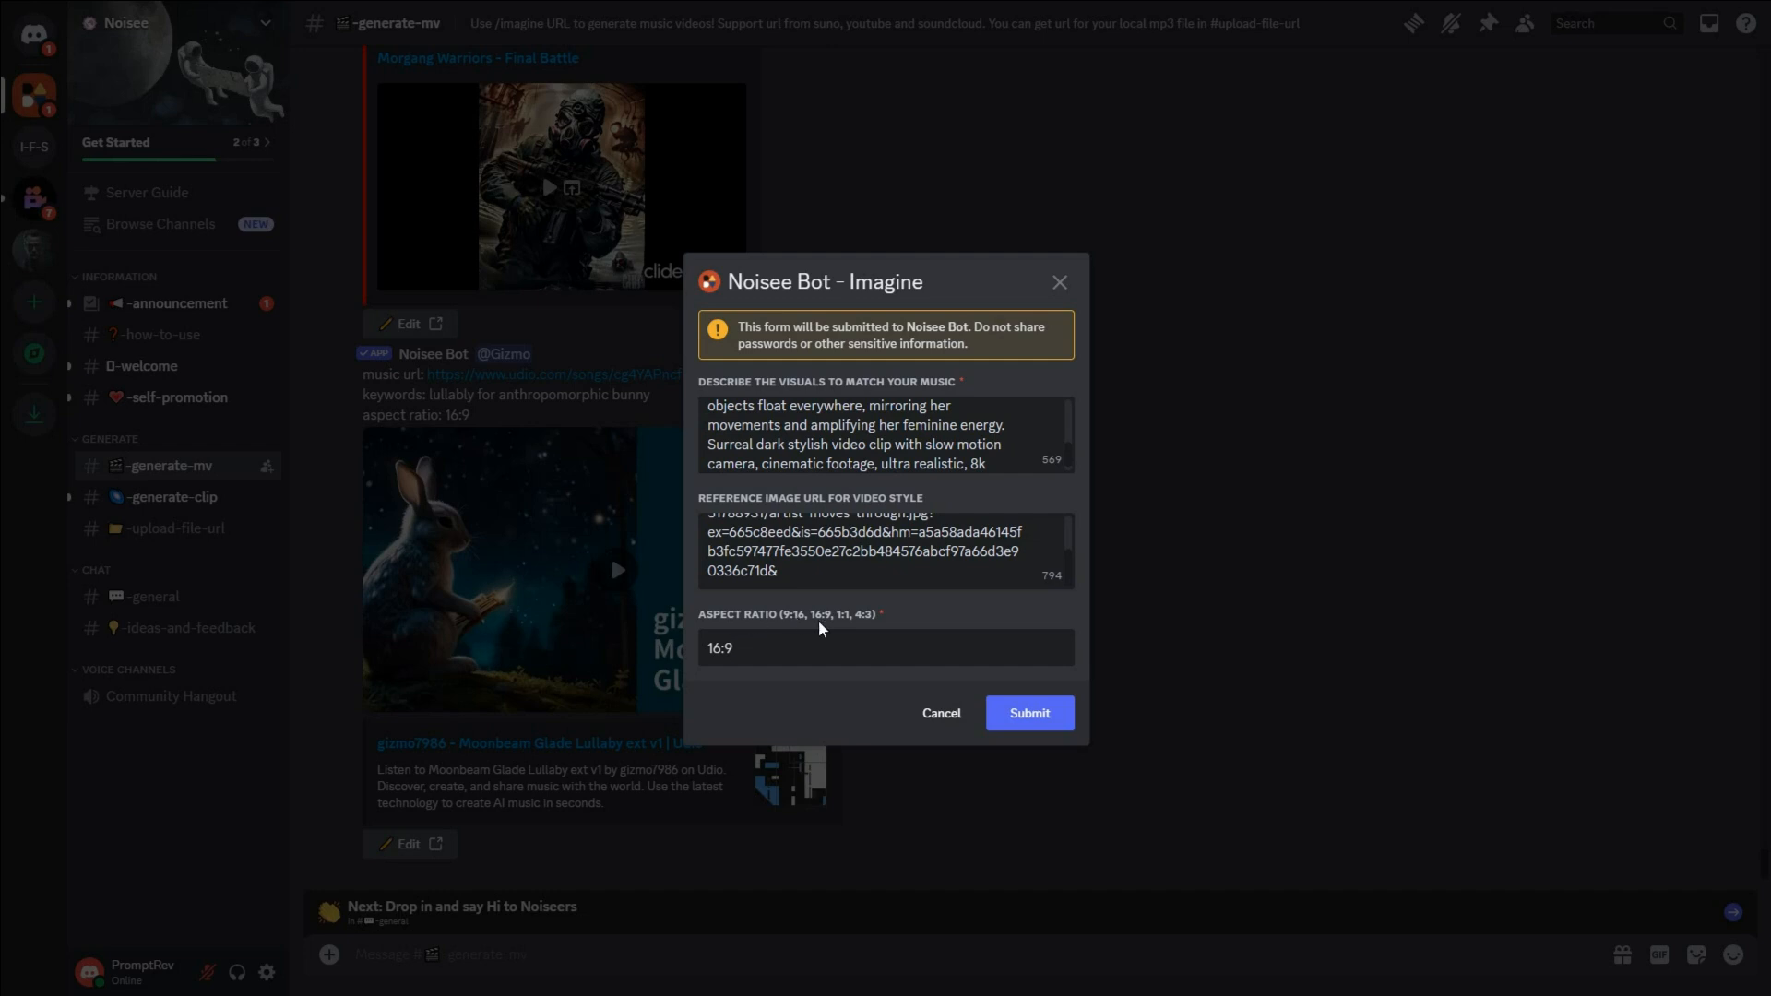
pyautogui.moveTo(854, 632)
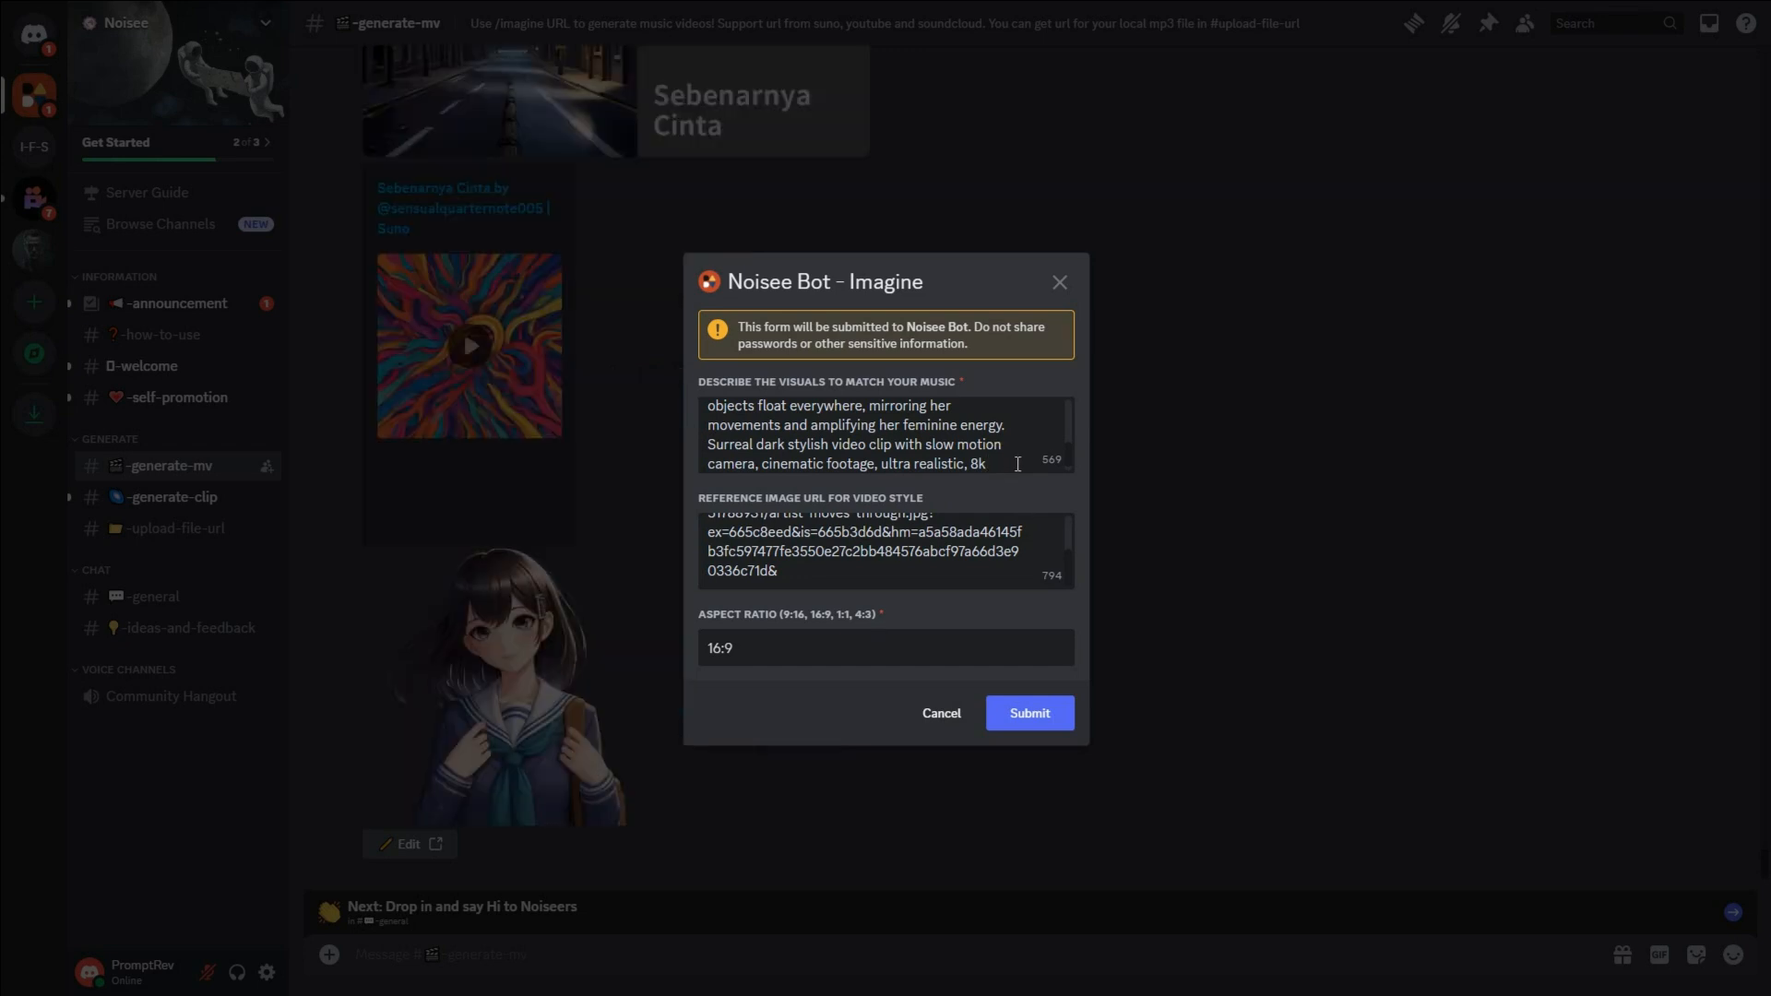
pyautogui.press('Backspace')
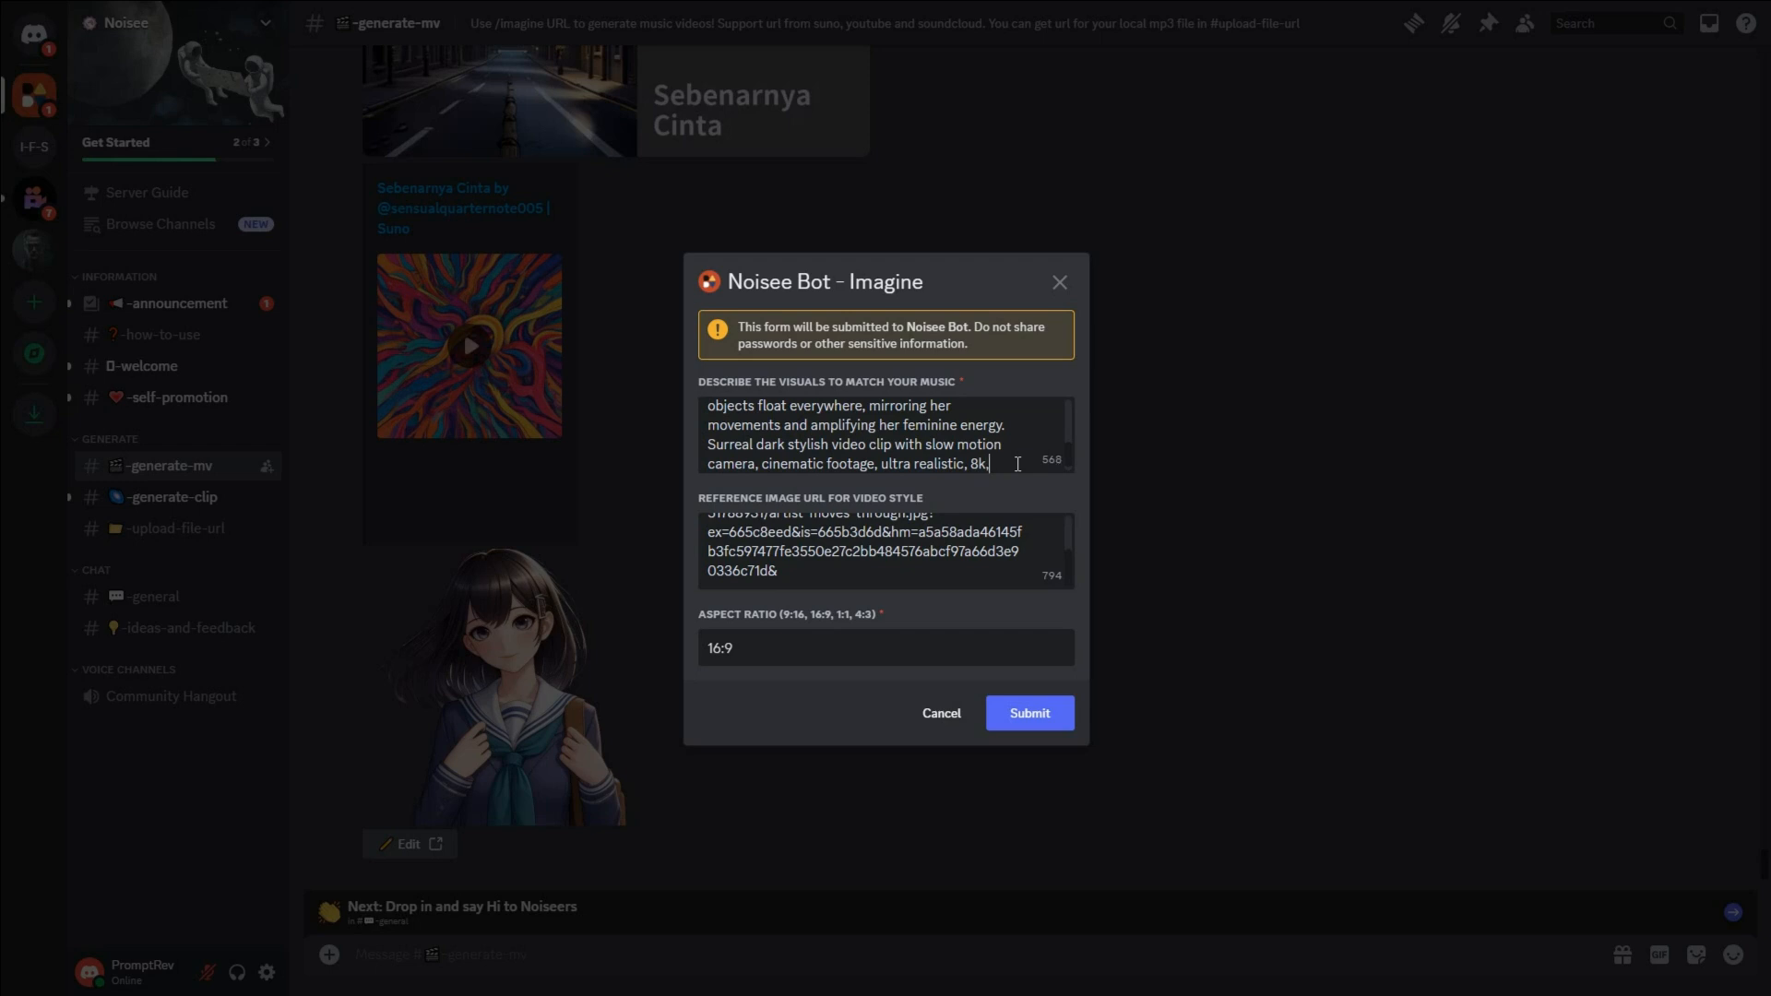
pyautogui.write('<00:00-01:00>')
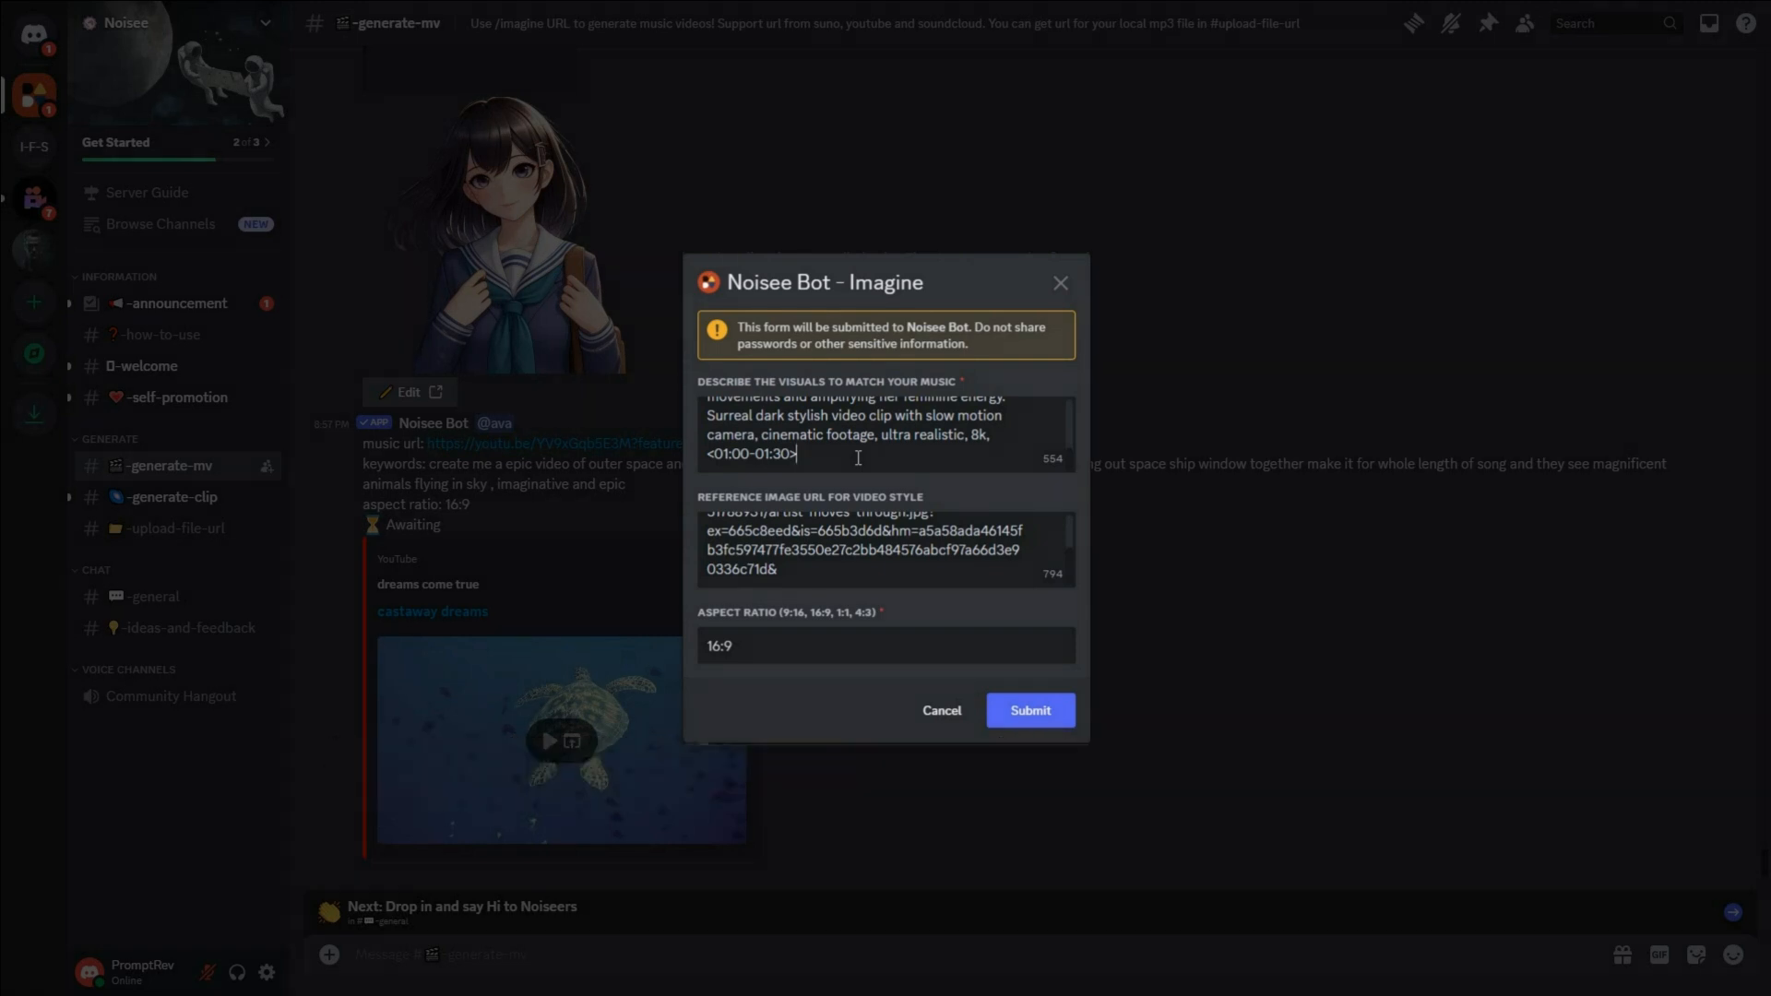
pyautogui.moveTo(1030, 710)
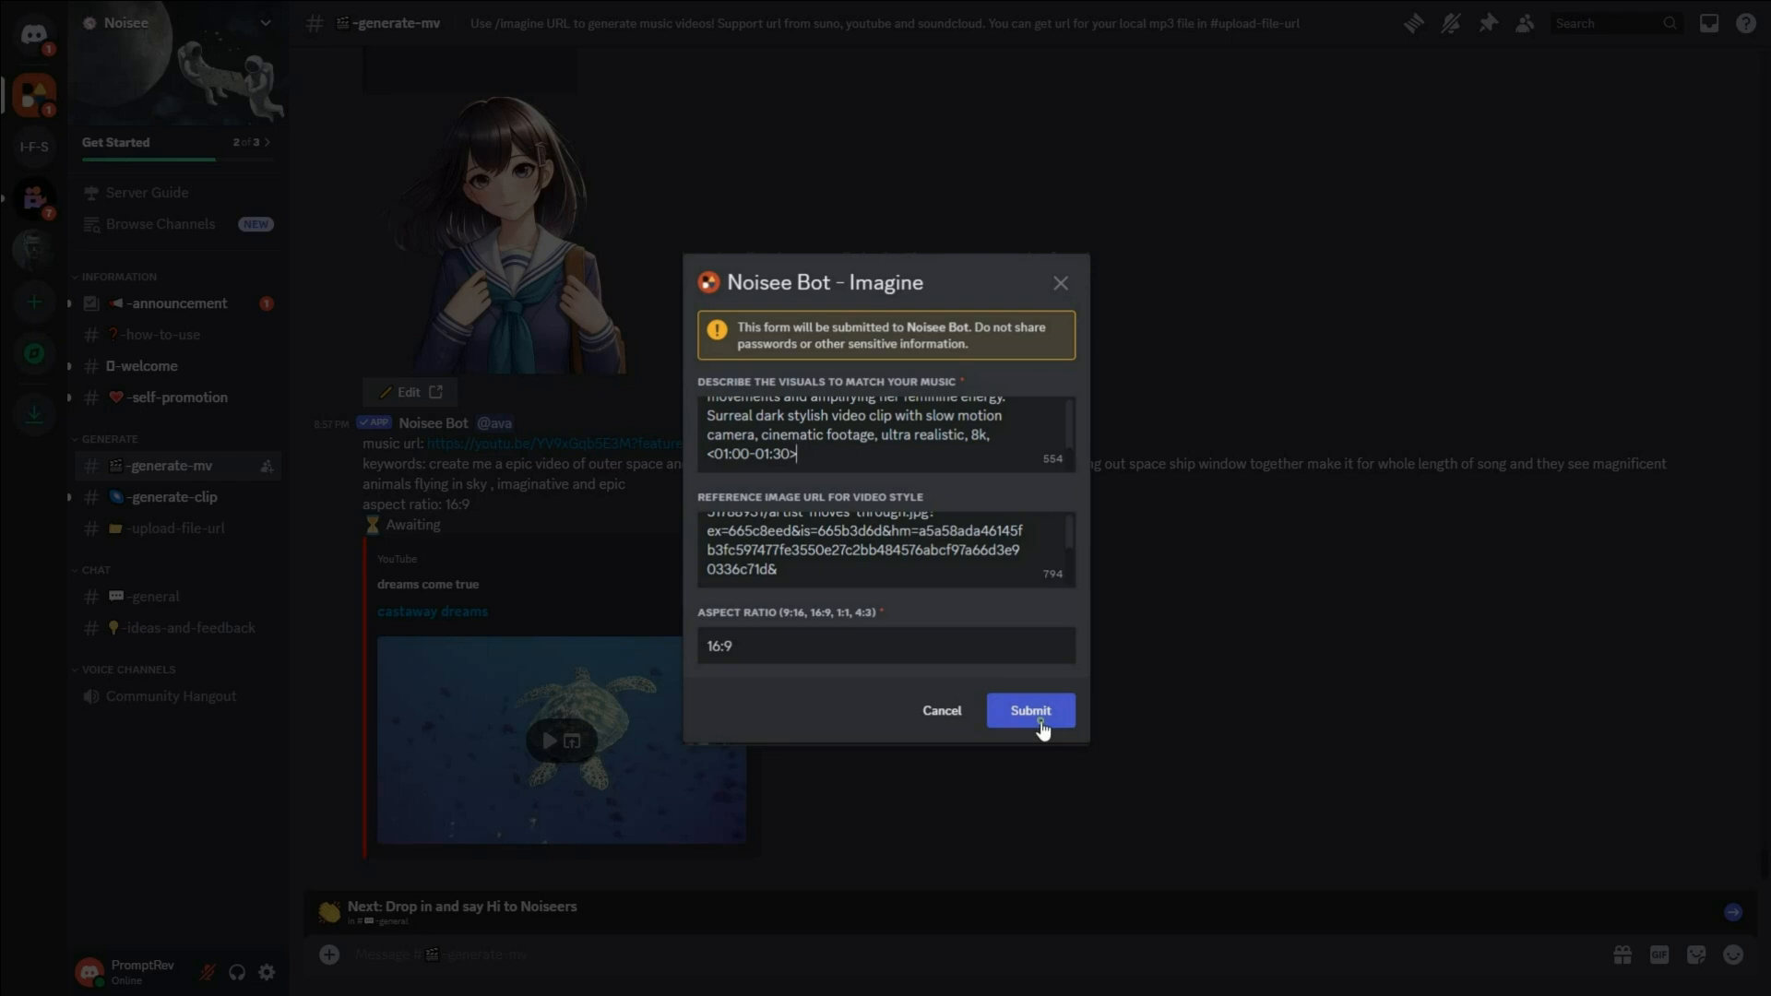
# Submit the Song-1.mp3 music-video request to Noisee Bot
pyautogui.click(1030, 710)
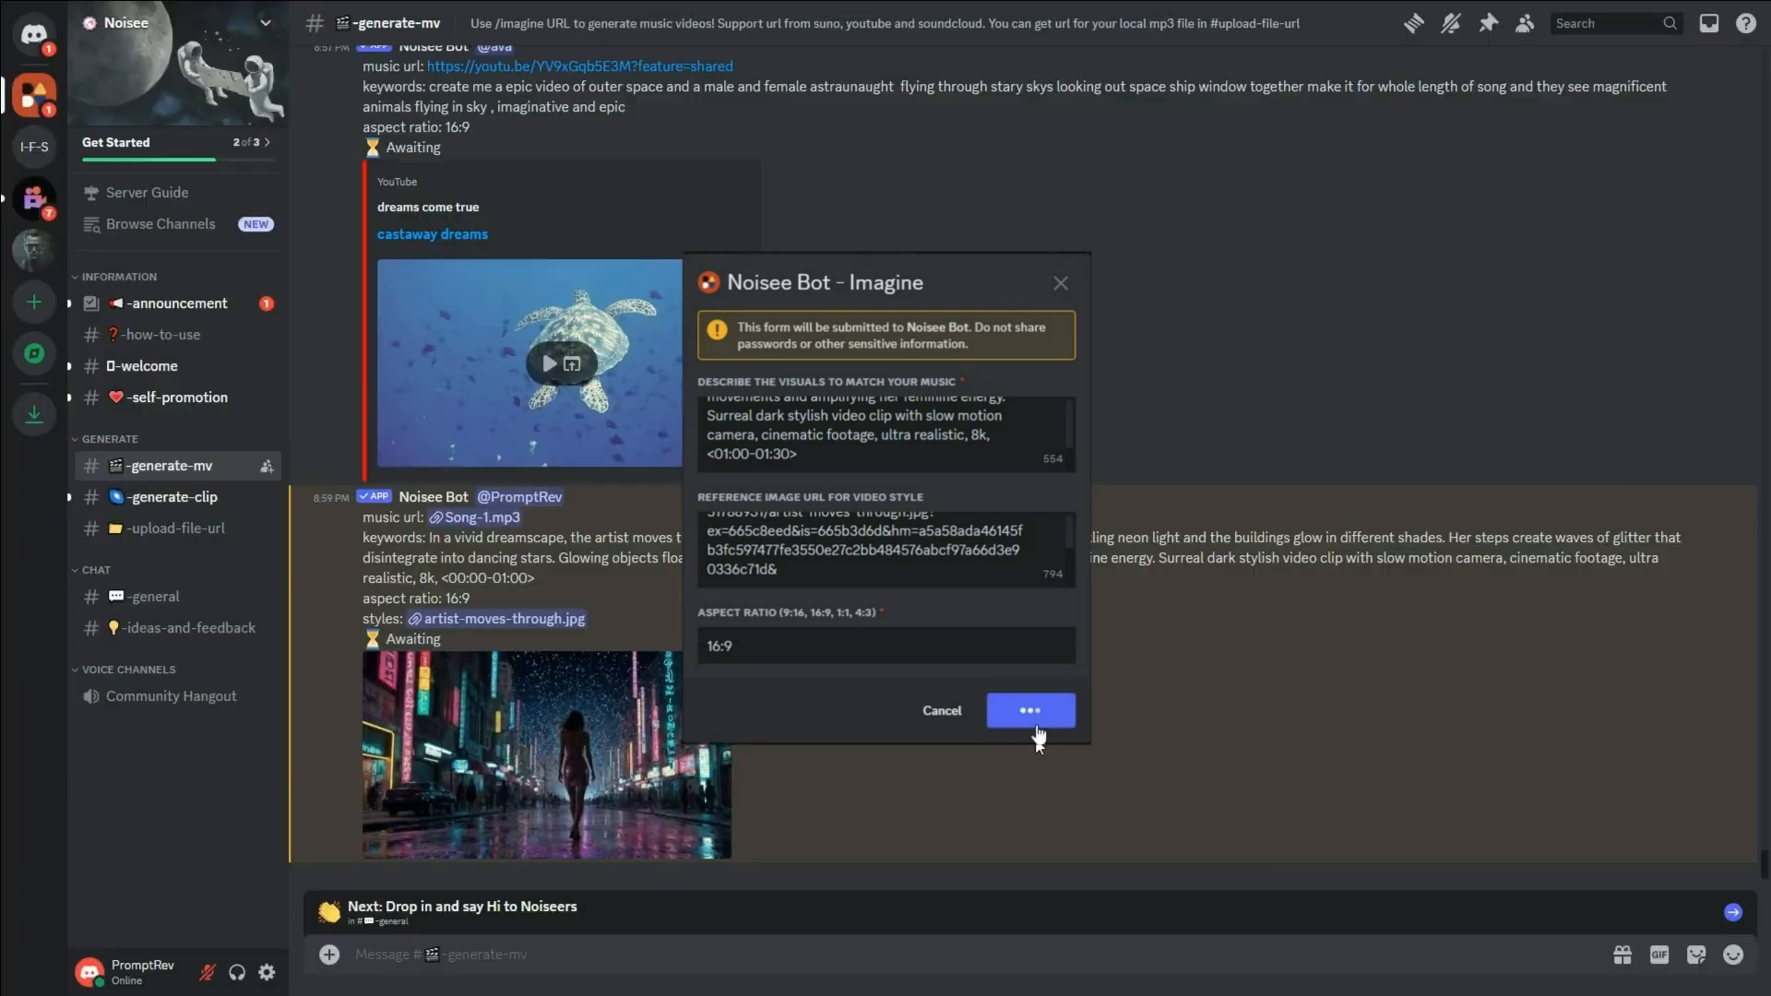
pyautogui.click(1030, 710)
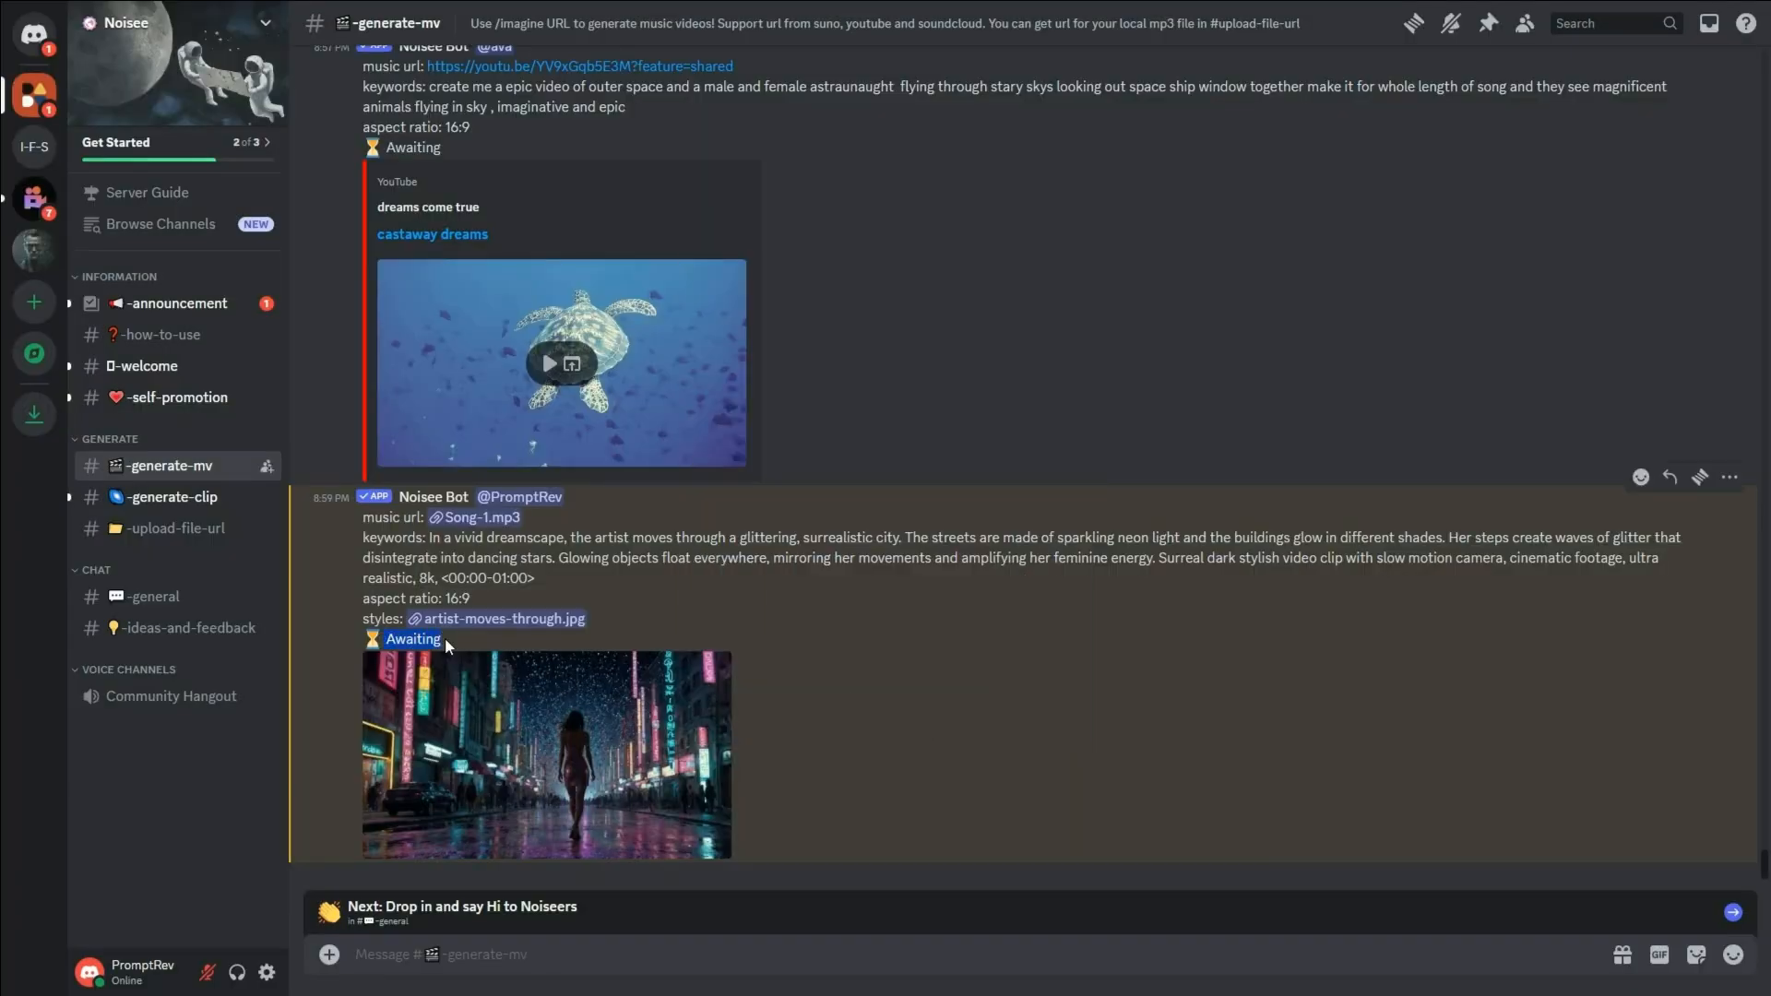
pyautogui.moveTo(893, 661)
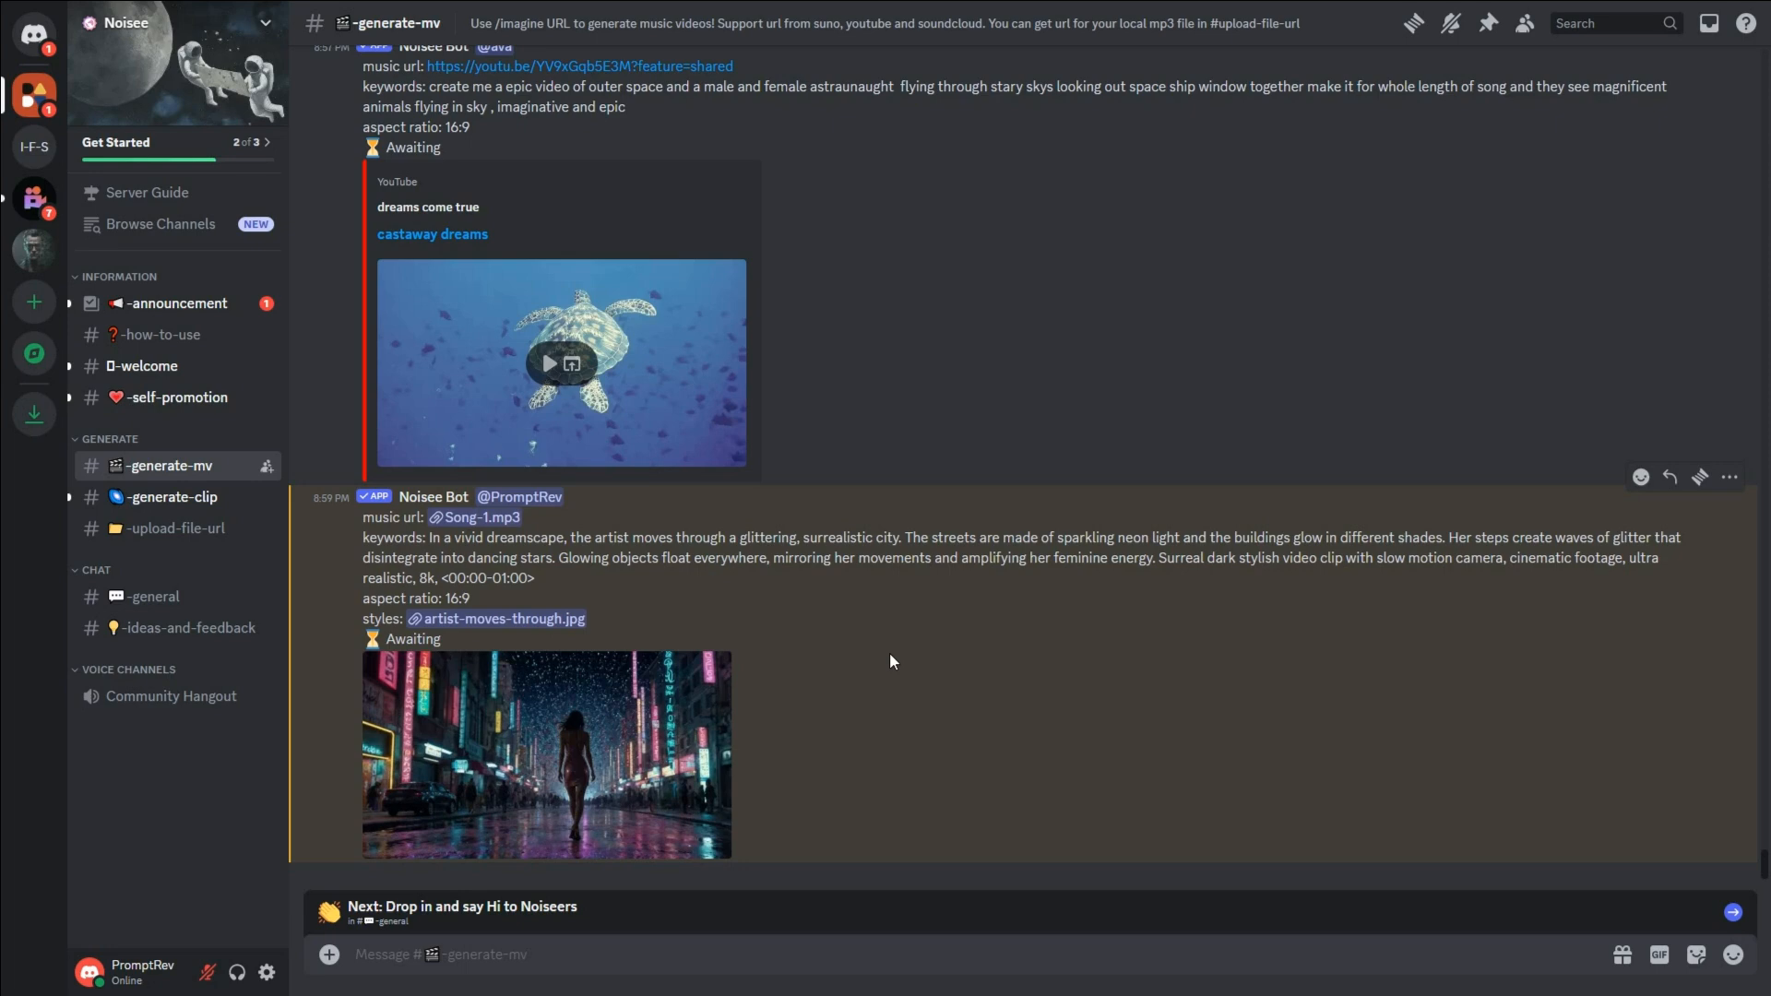
# Start /clip in generate-clip with the description 'A young wizard walking with his wolf'
pyautogui.click(166, 498)
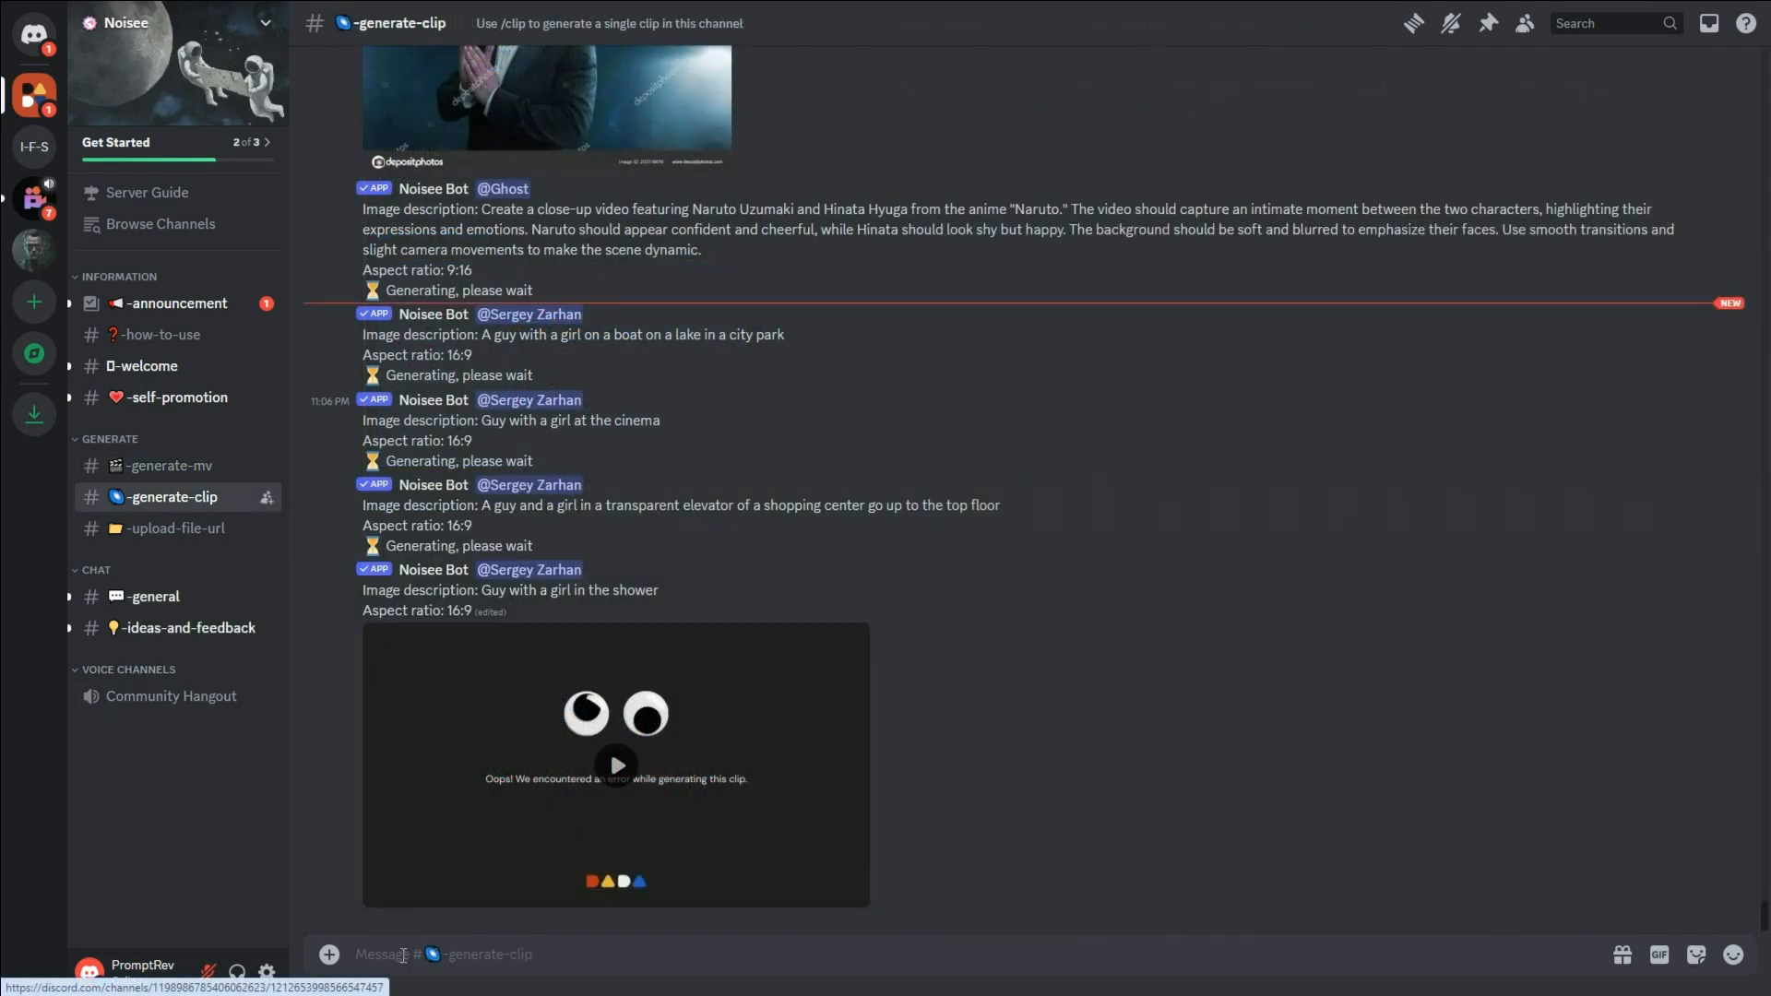
pyautogui.write('/')
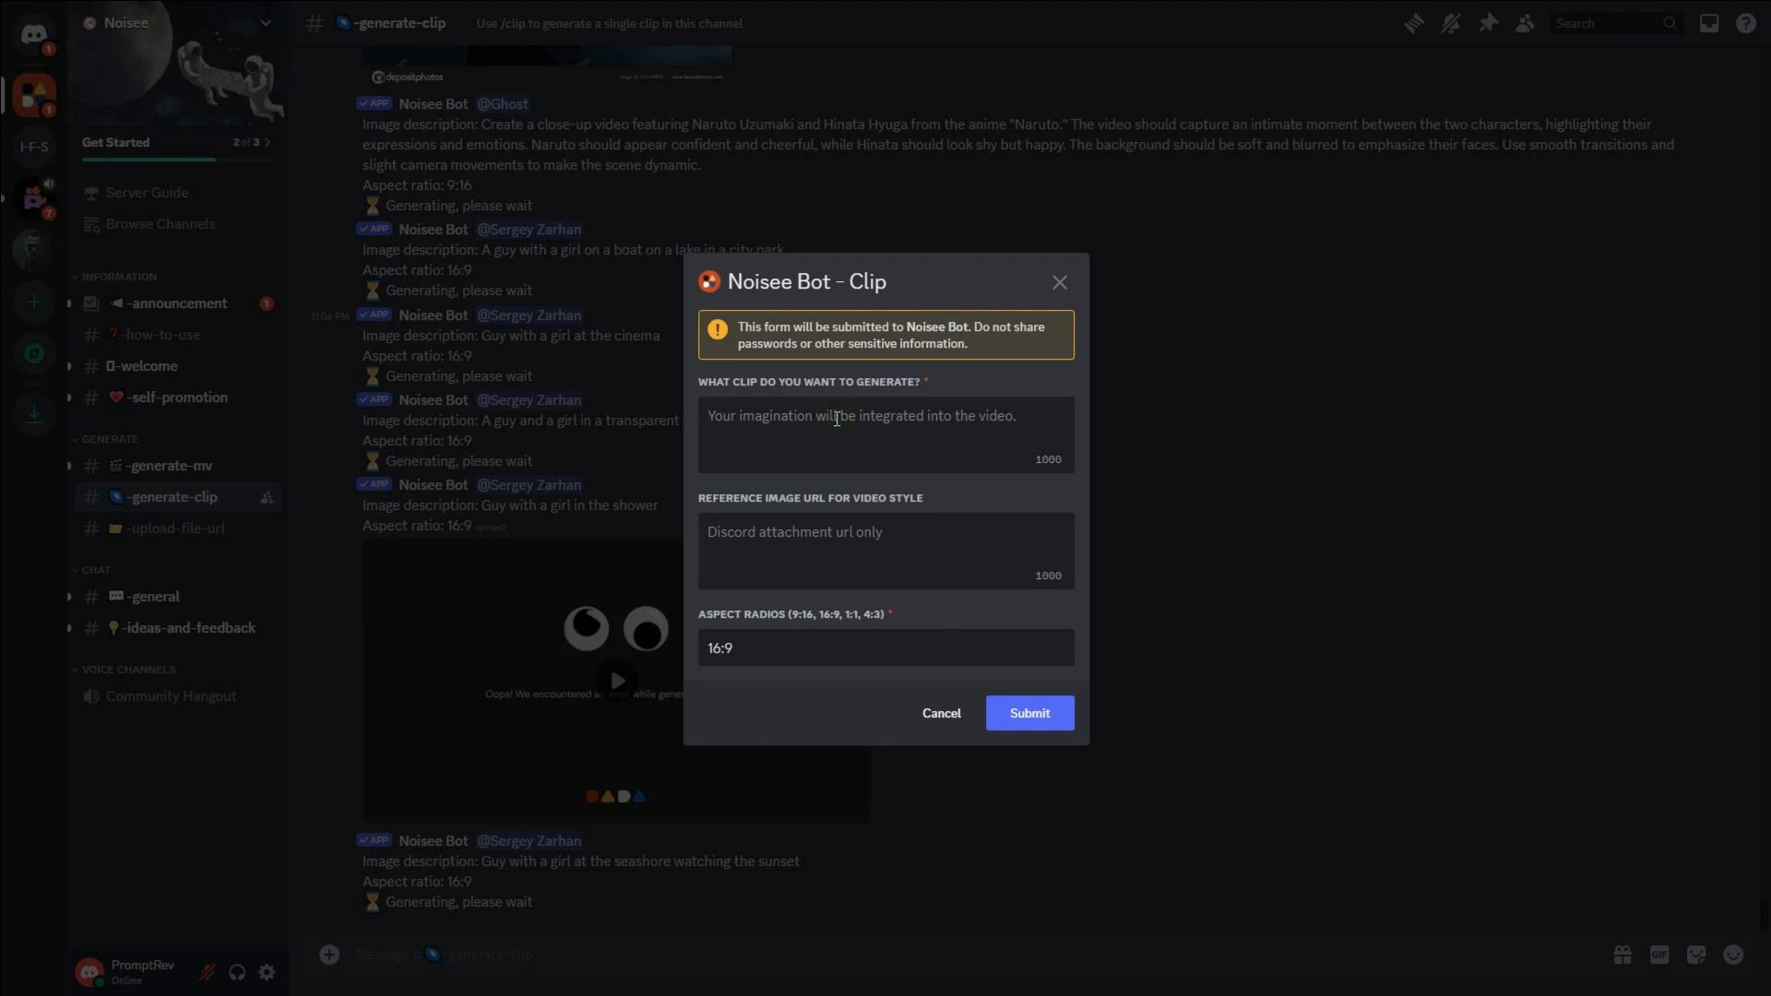
pyautogui.write('A young wizard walking with his wolf')
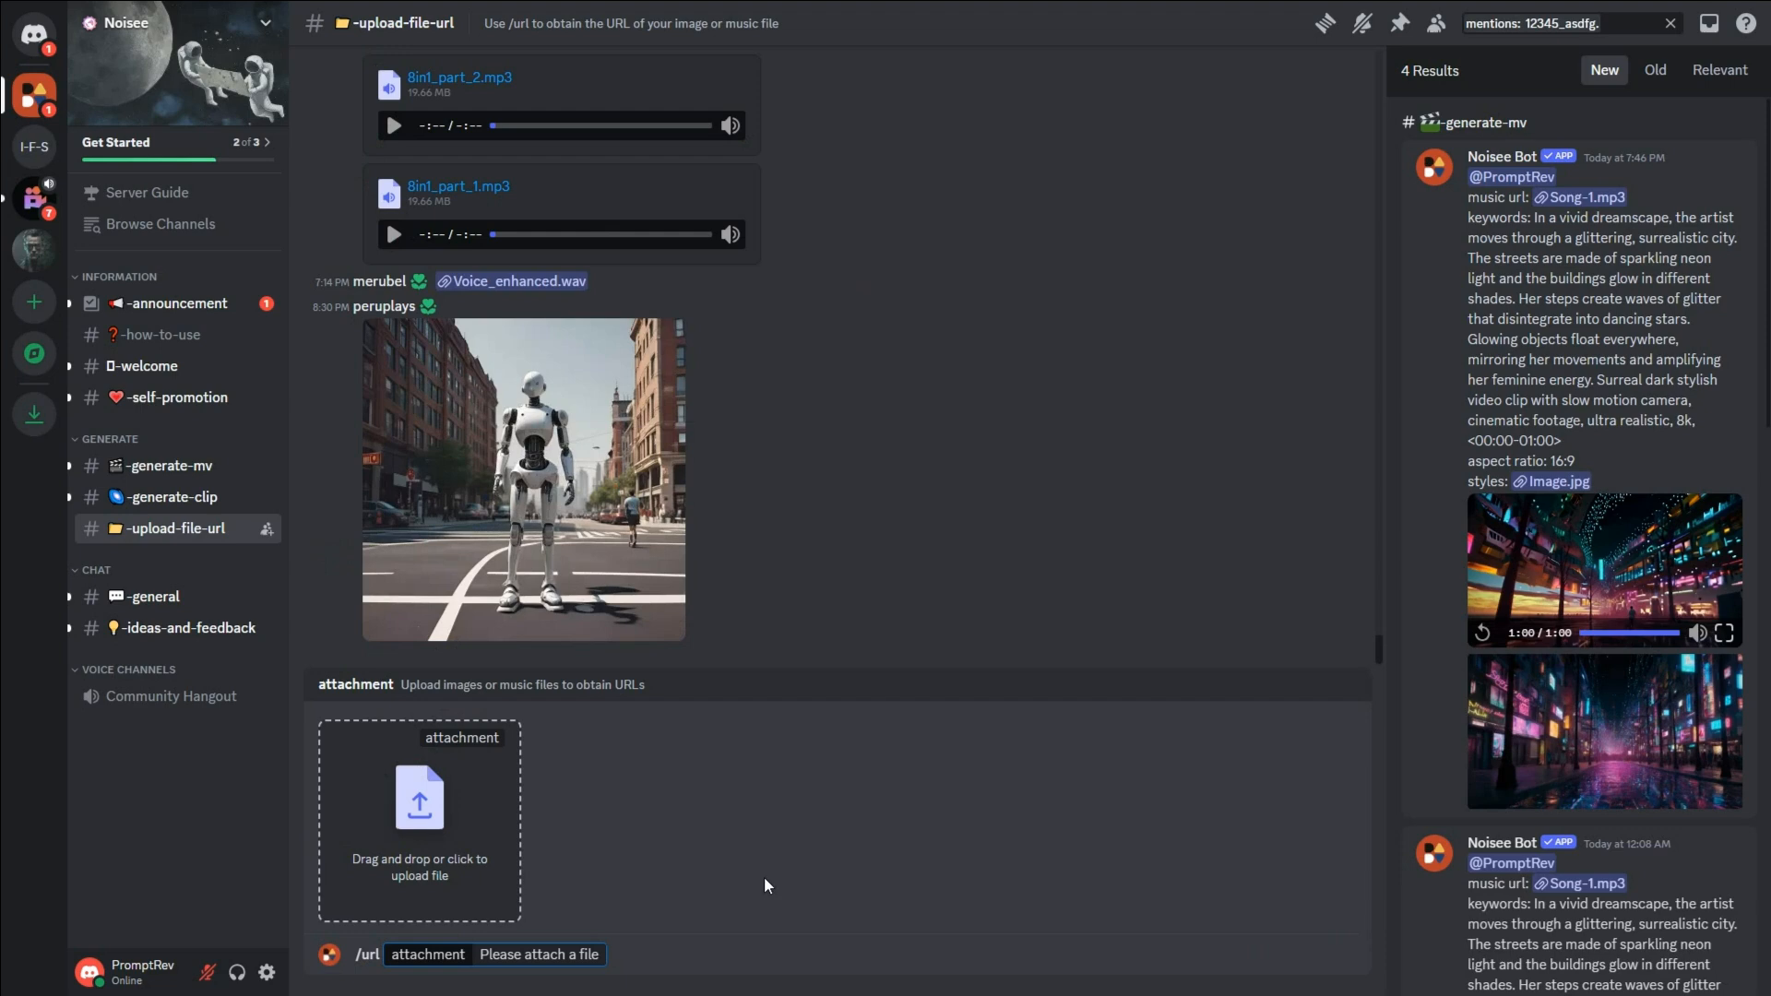
# Upload the boy-walking-with-dog JPG via /url to get its reference image URL
pyautogui.click(419, 813)
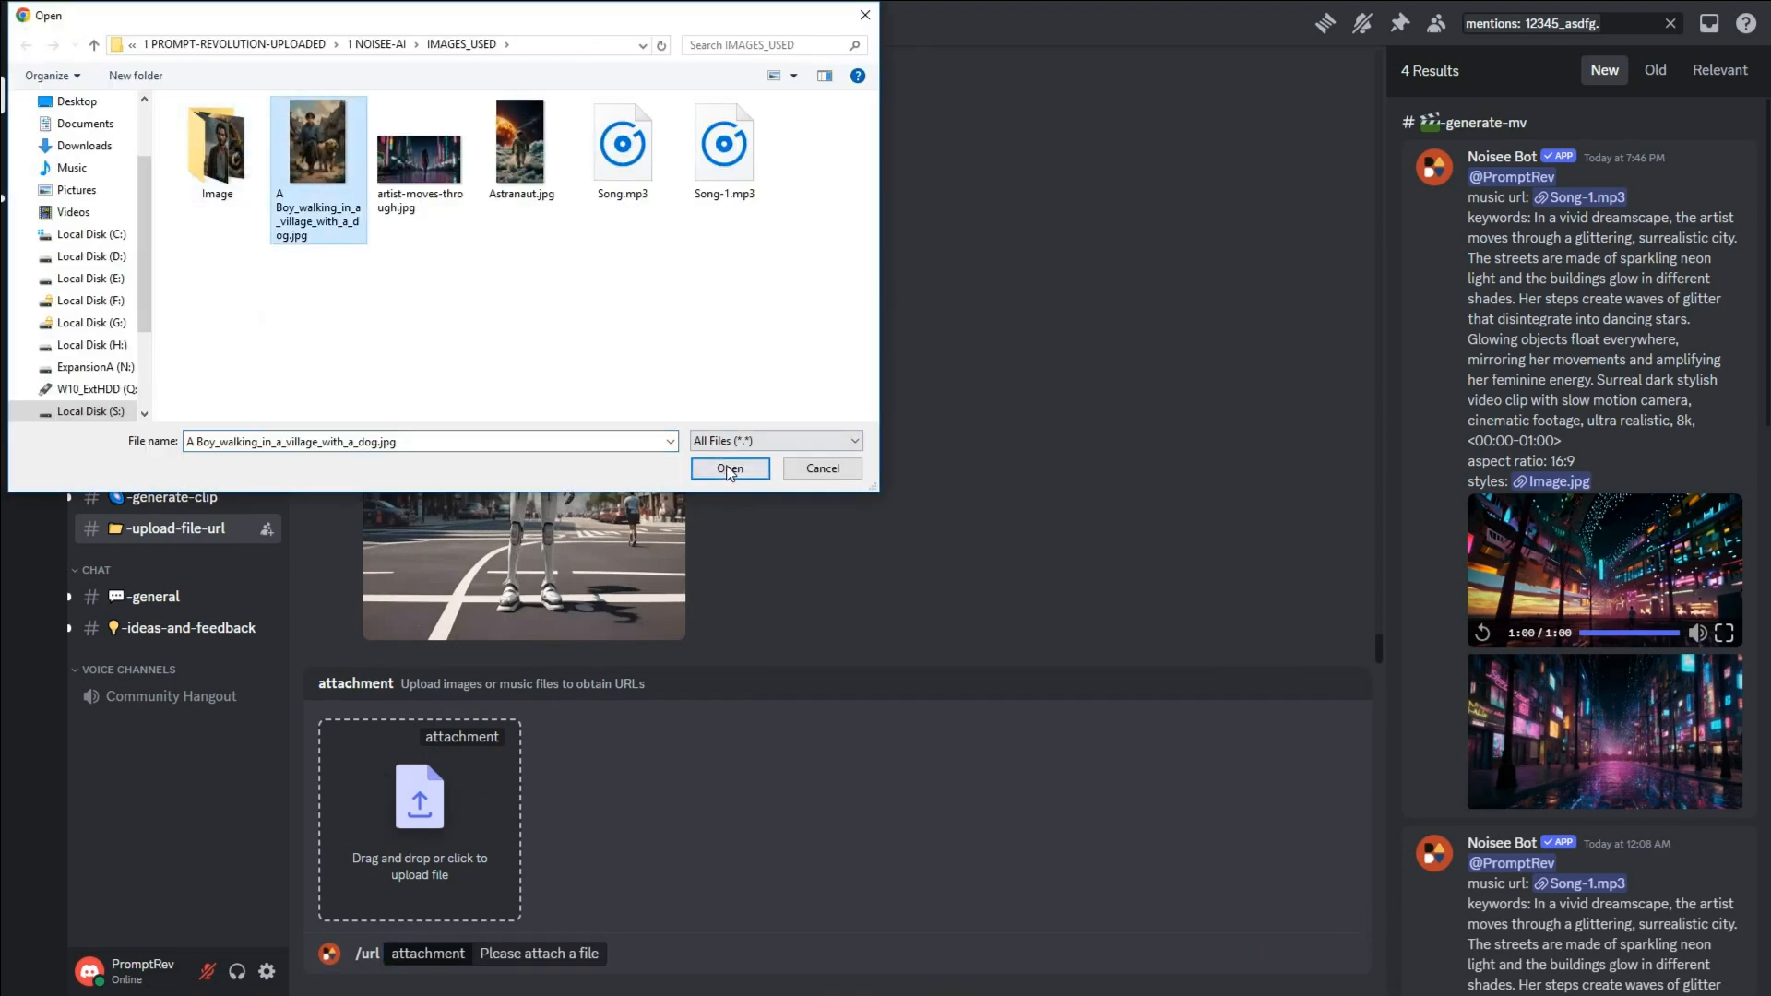
pyautogui.click(729, 469)
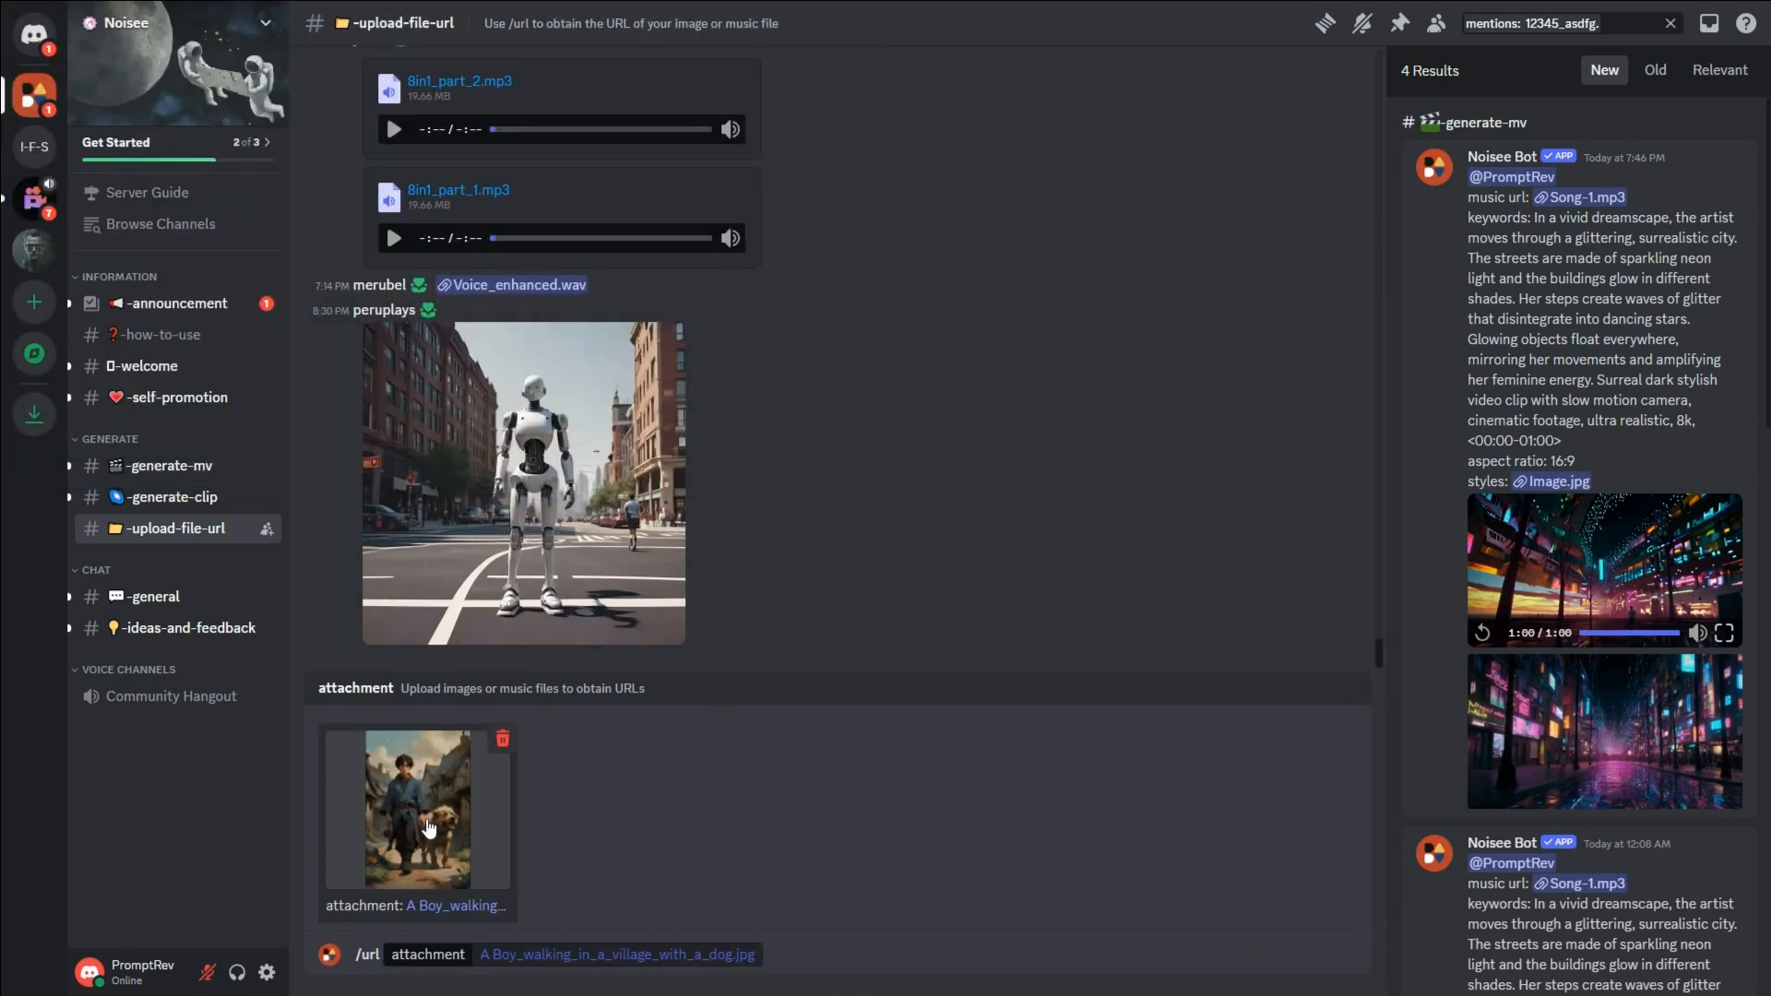
pyautogui.click(416, 809)
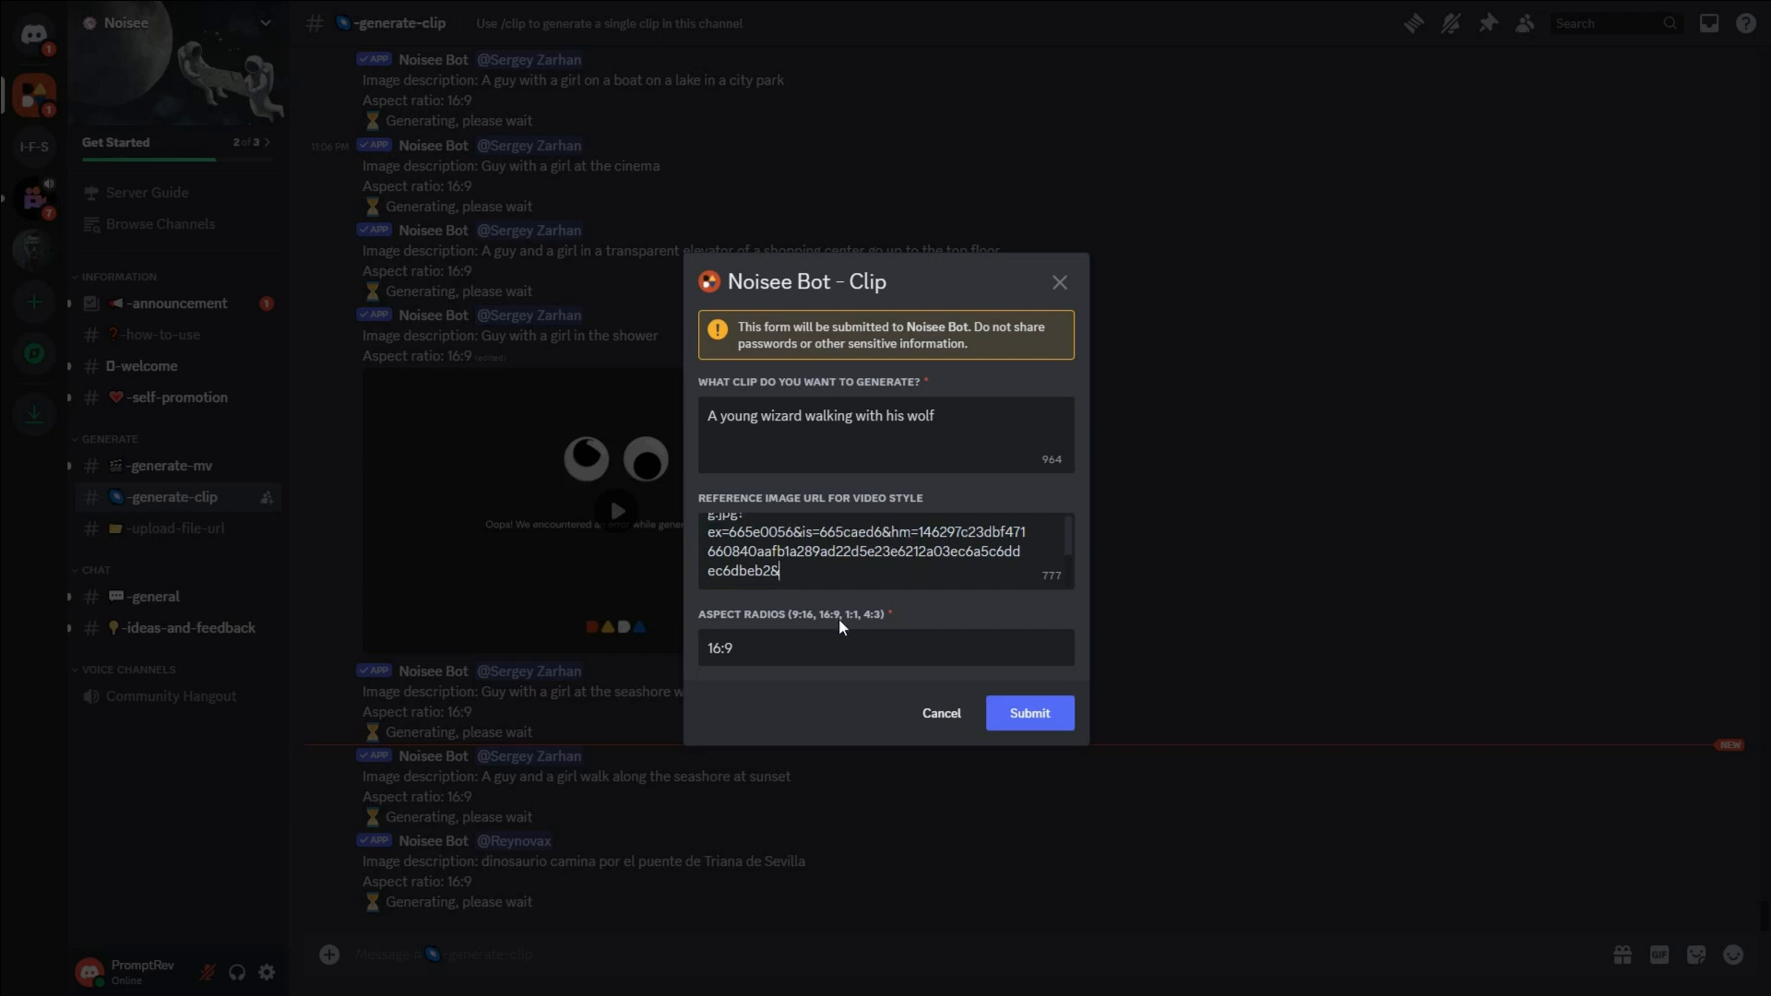
# Confirm 16:9 and submit the 'A young wizard walking with his wolf' clip request
pyautogui.click(803, 647)
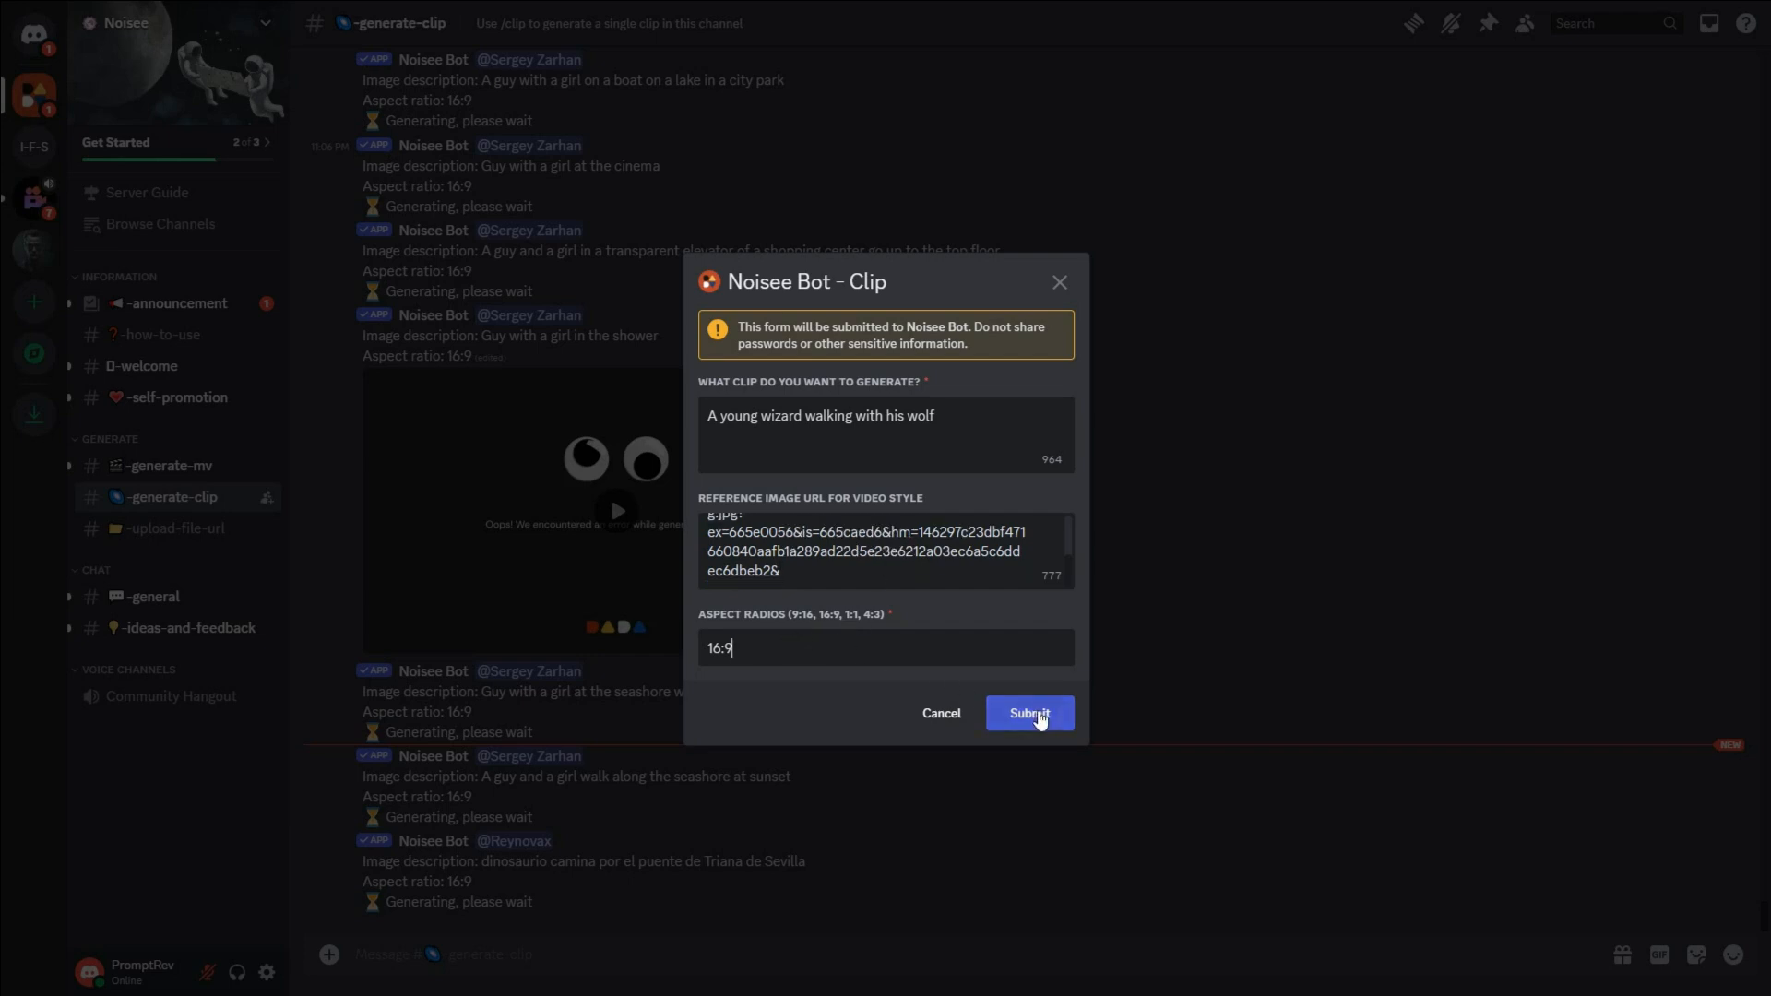
pyautogui.click(1030, 713)
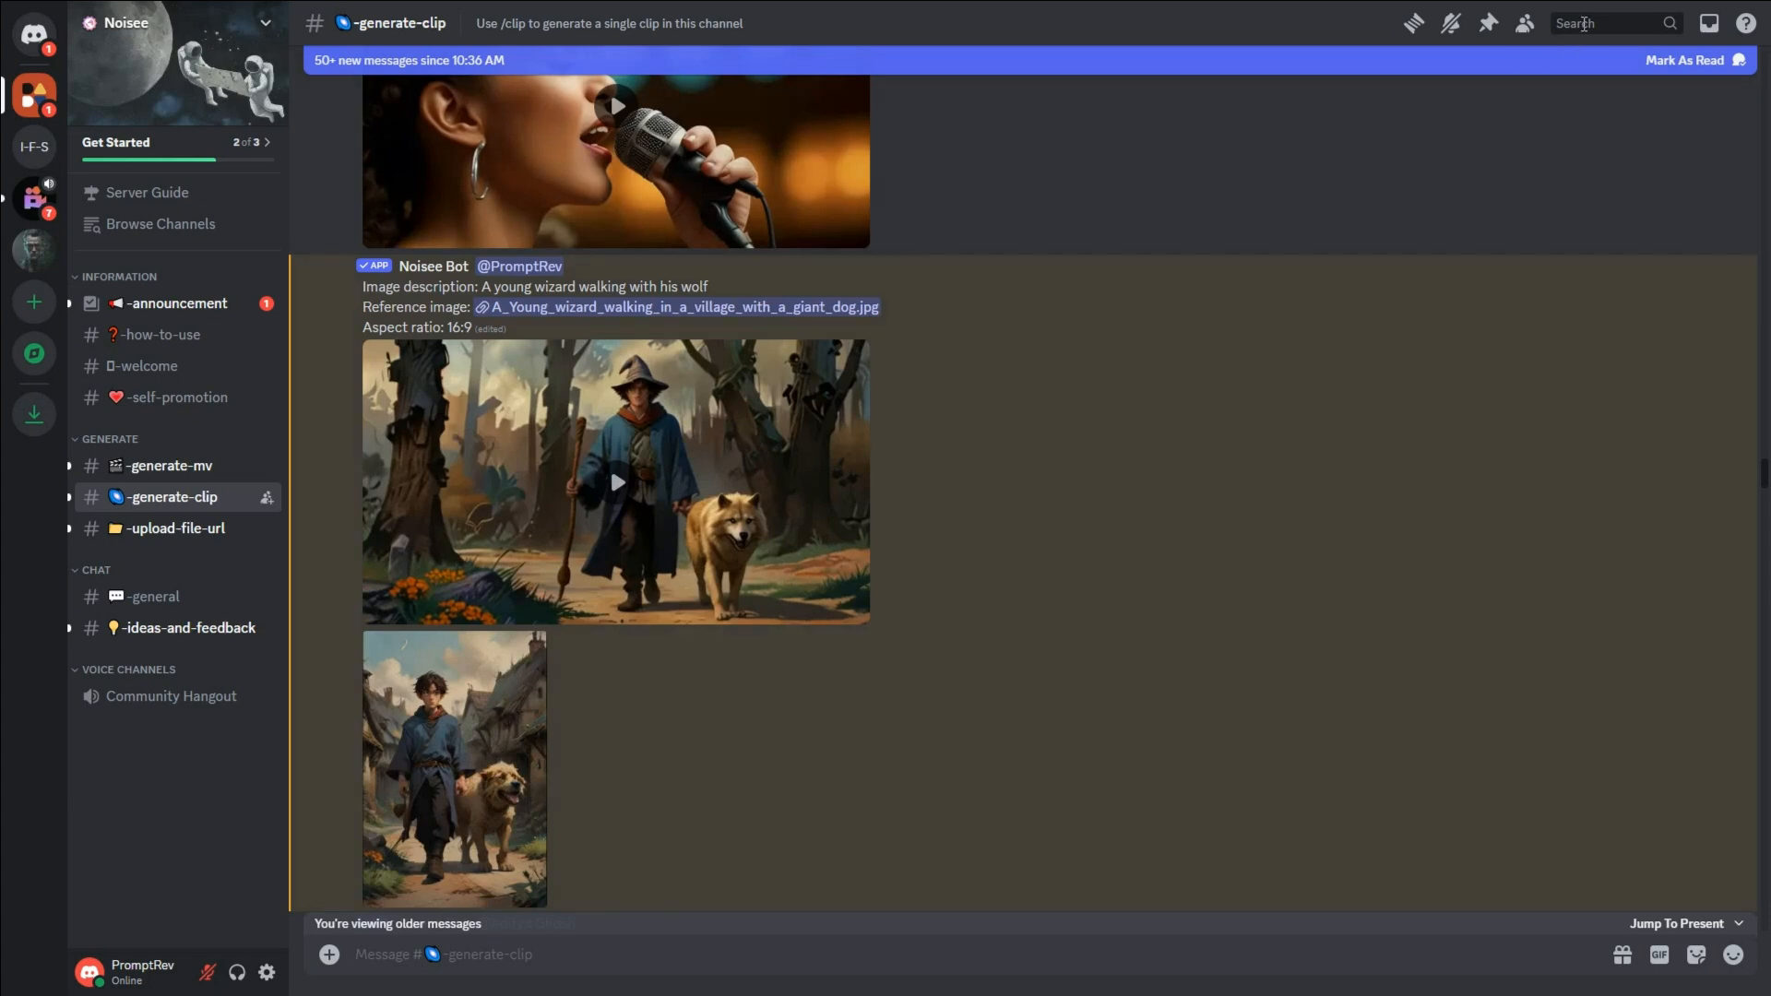
# Search the server for messages mentioning PromptRev
pyautogui.click(1595, 23)
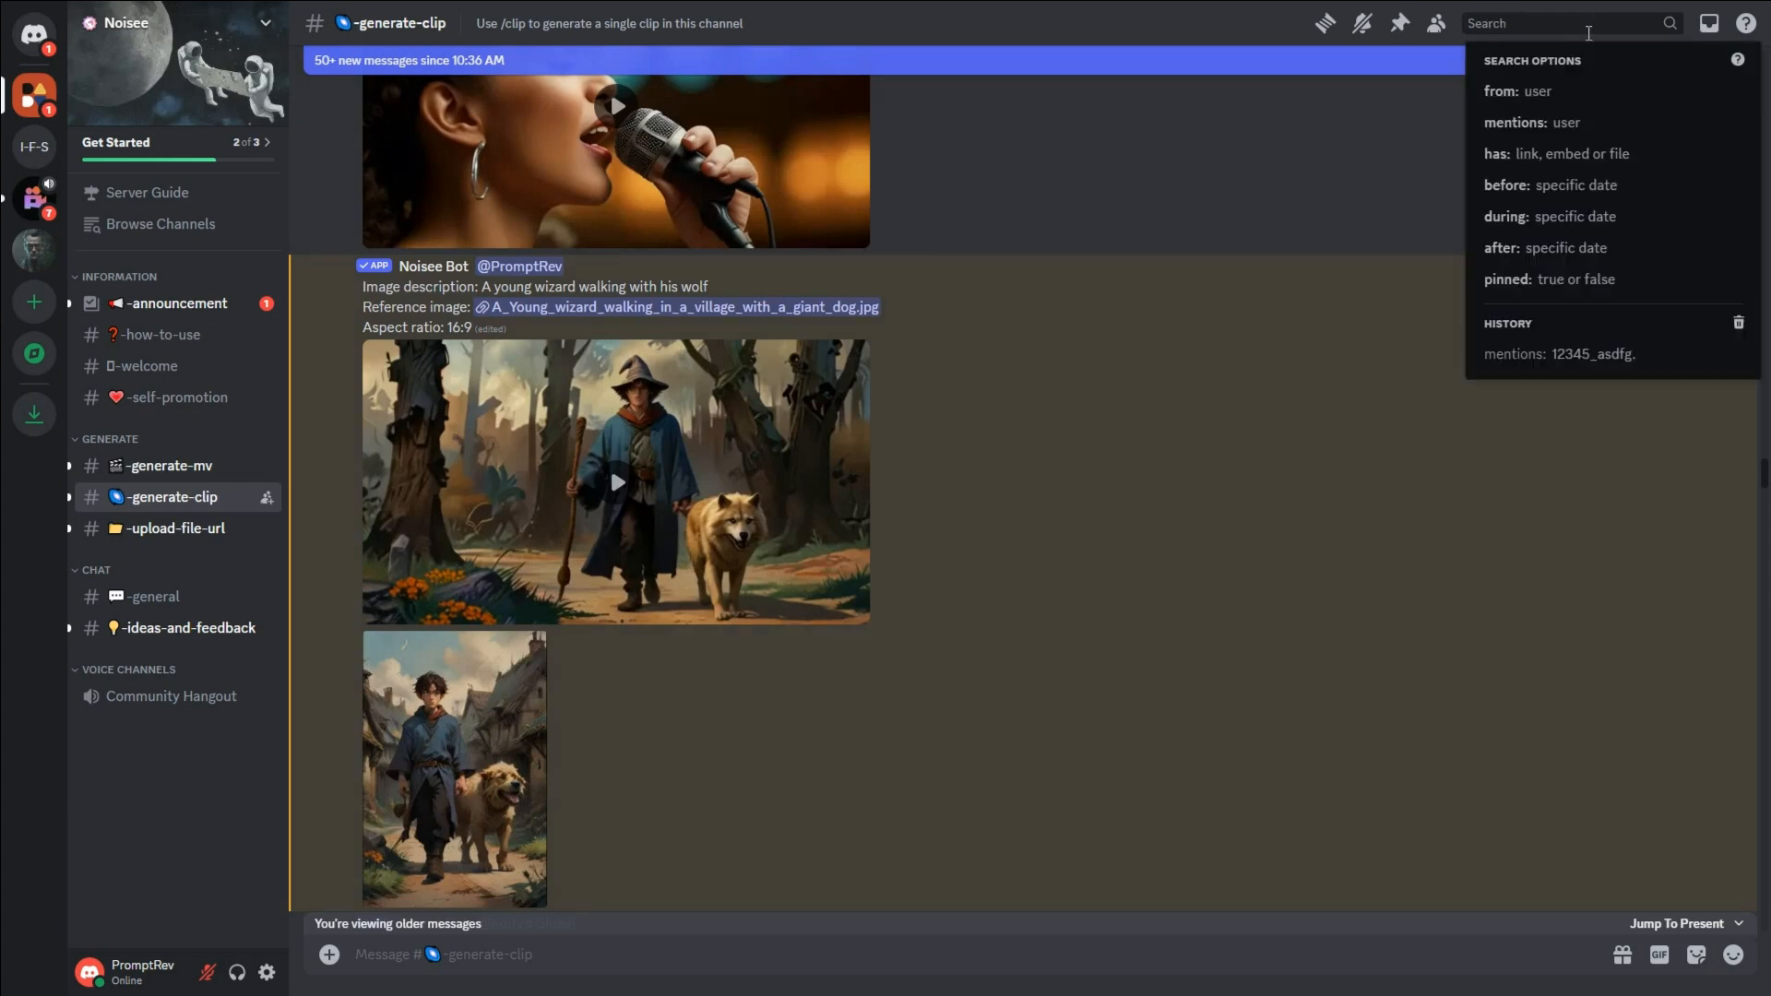
pyautogui.click(1516, 122)
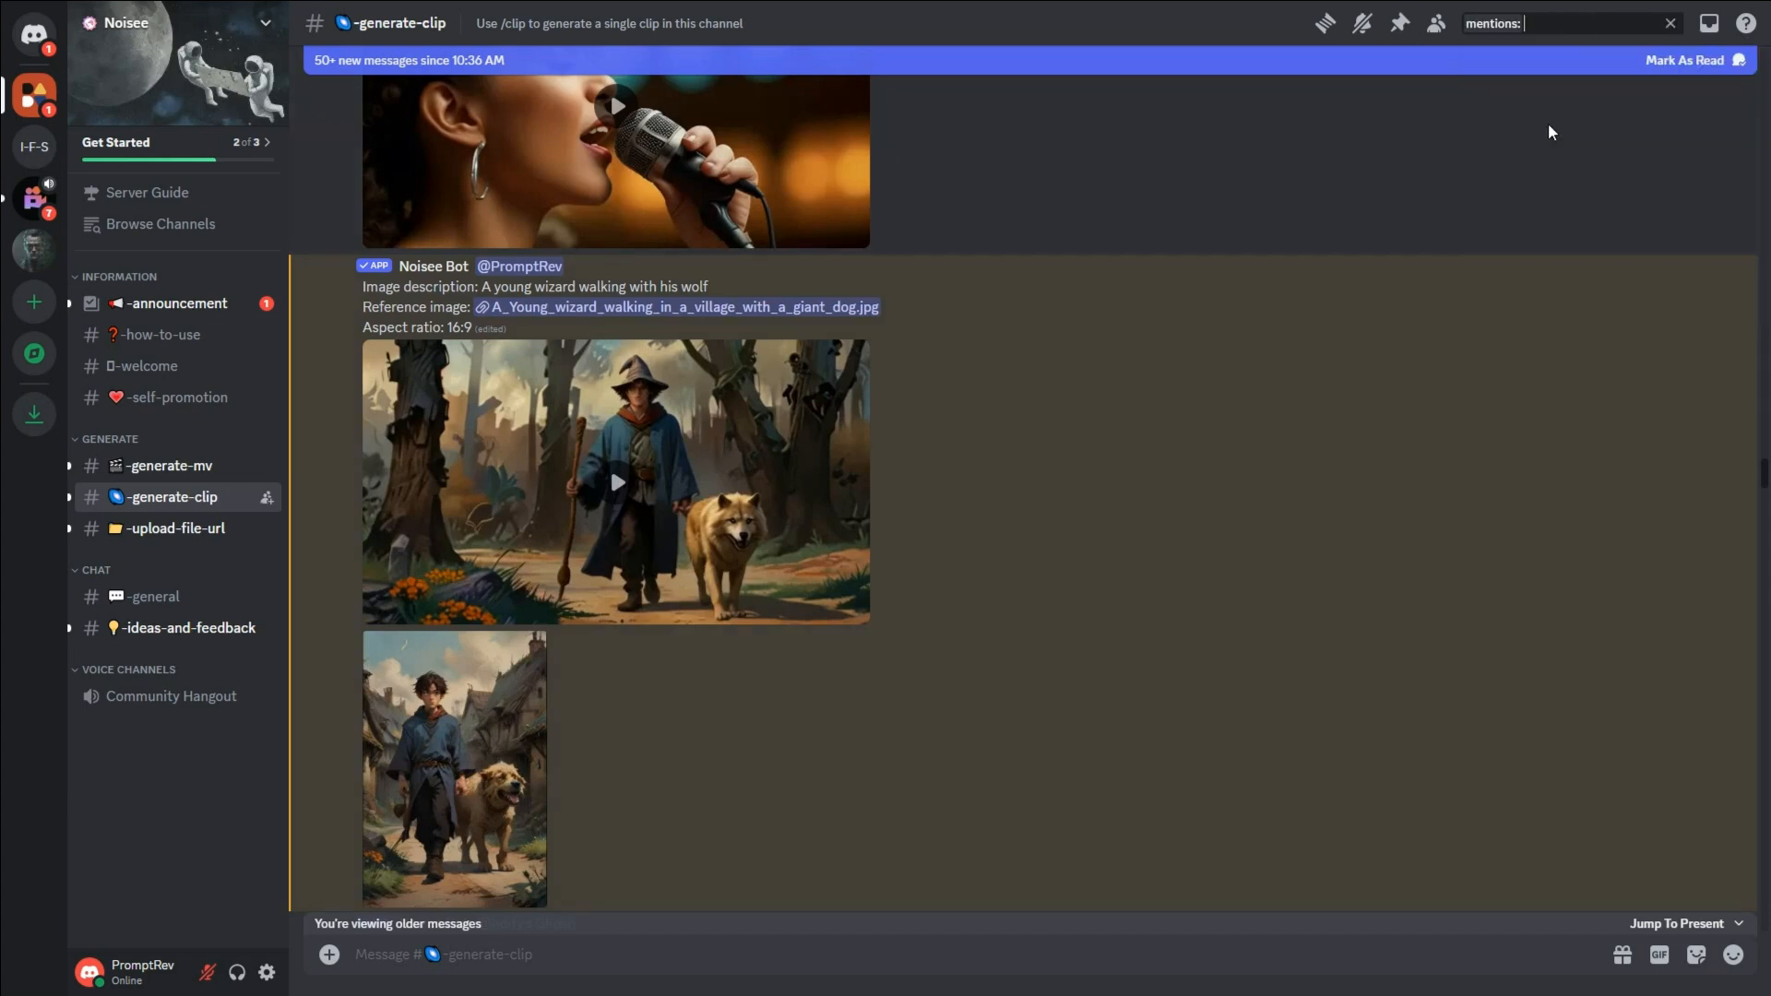
pyautogui.write('PromptRev')
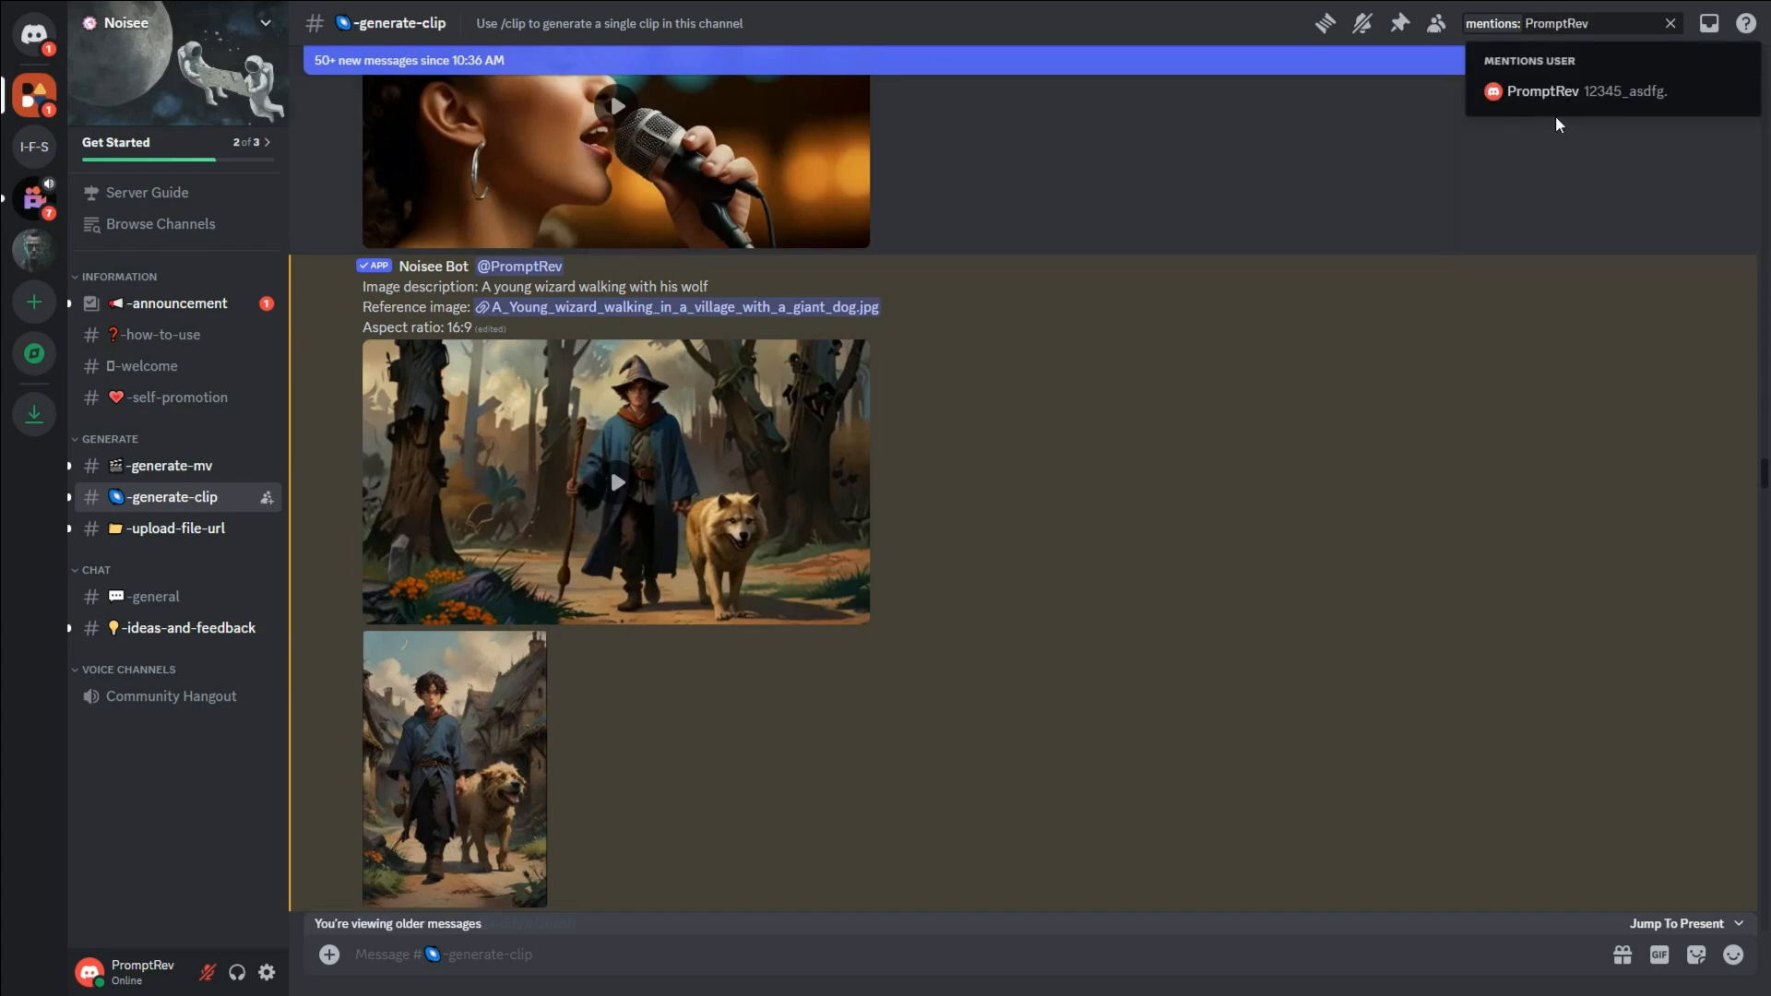
pyautogui.click(1542, 90)
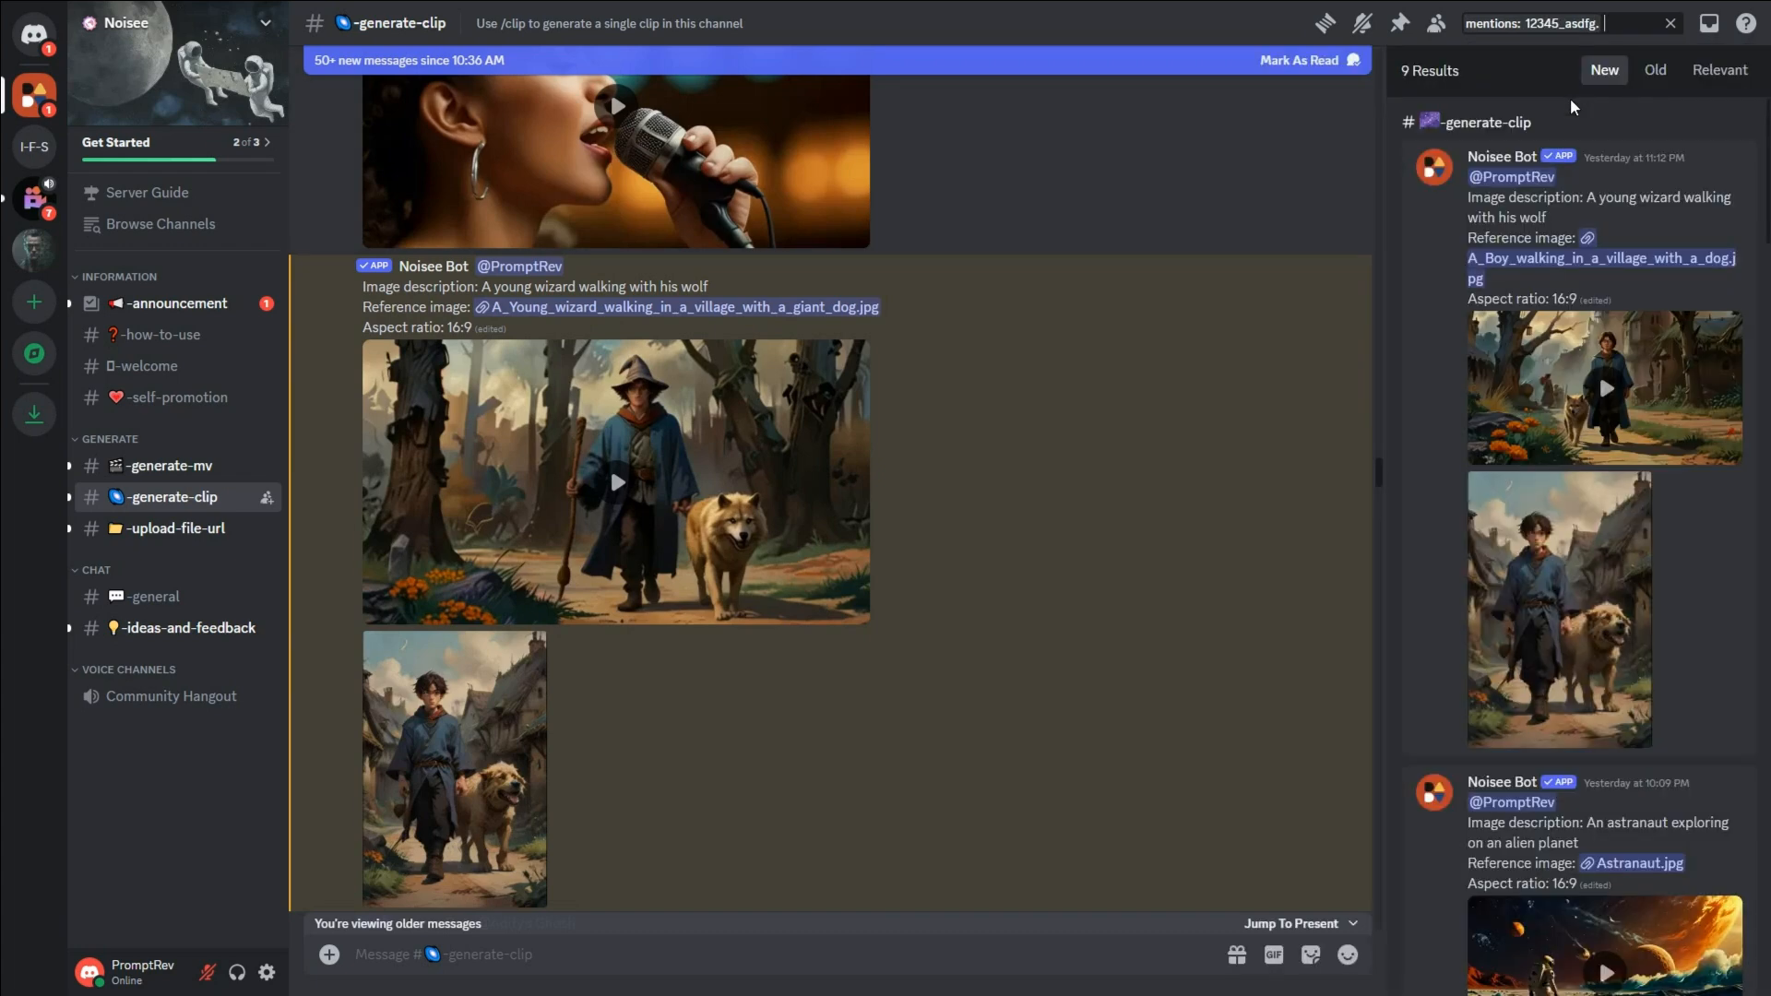
# Scroll the mention results down to the Song-1 music video message
pyautogui.scroll(-3)
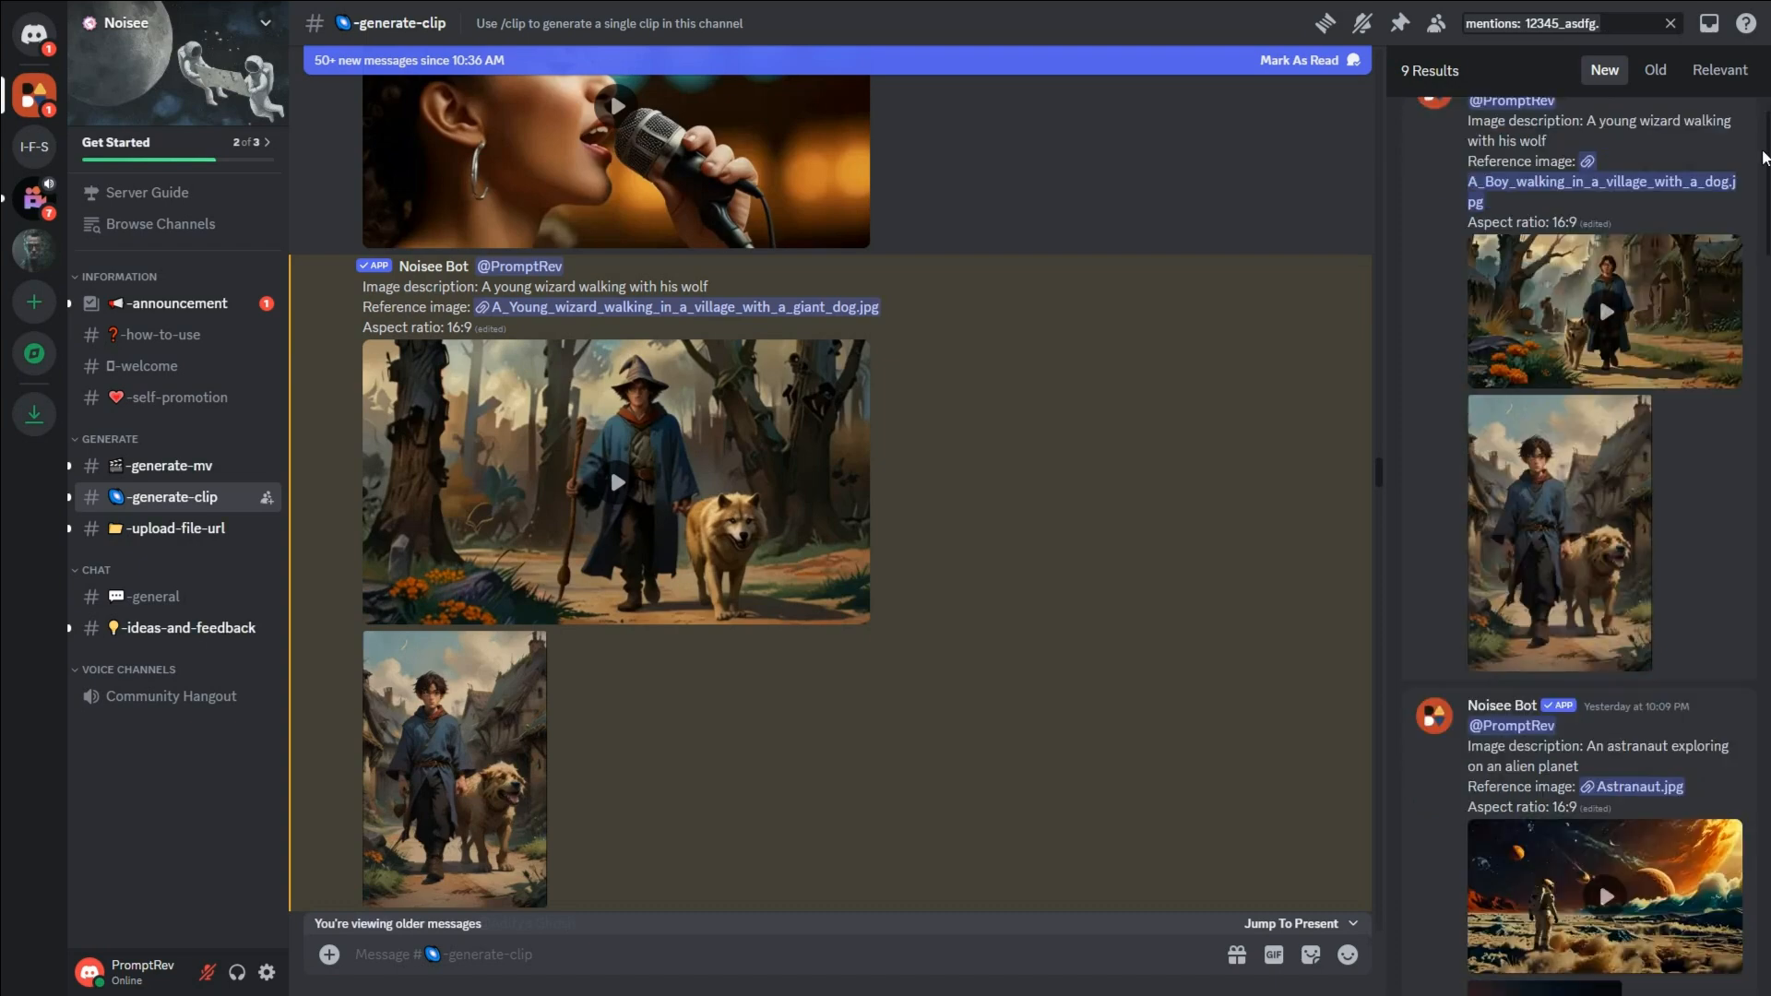
pyautogui.scroll(-3)
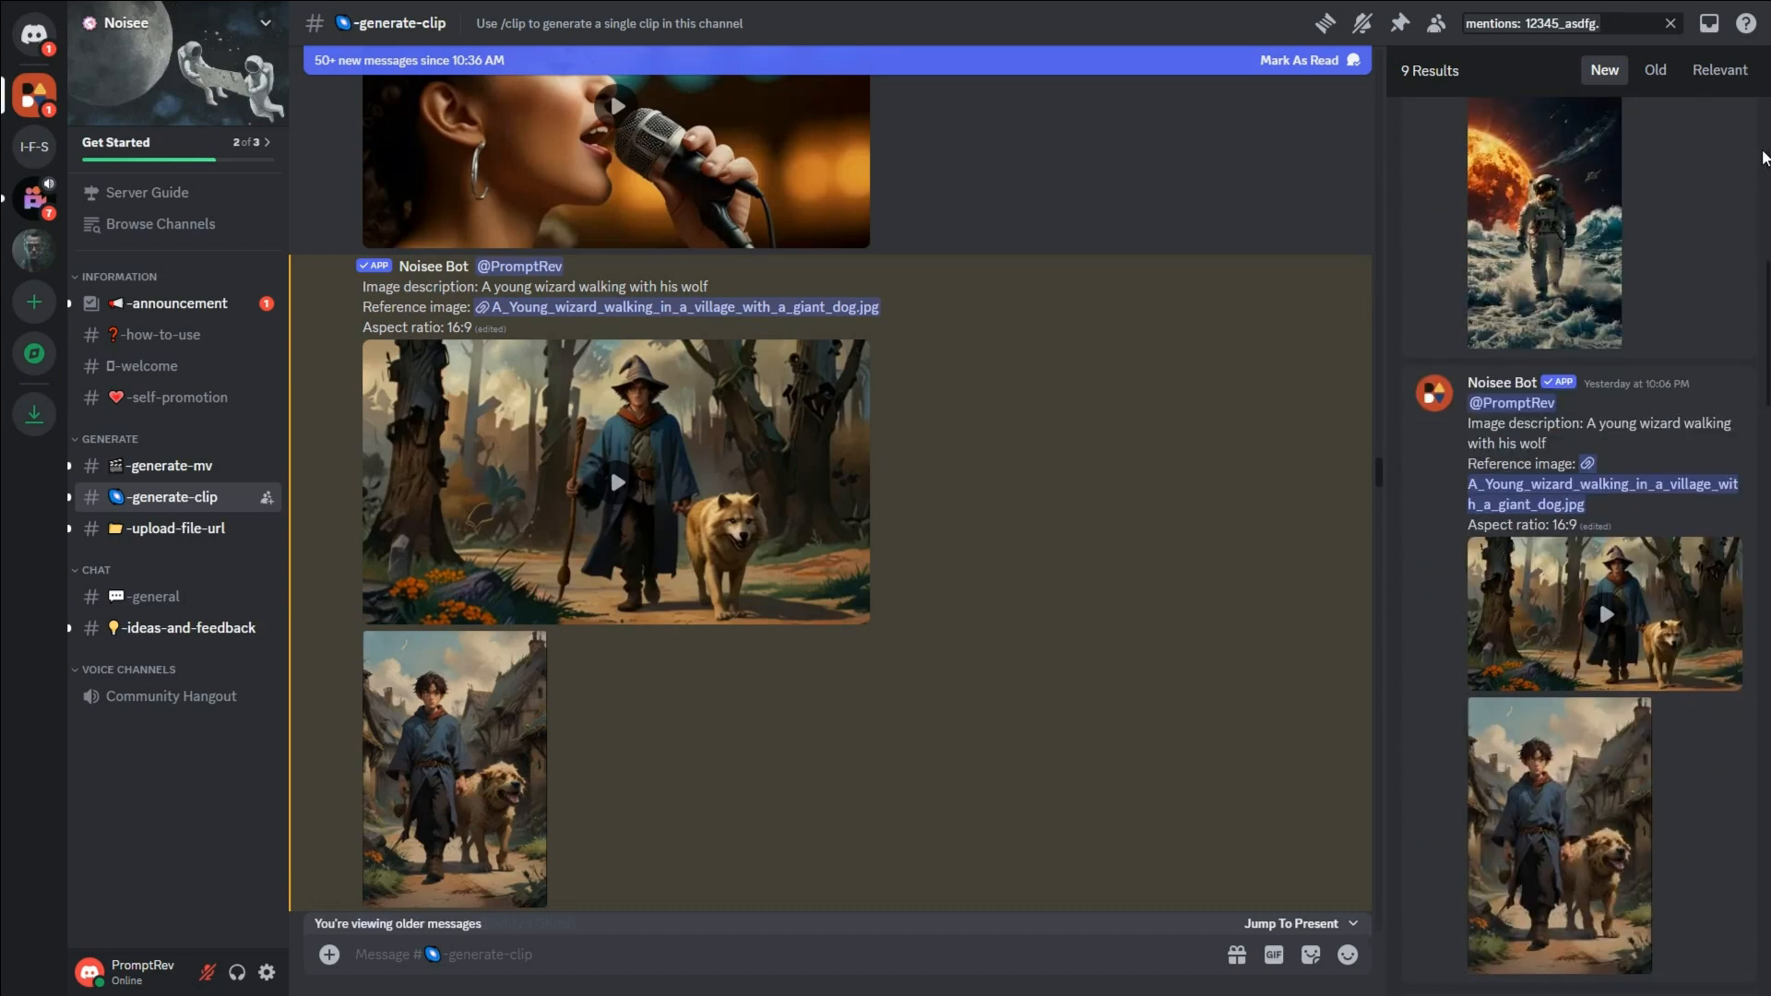
pyautogui.scroll(-3)
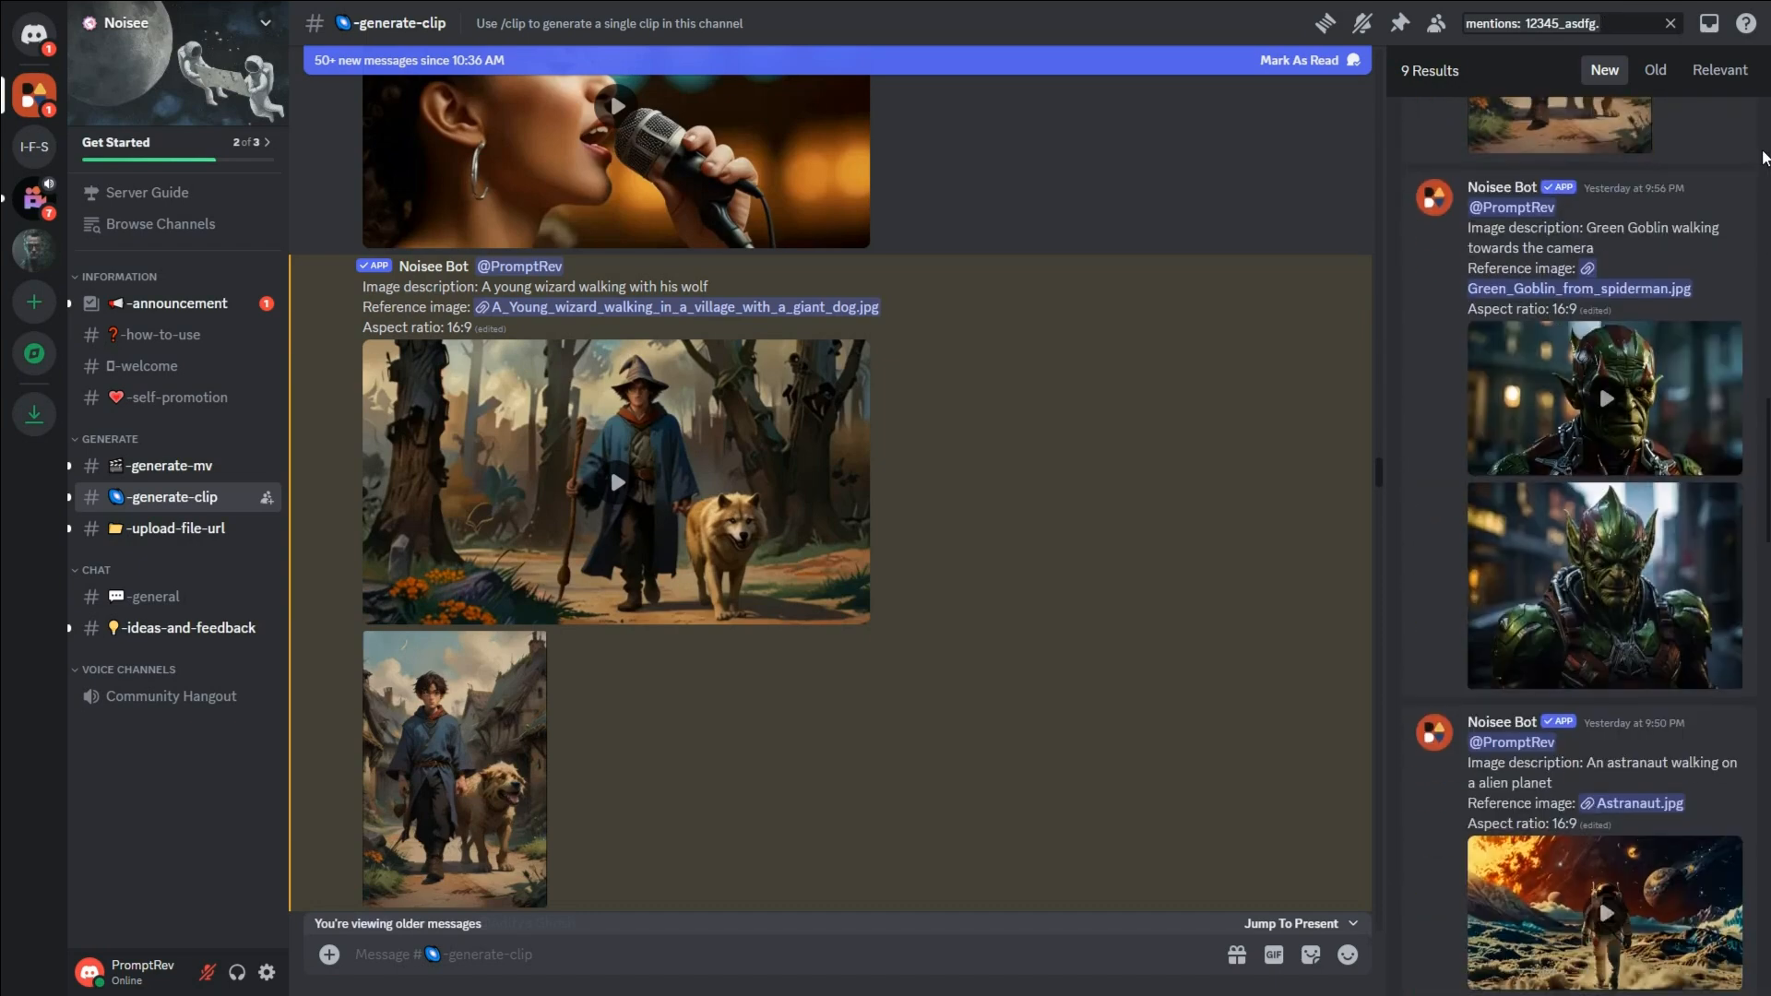
pyautogui.scroll(-3)
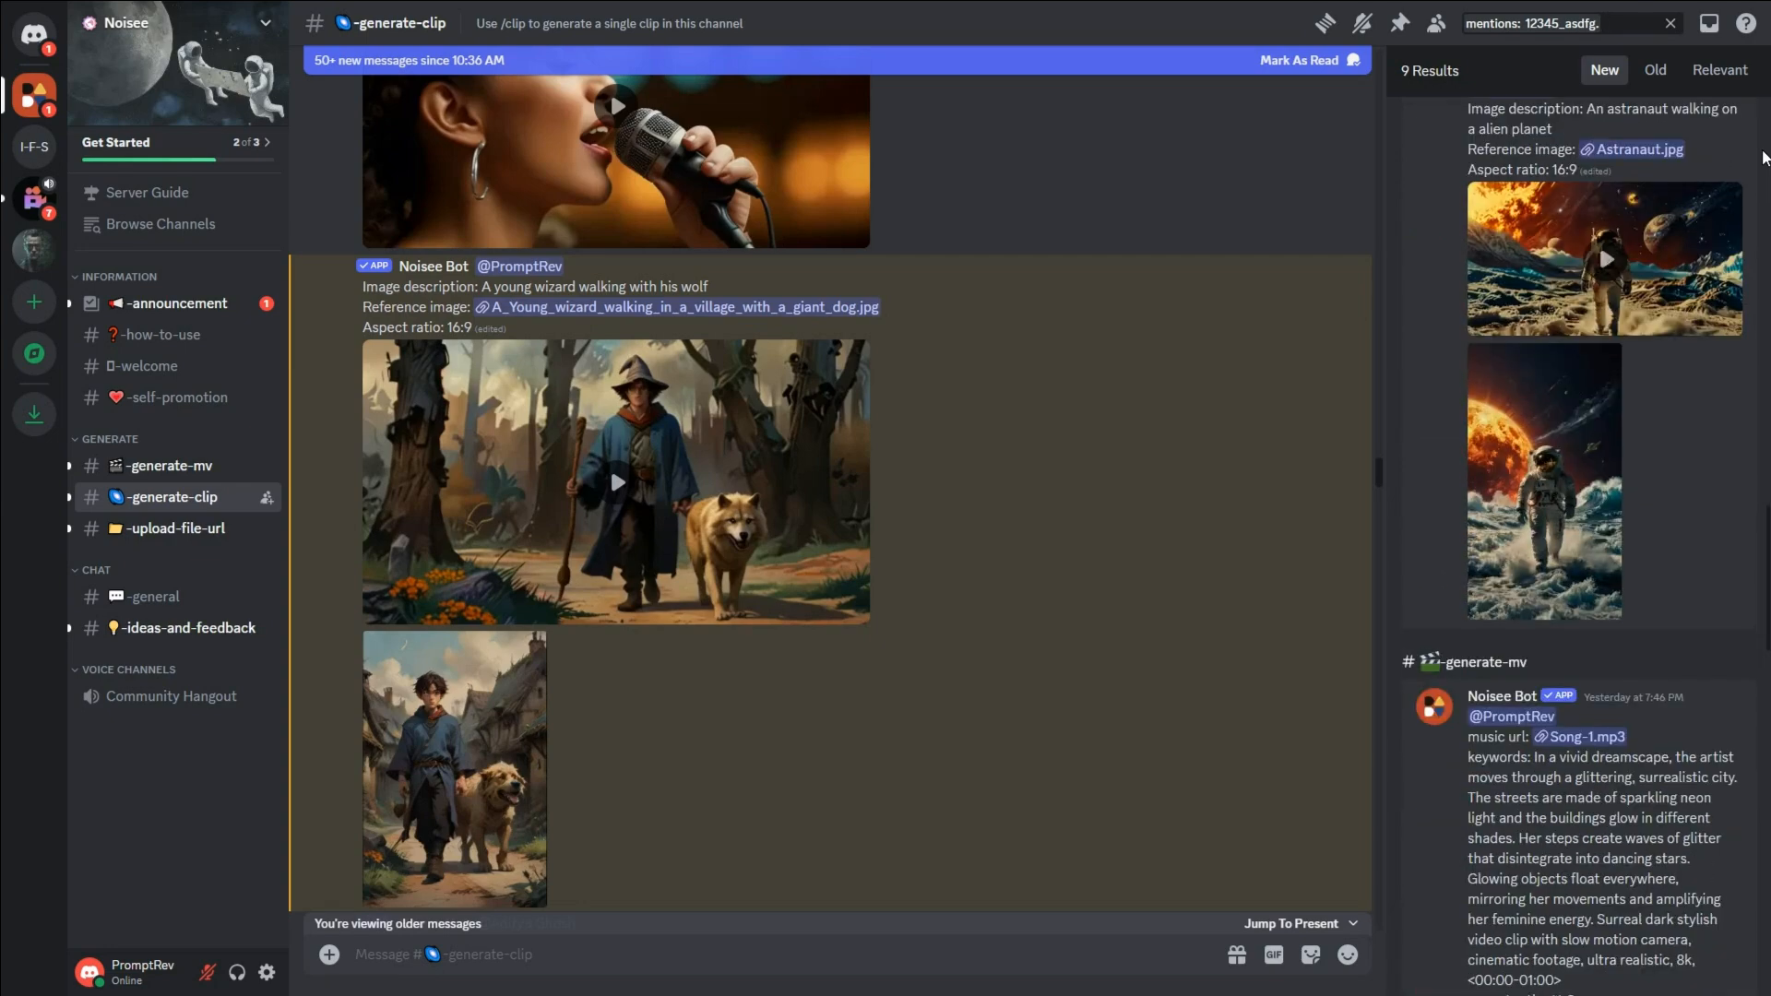
pyautogui.scroll(-3)
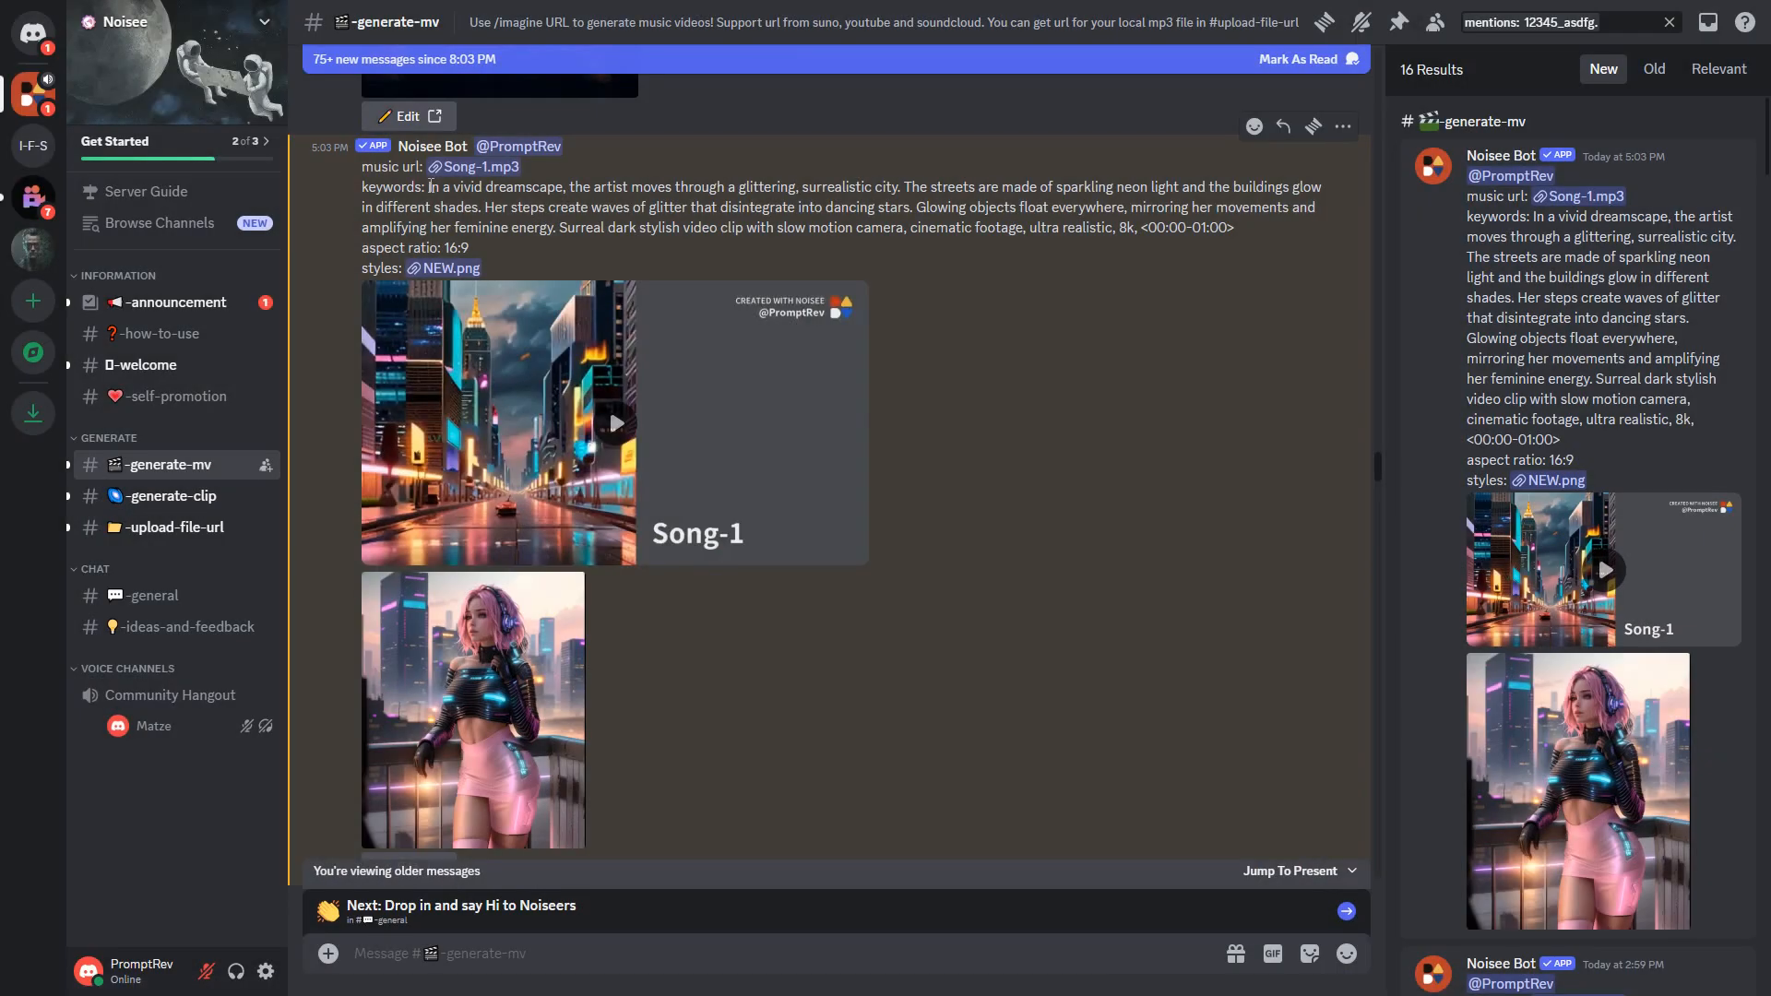
# Scrub ahead through the Song-1 video to the neon-lit face close-up
pyautogui.moveTo(427, 186); pyautogui.dragTo(1234, 227)
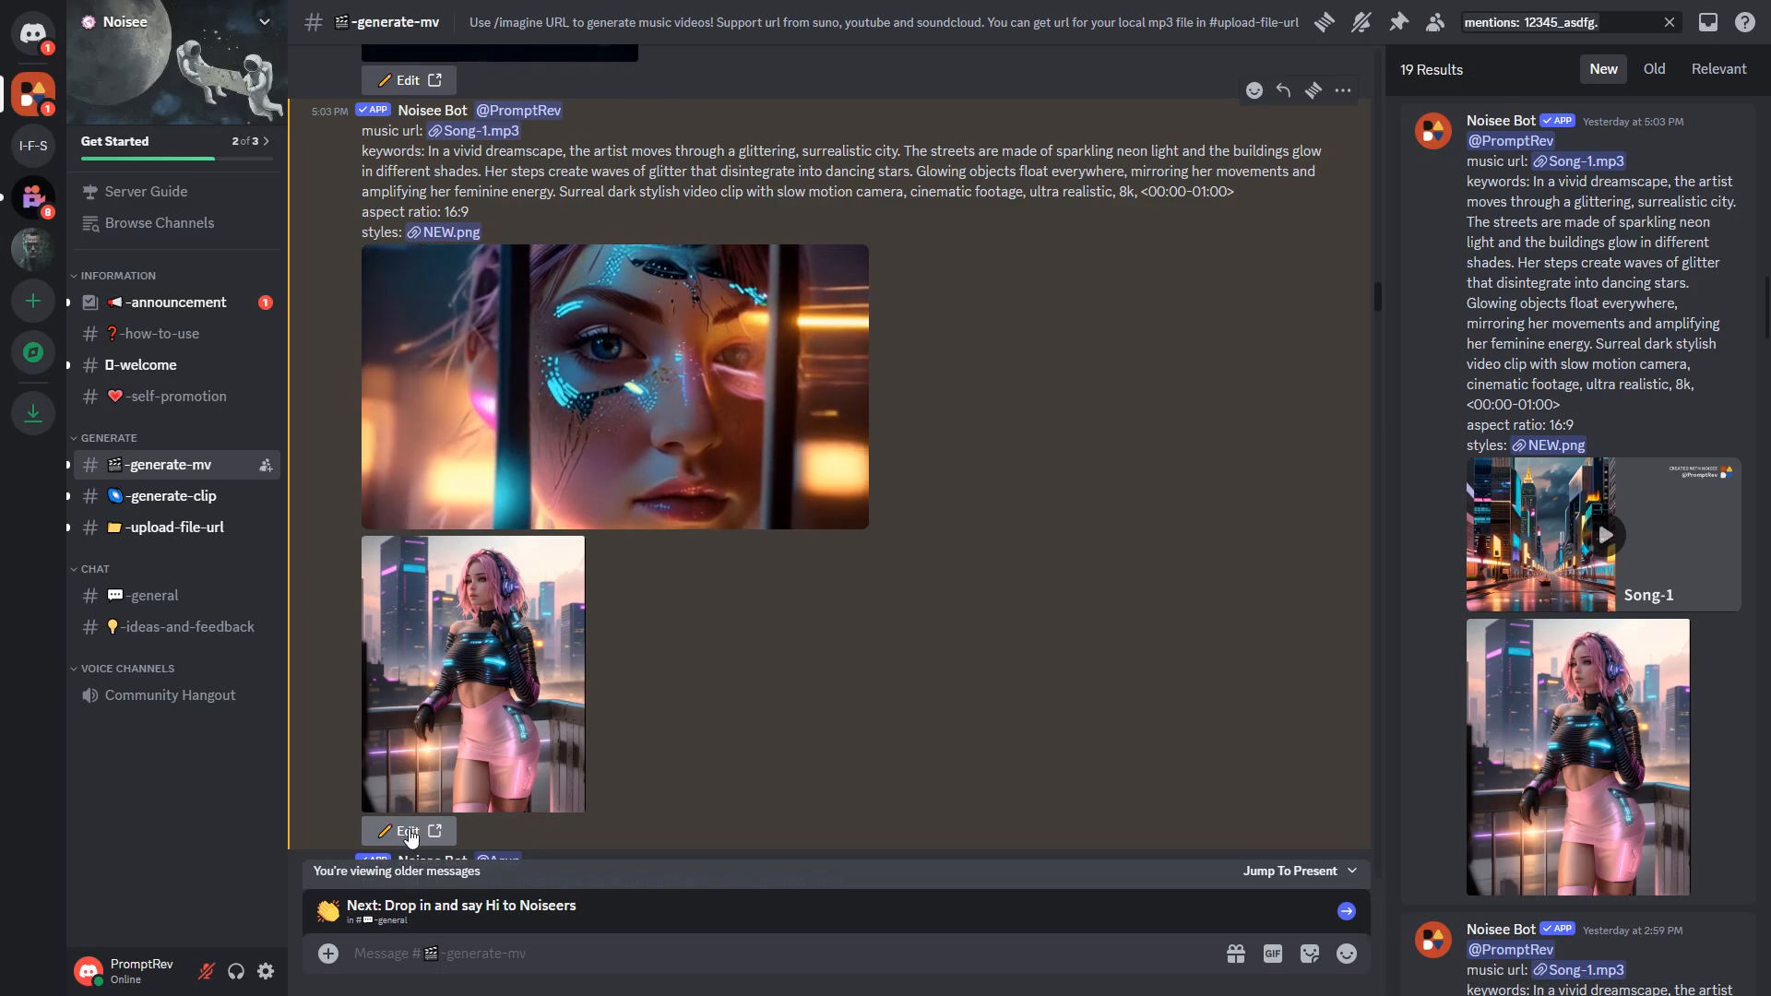
# In the Noisee Song-1 editor, change the 30:22 clip's description from walking to running
pyautogui.click(406, 831)
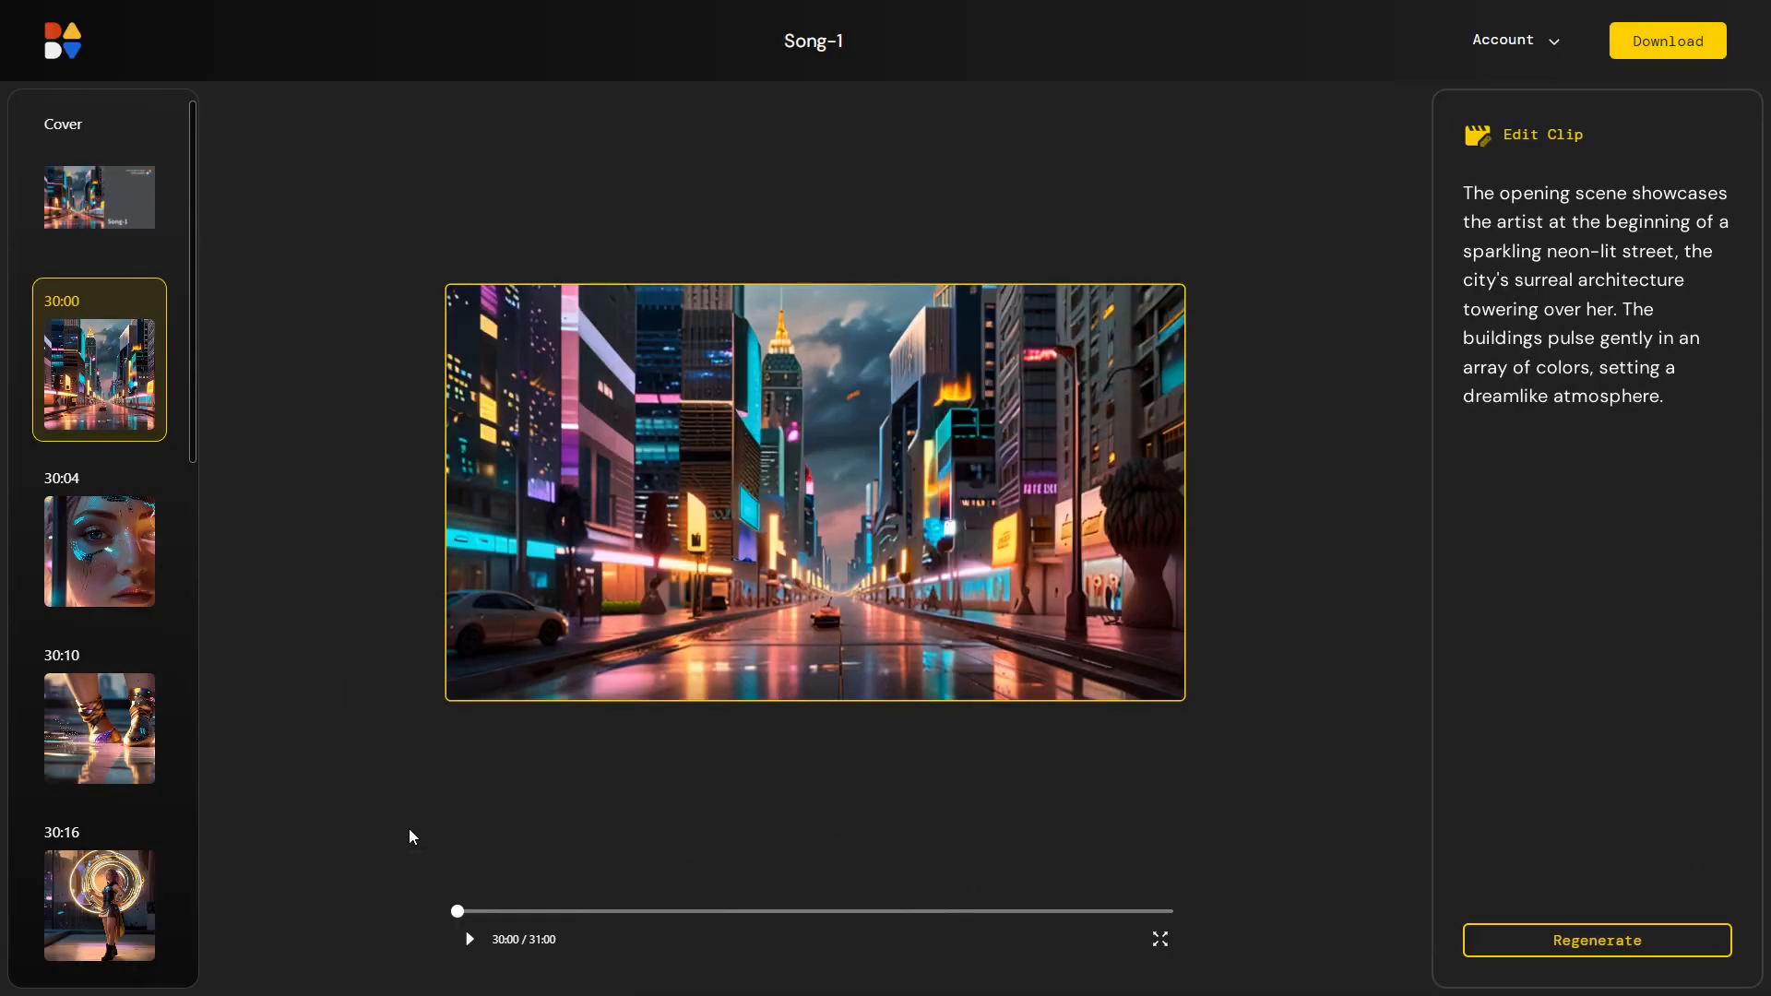
pyautogui.scroll(-3)
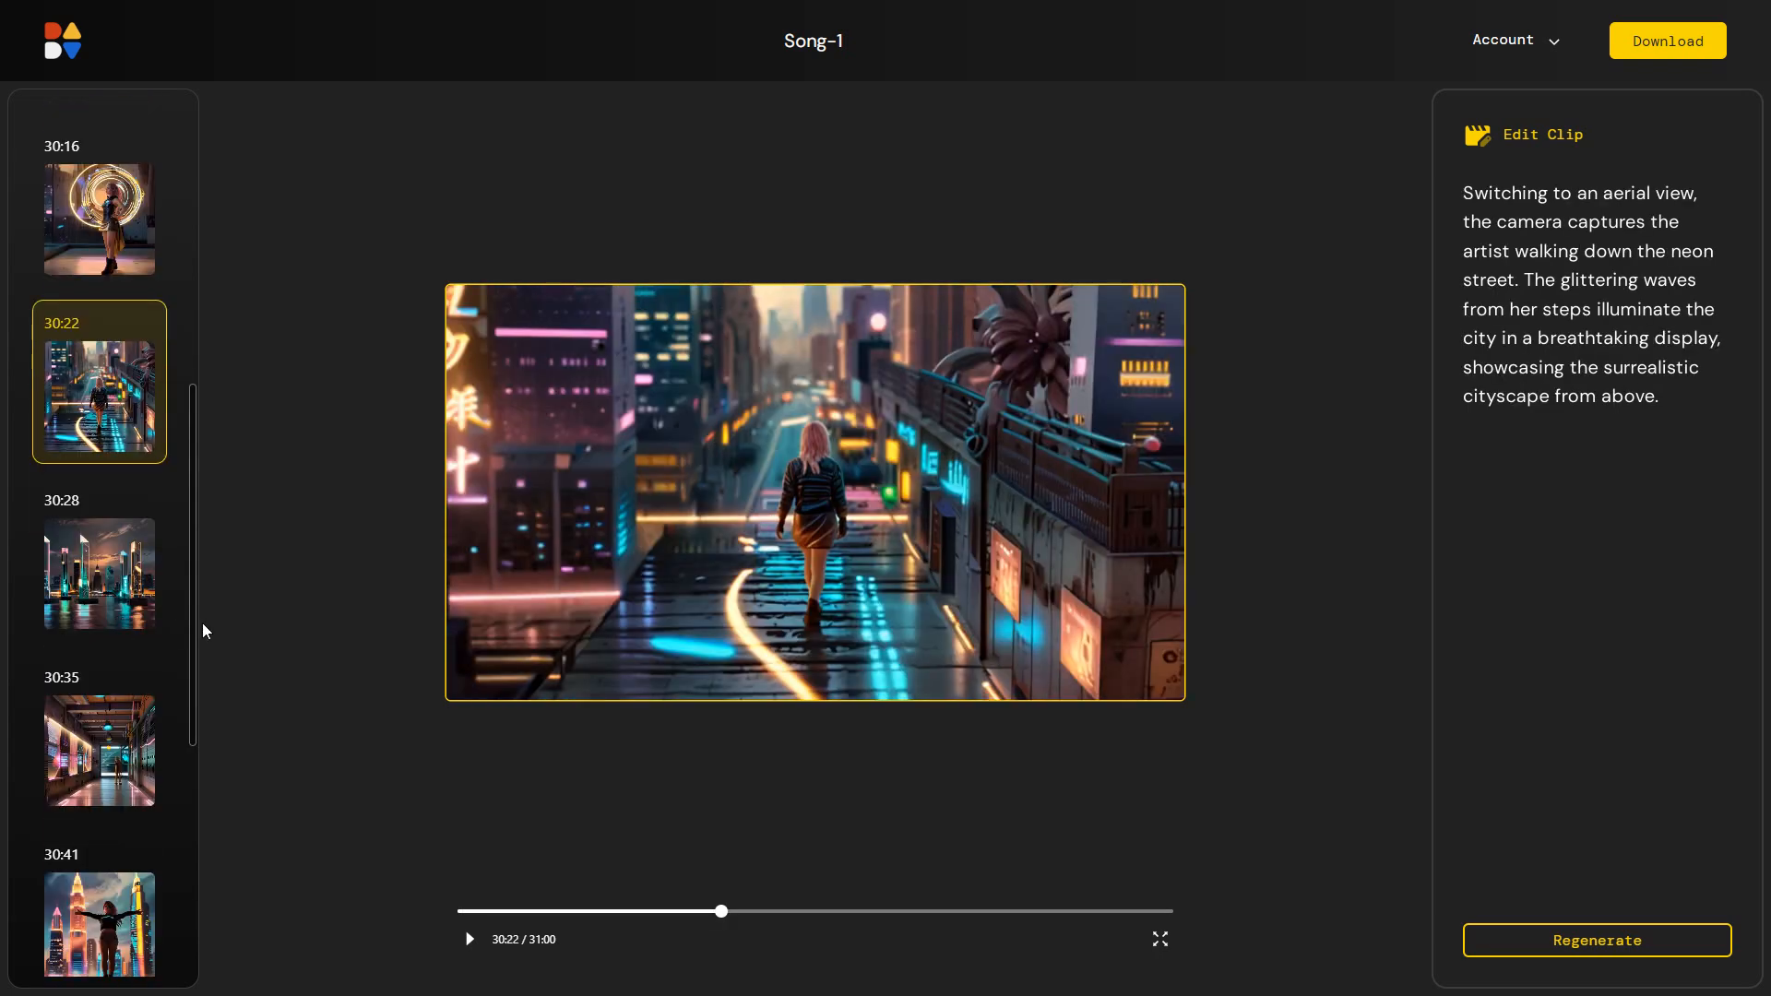
pyautogui.write('running')
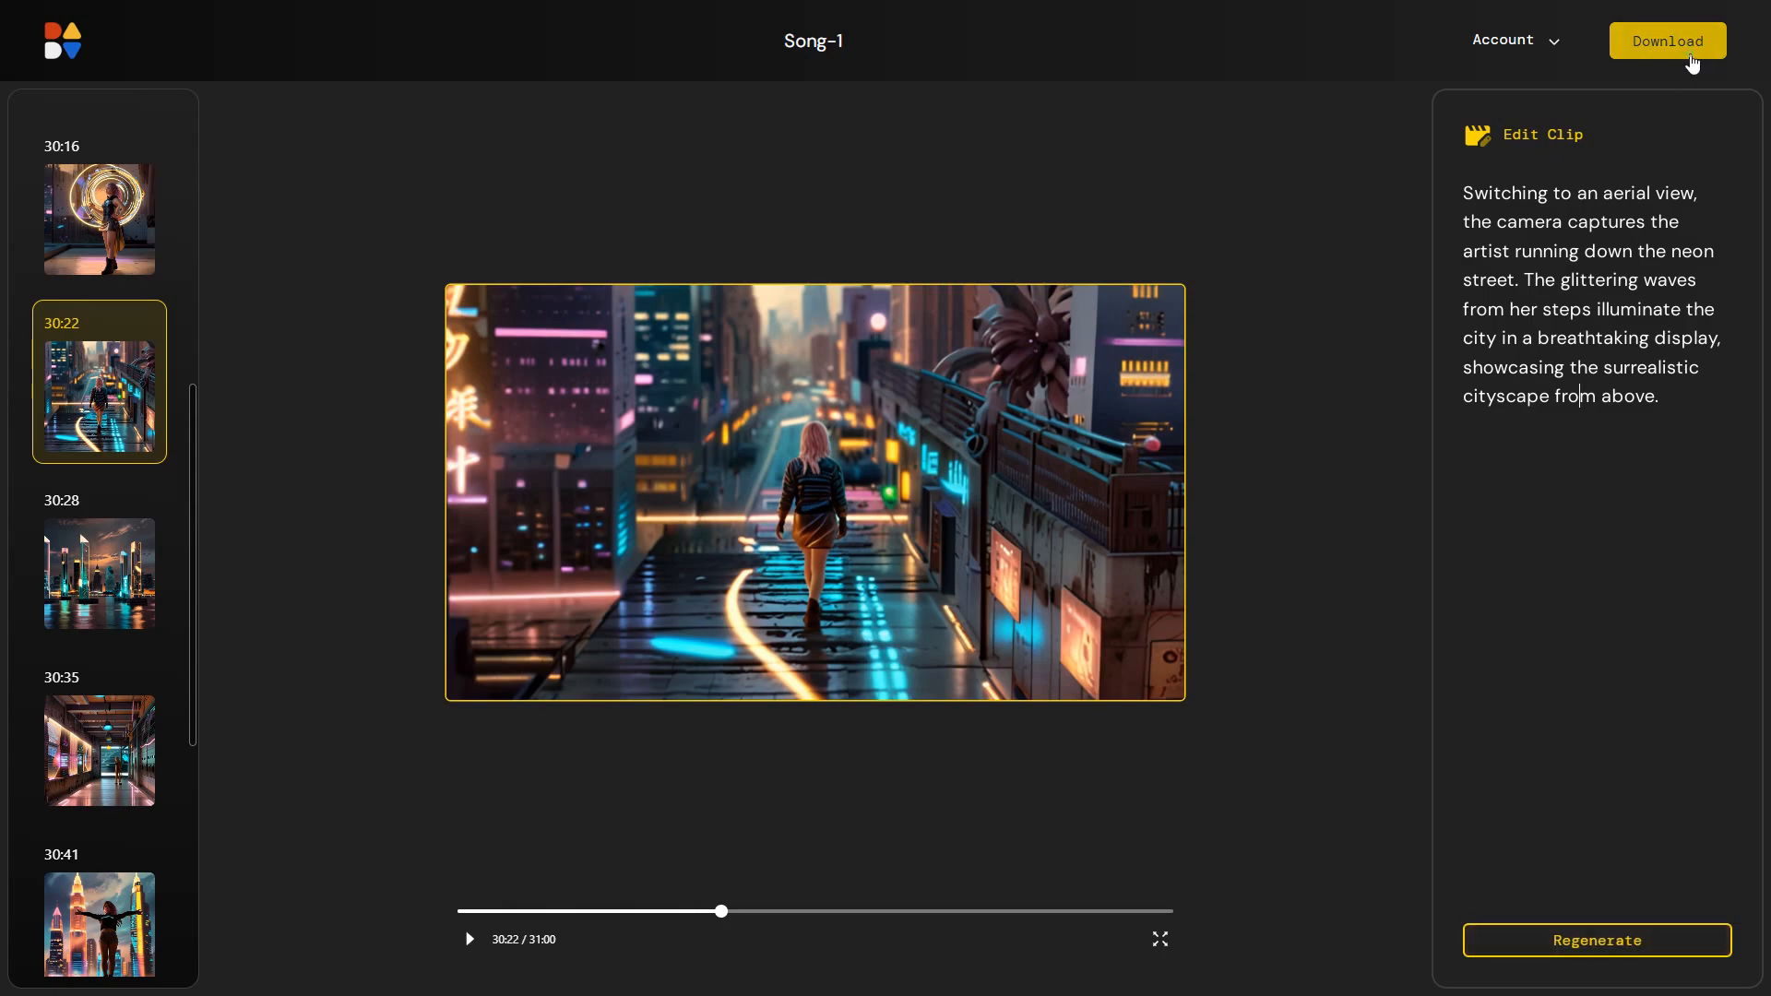
# Download the finished Song-1 music video
pyautogui.click(1668, 41)
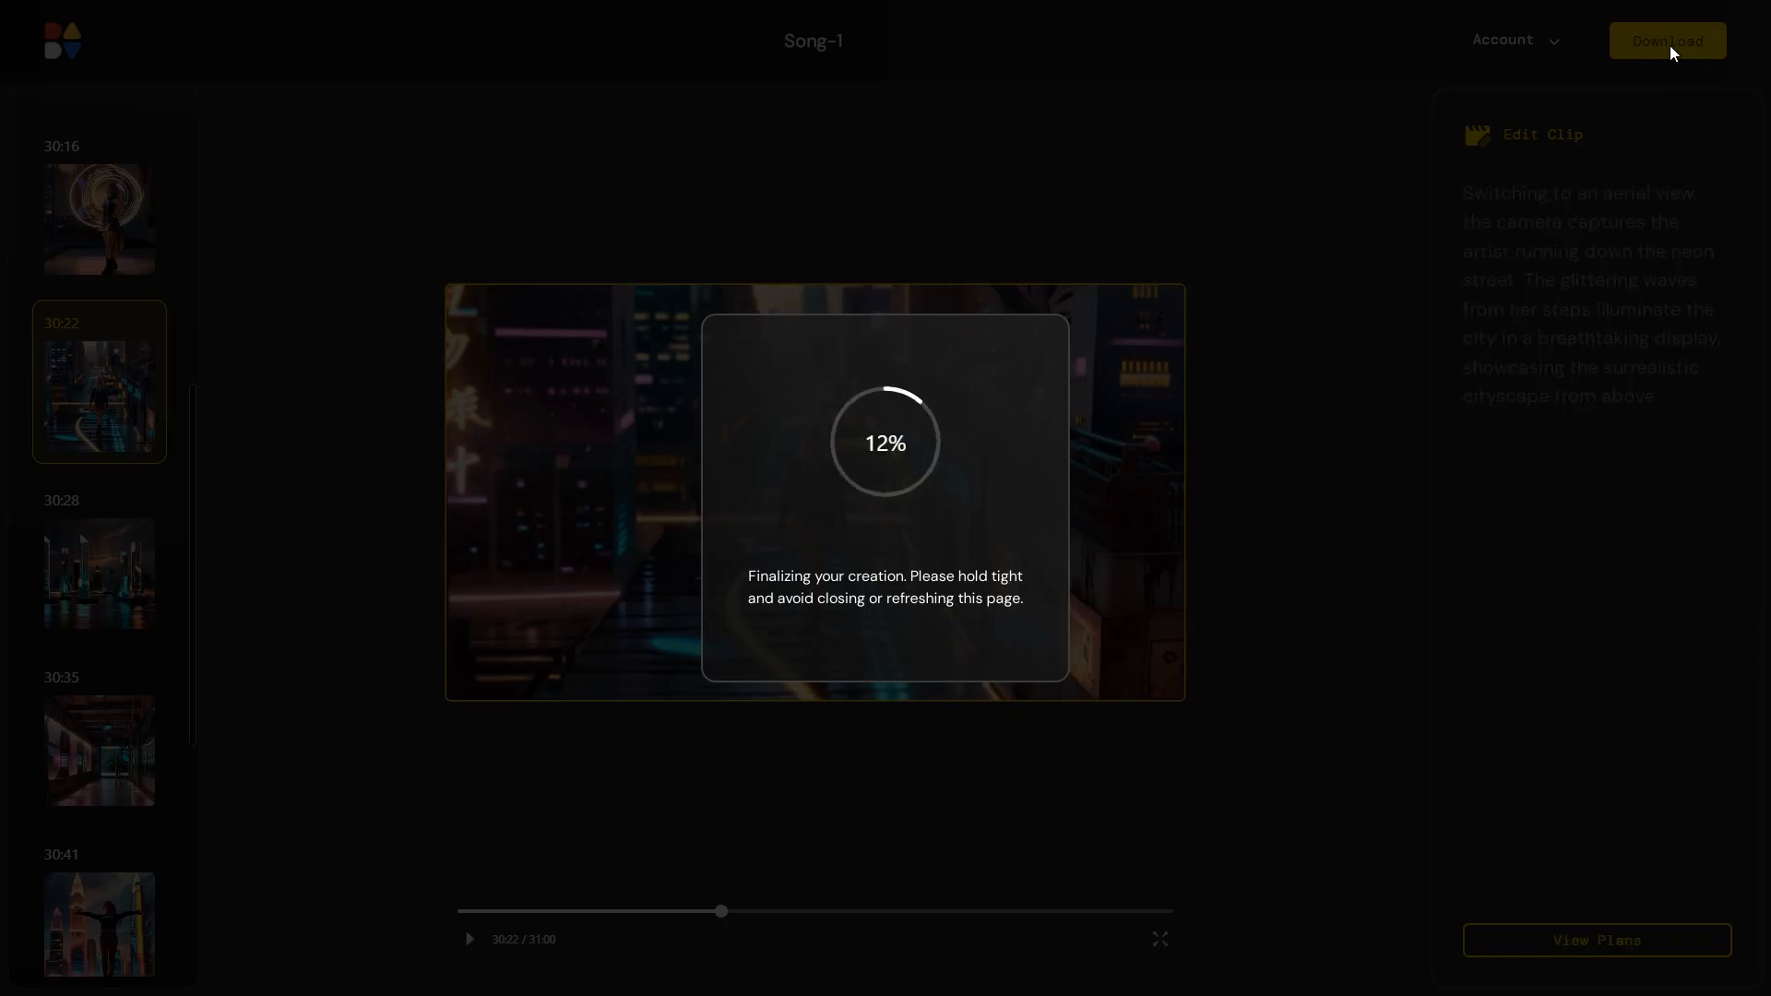